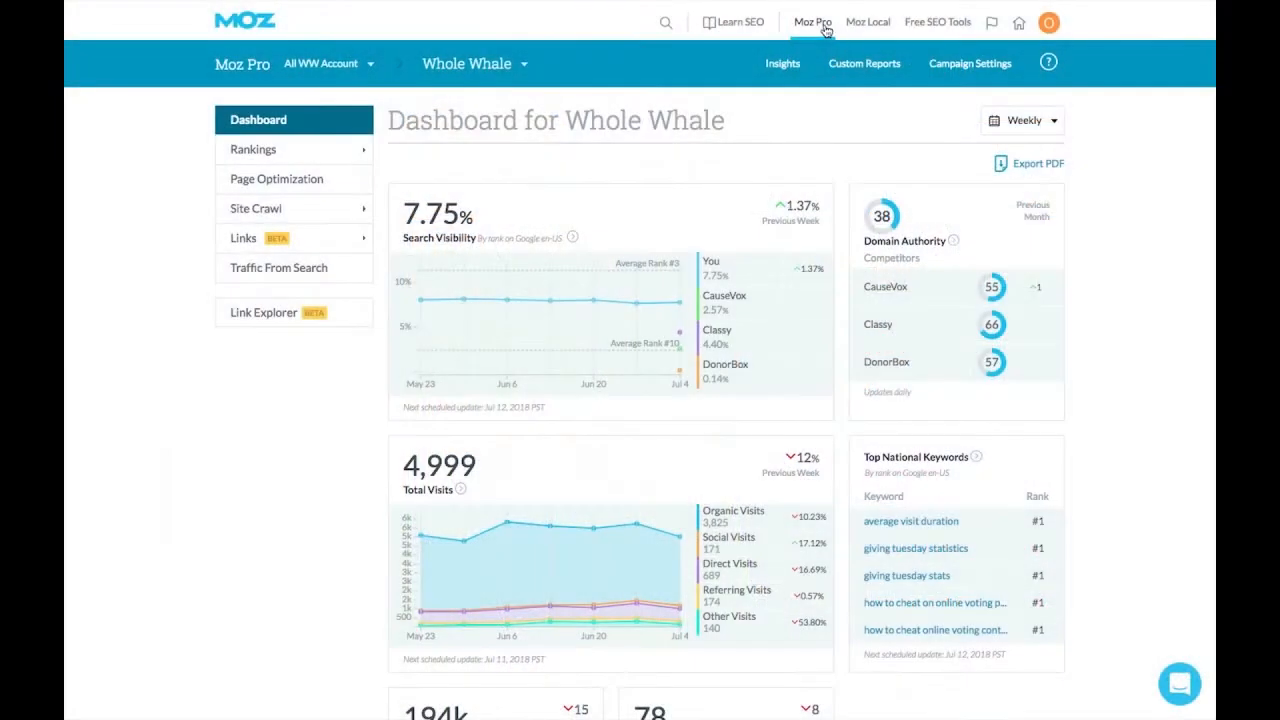
Scroll down through the Whole Whale campaign dashboard in Moz Pro.
left_click(812, 20)
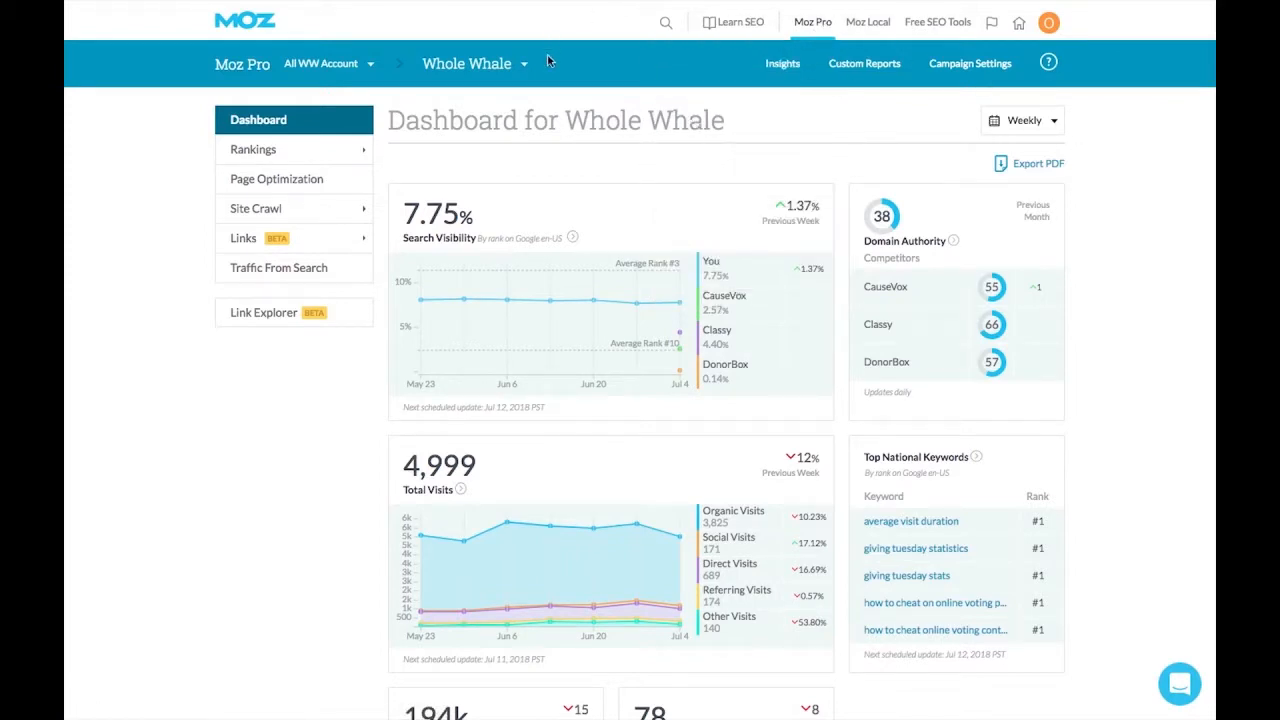
mouse_move(290, 380)
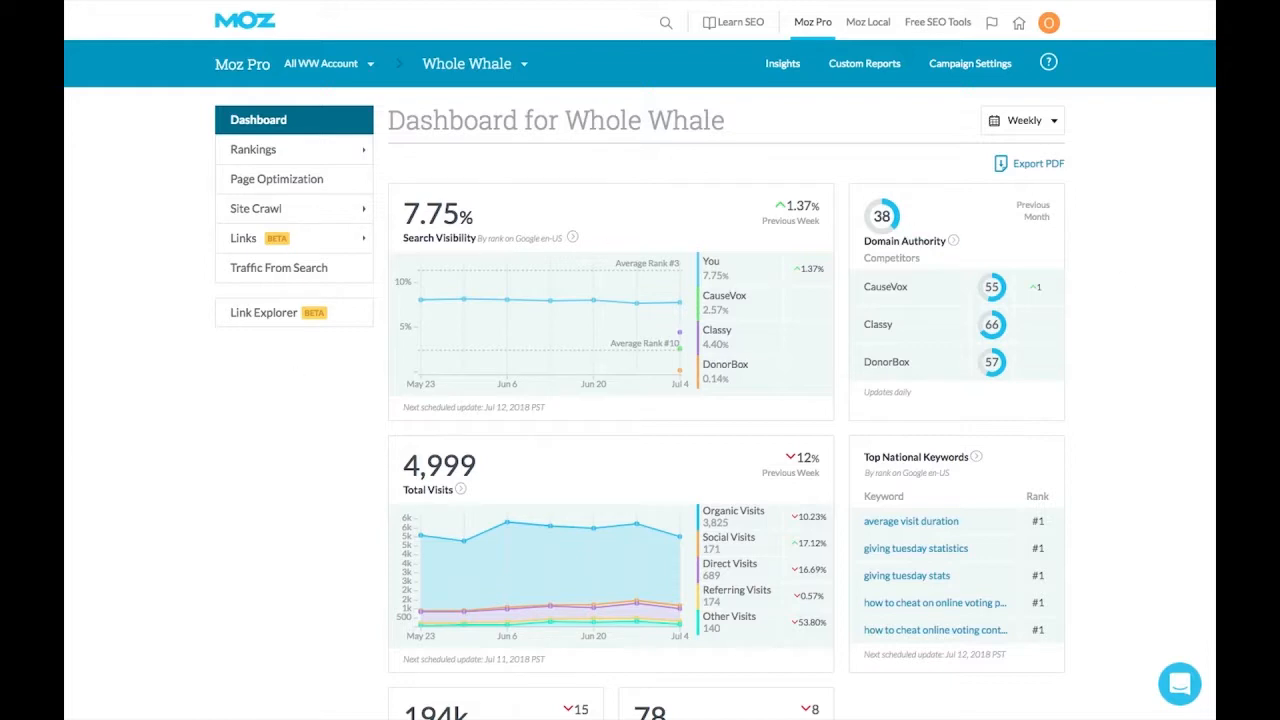
scroll("down", 3)
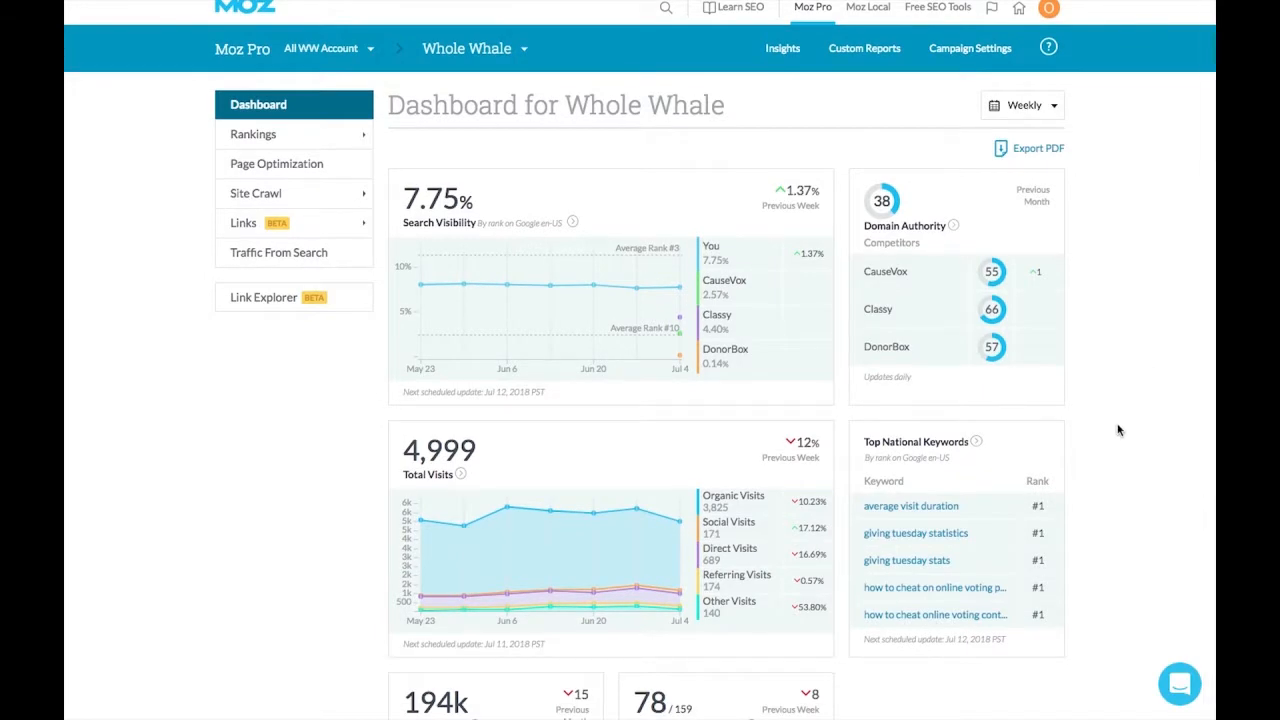
scroll("down", 3)
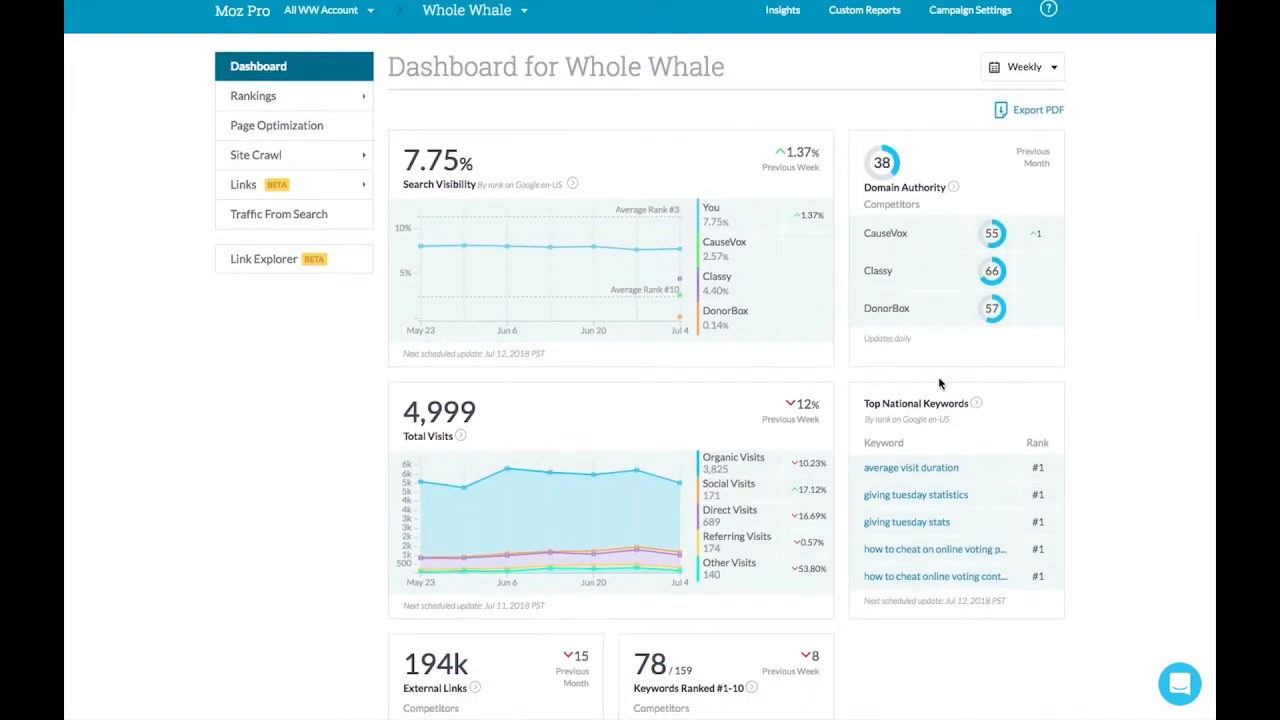
mouse_move(932, 410)
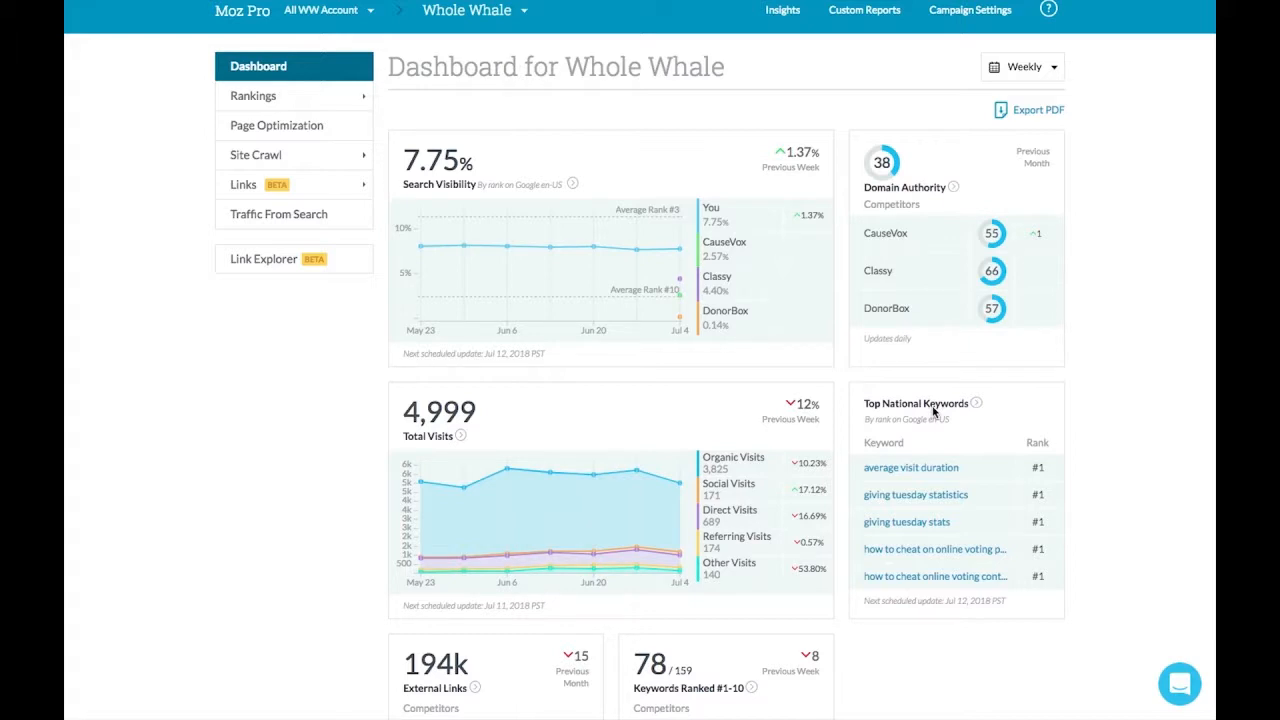
scroll("down", 3)
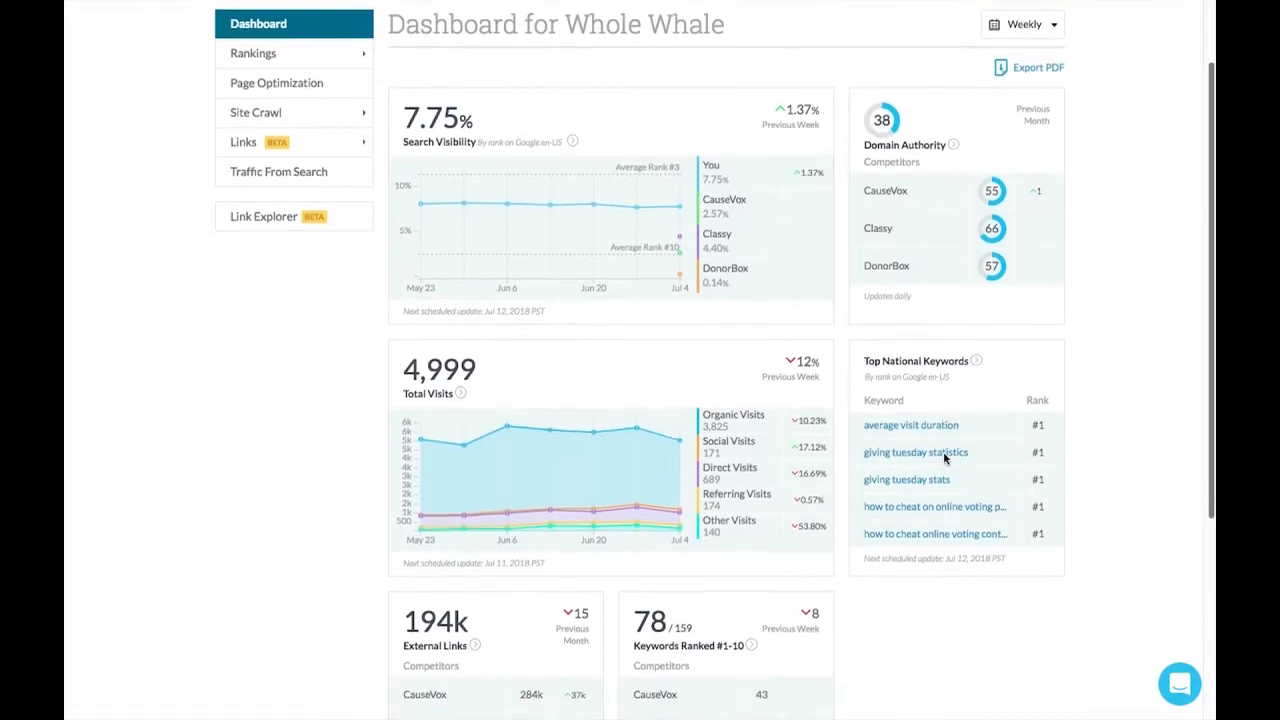
scroll("down", 3)
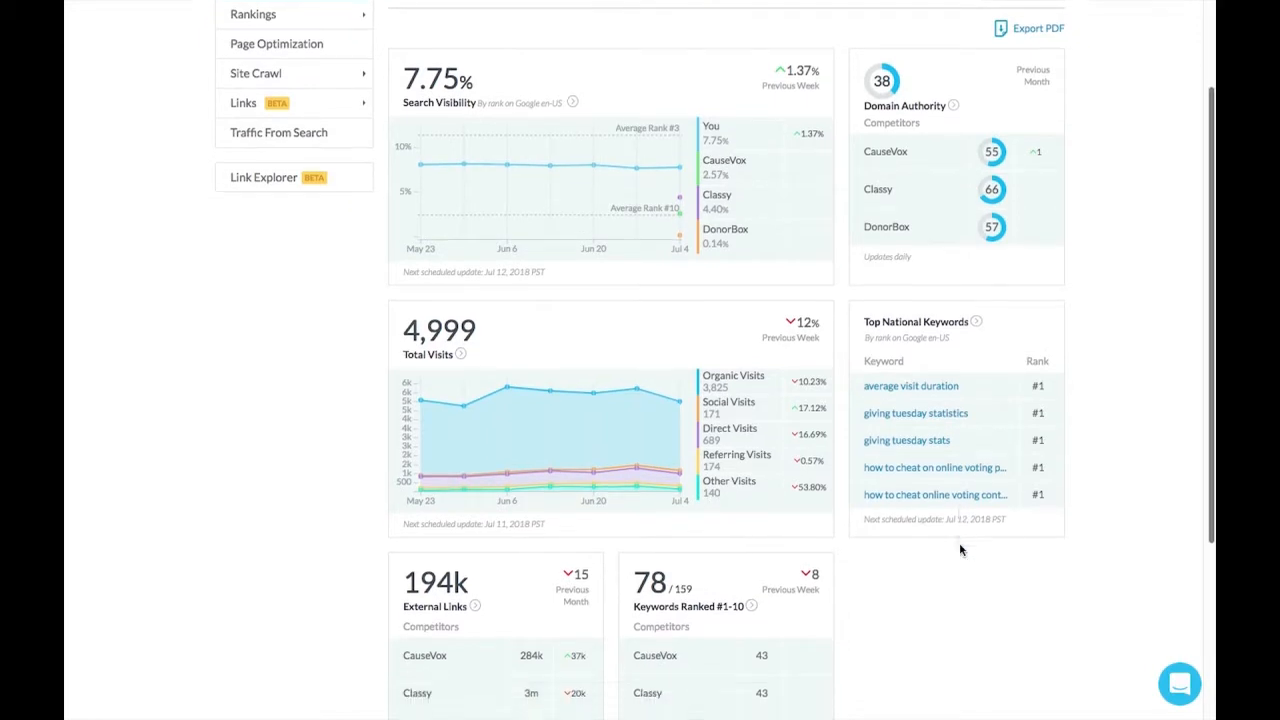
scroll("down", 3)
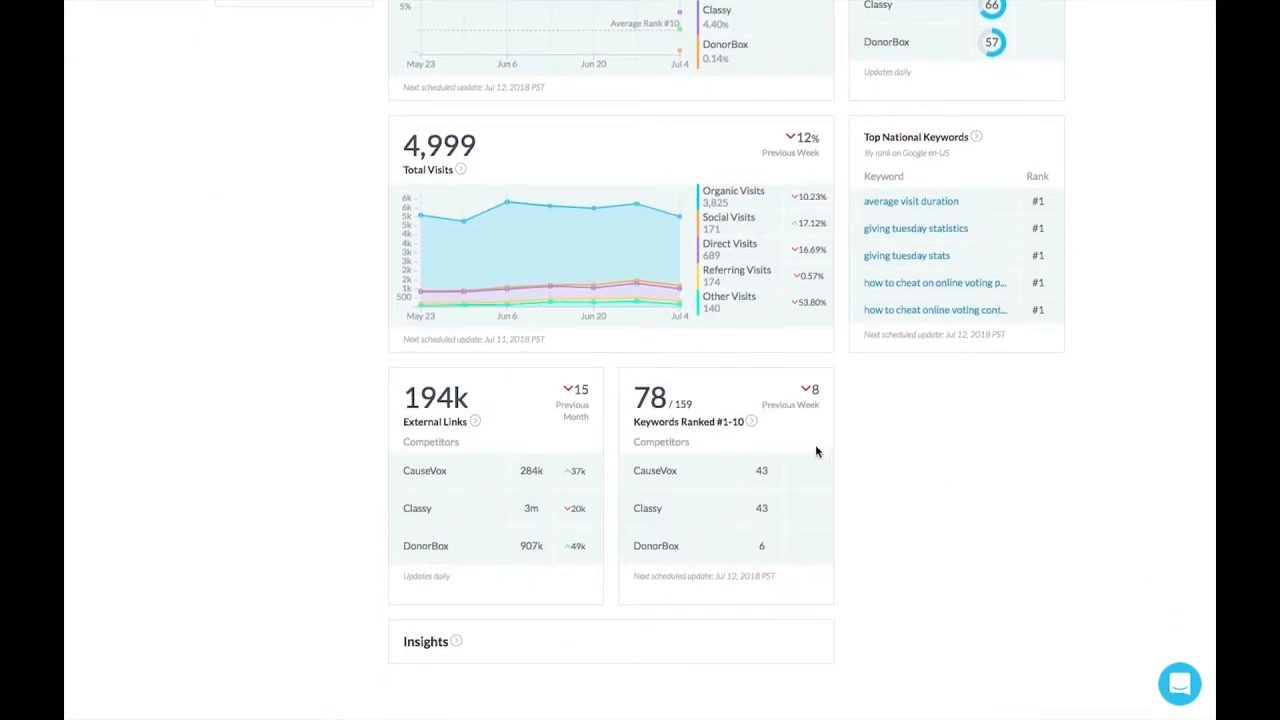
scroll("down", 3)
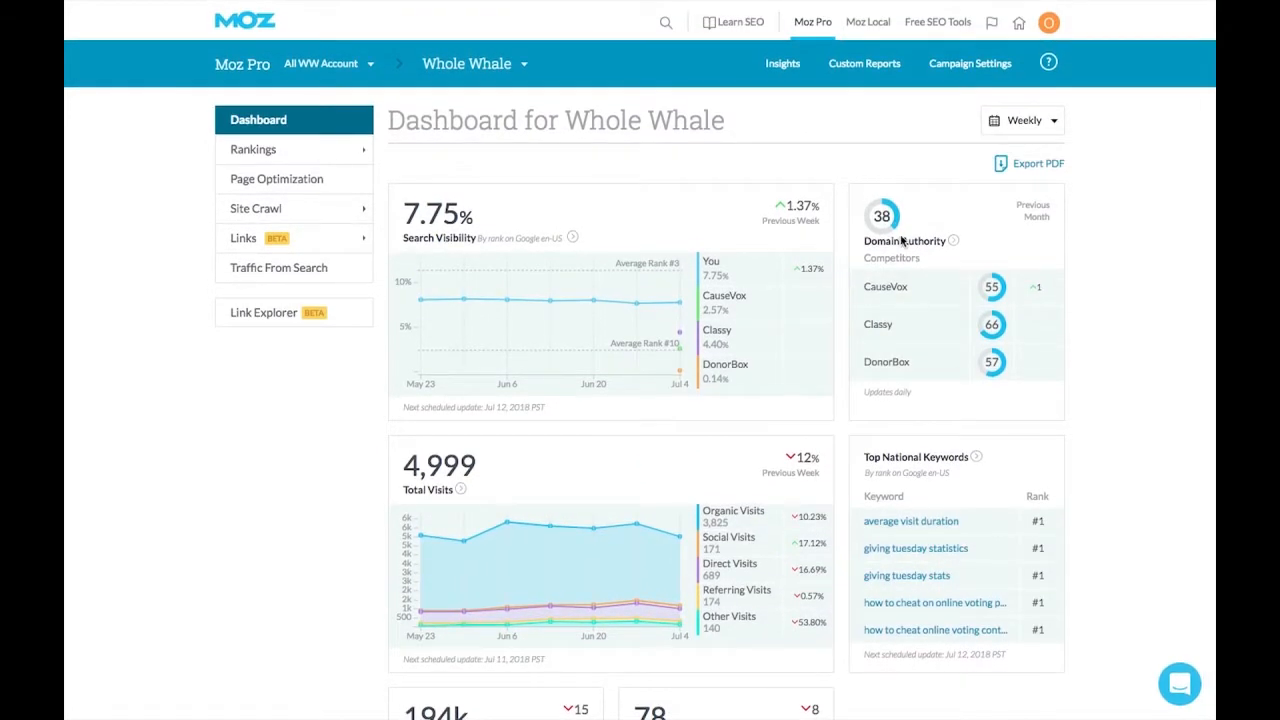
mouse_move(968, 250)
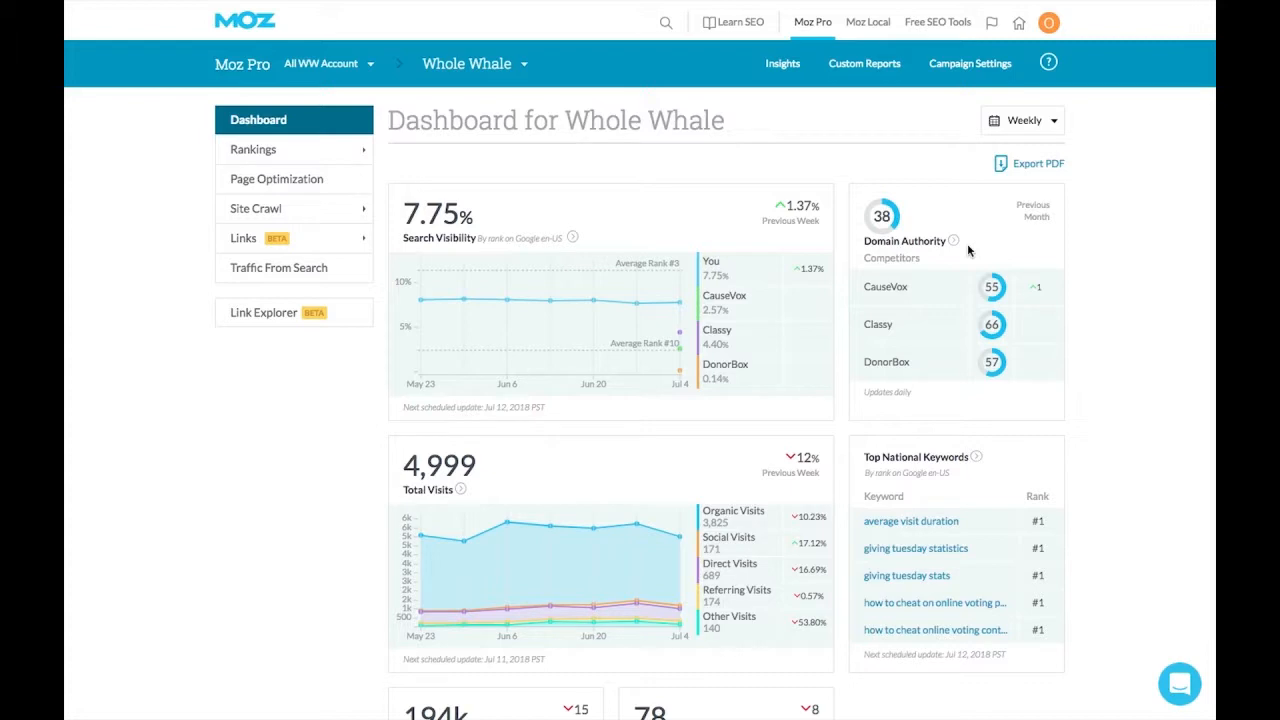
mouse_move(862, 156)
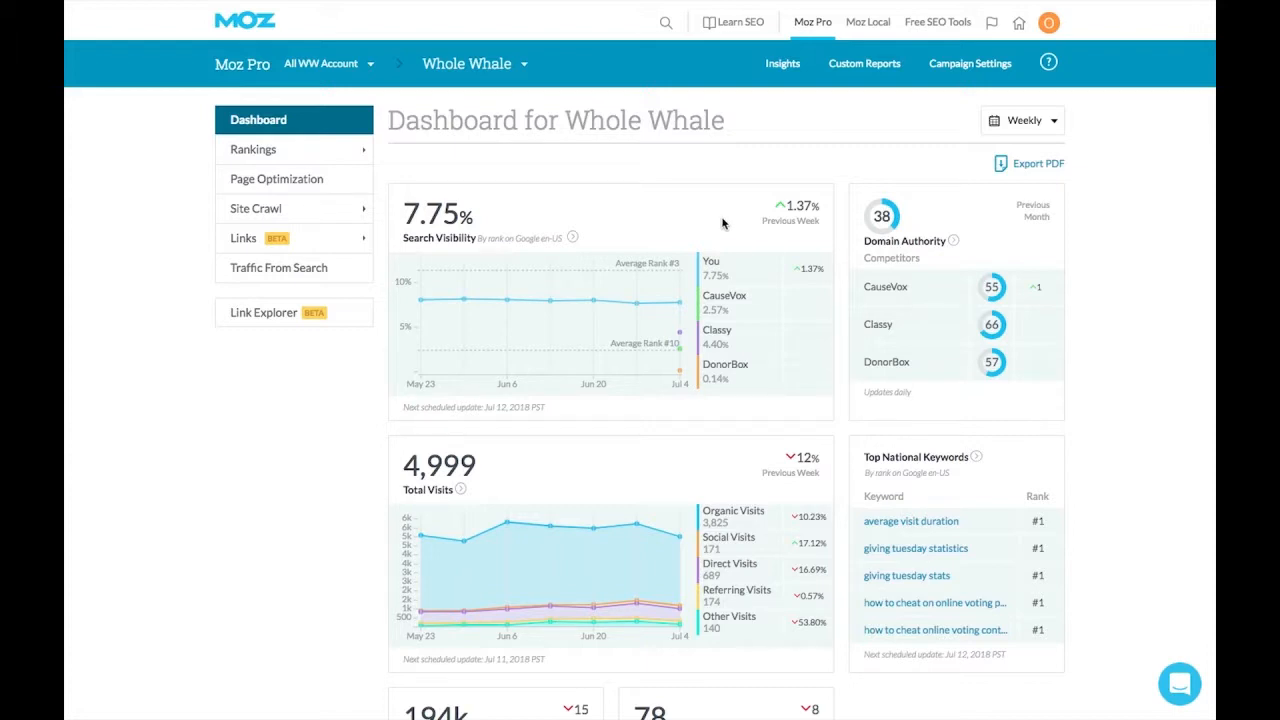
mouse_move(772, 224)
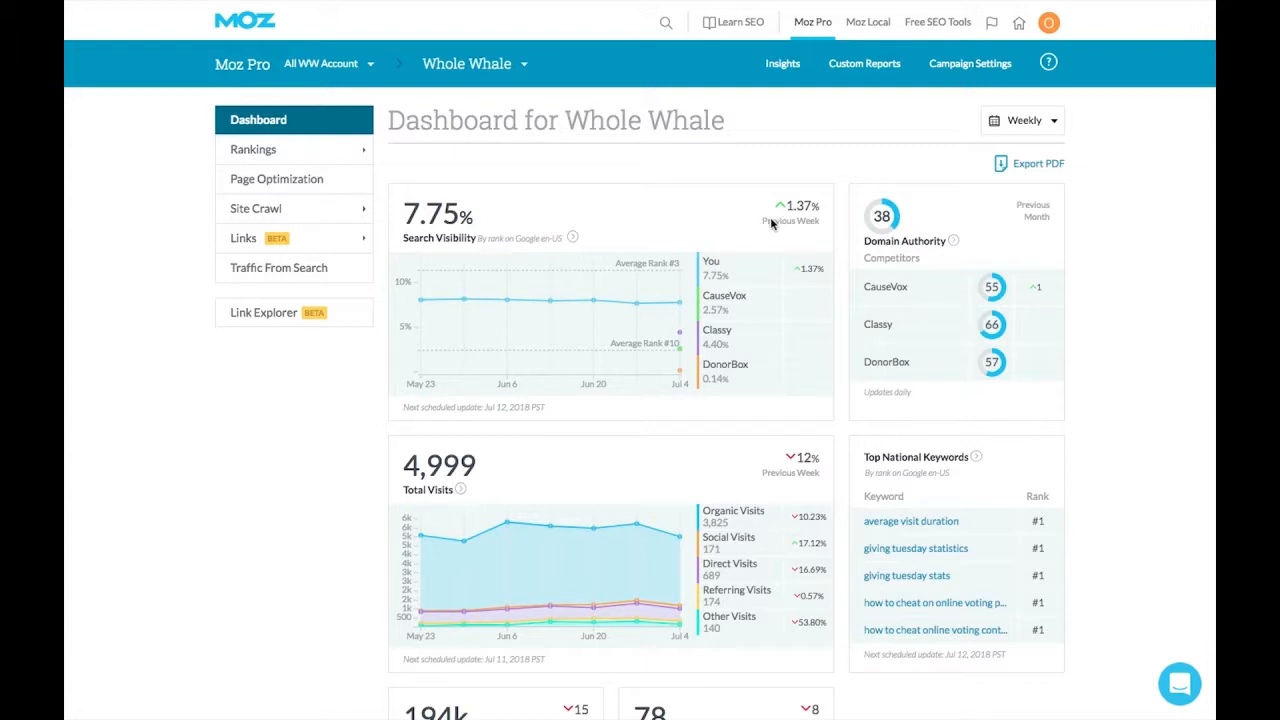
mouse_move(726, 220)
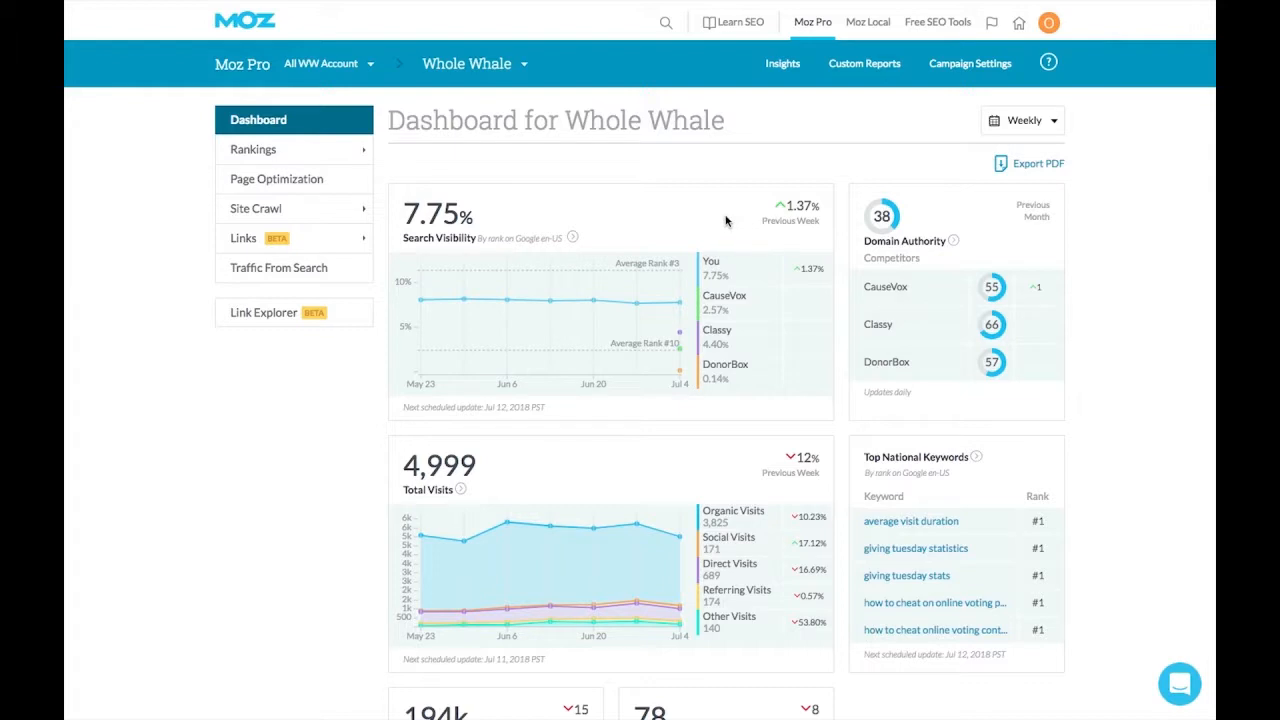
mouse_move(476, 320)
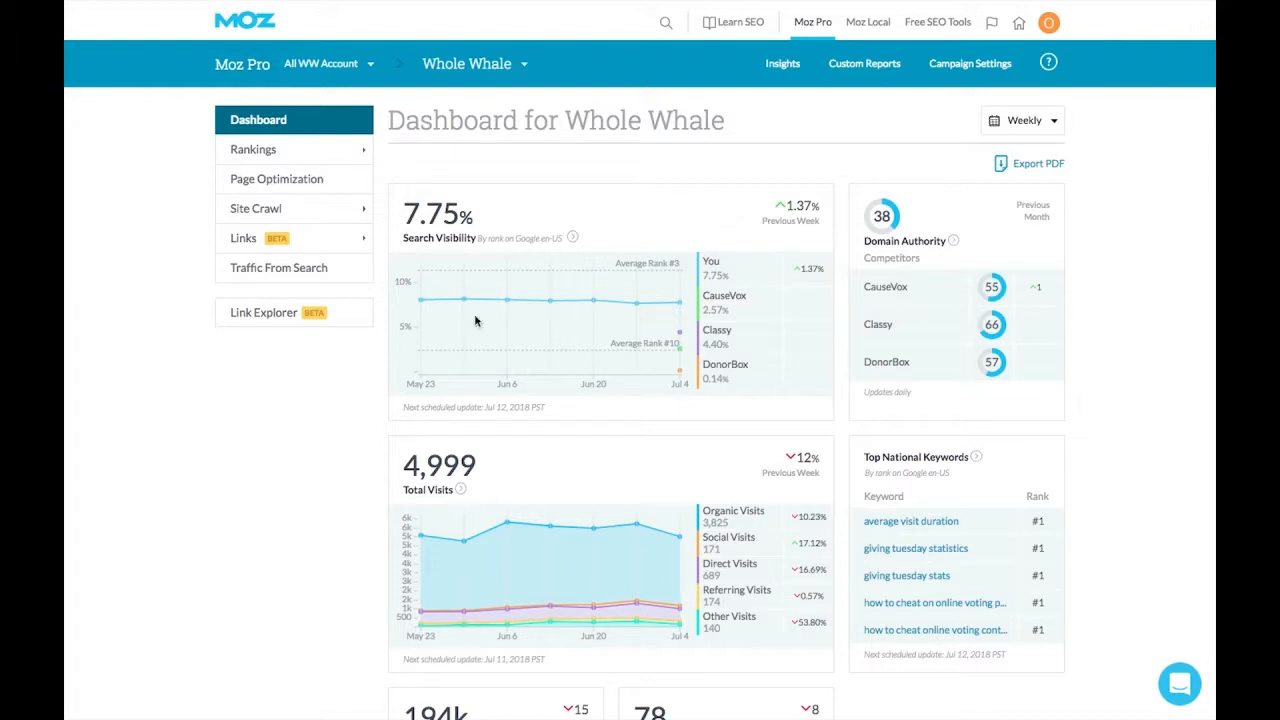
mouse_move(404, 480)
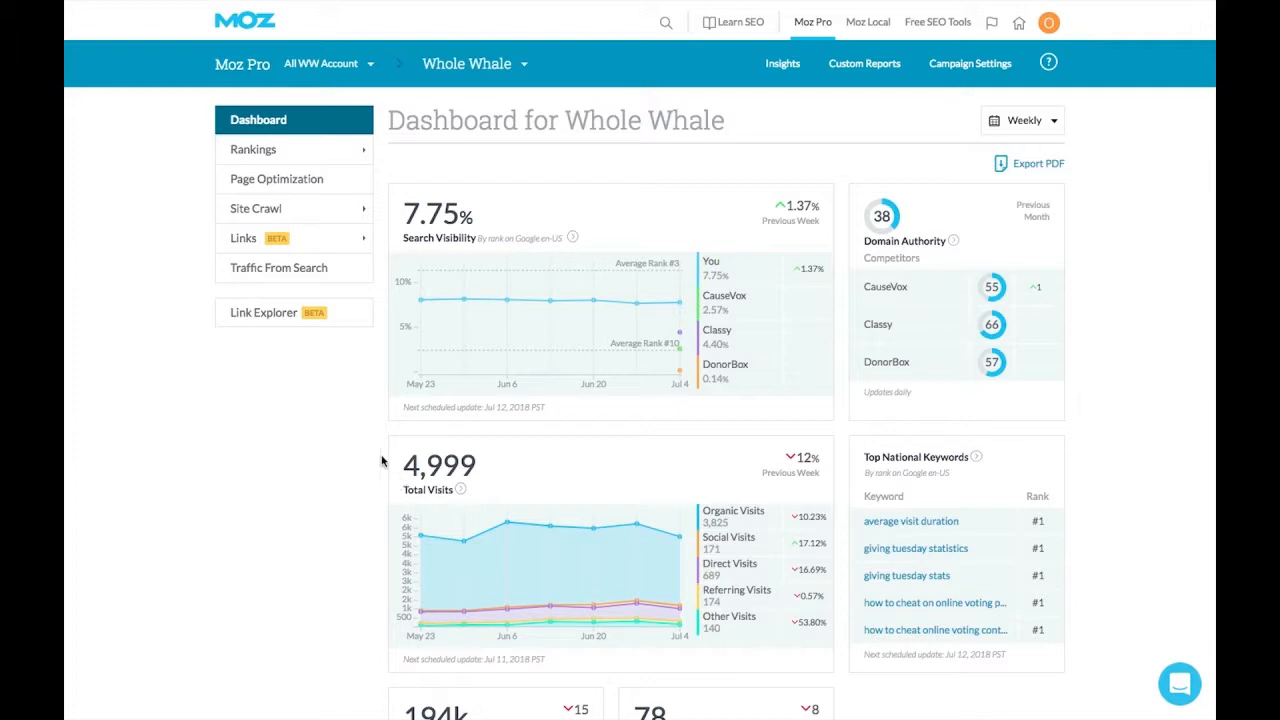
Open the Insights report for Whole Whale and view its Rankings Summary card.
scroll("down", 3)
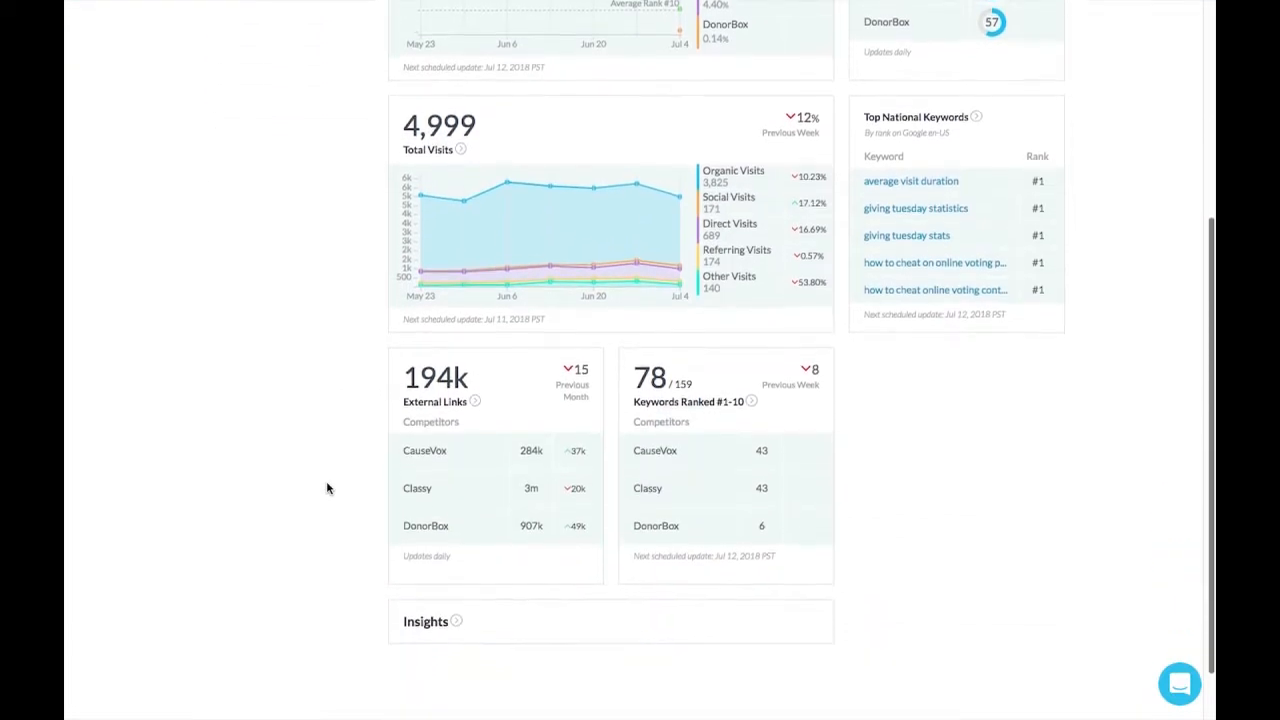
scroll("down", 3)
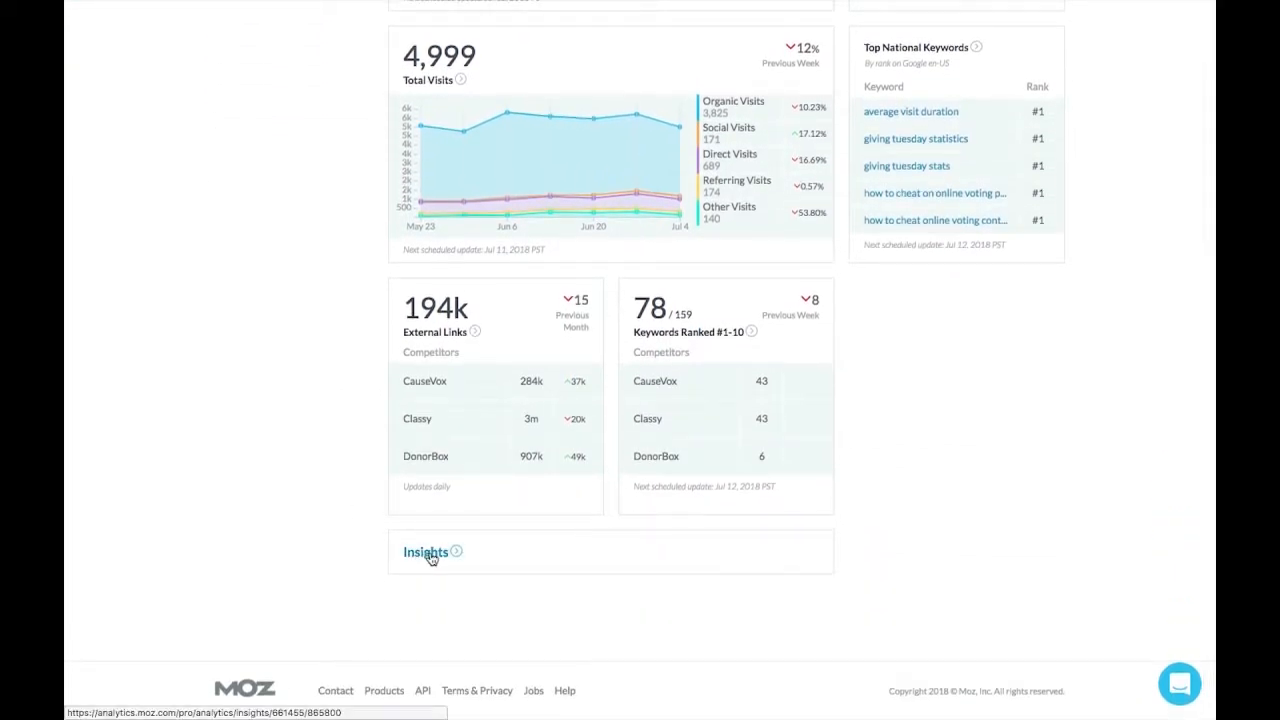
left_click(424, 552)
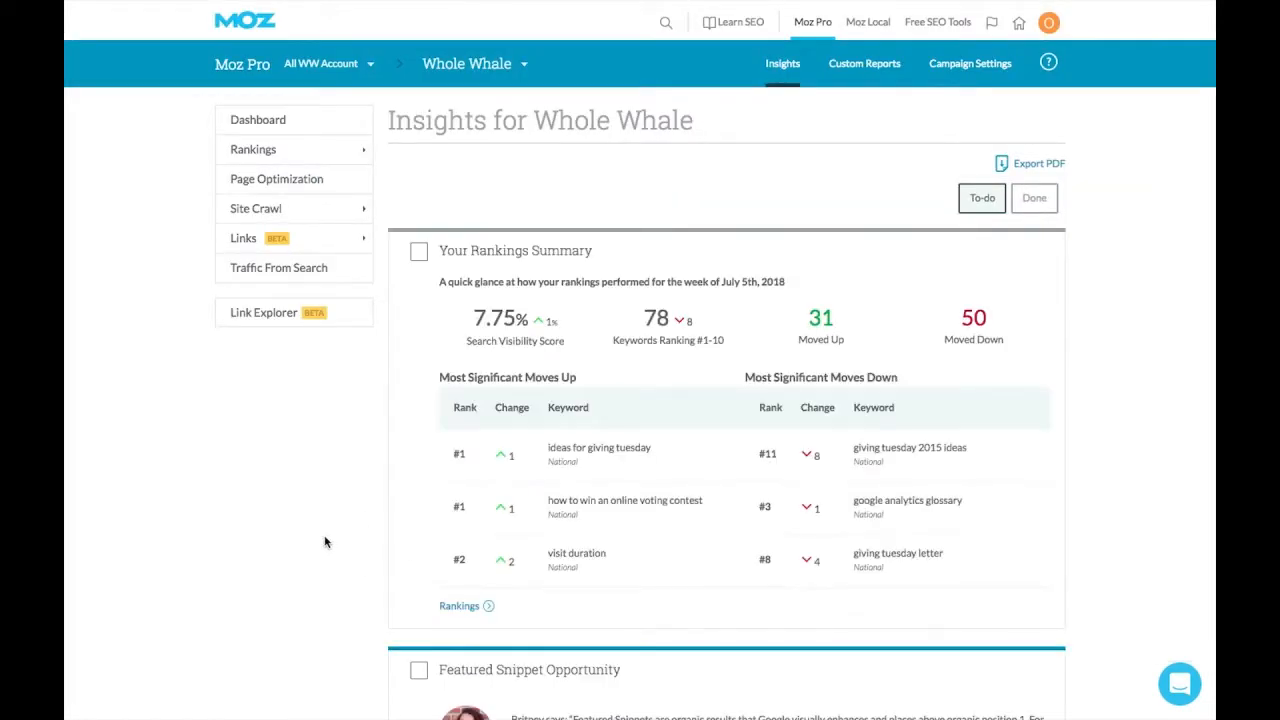
scroll("down", 3)
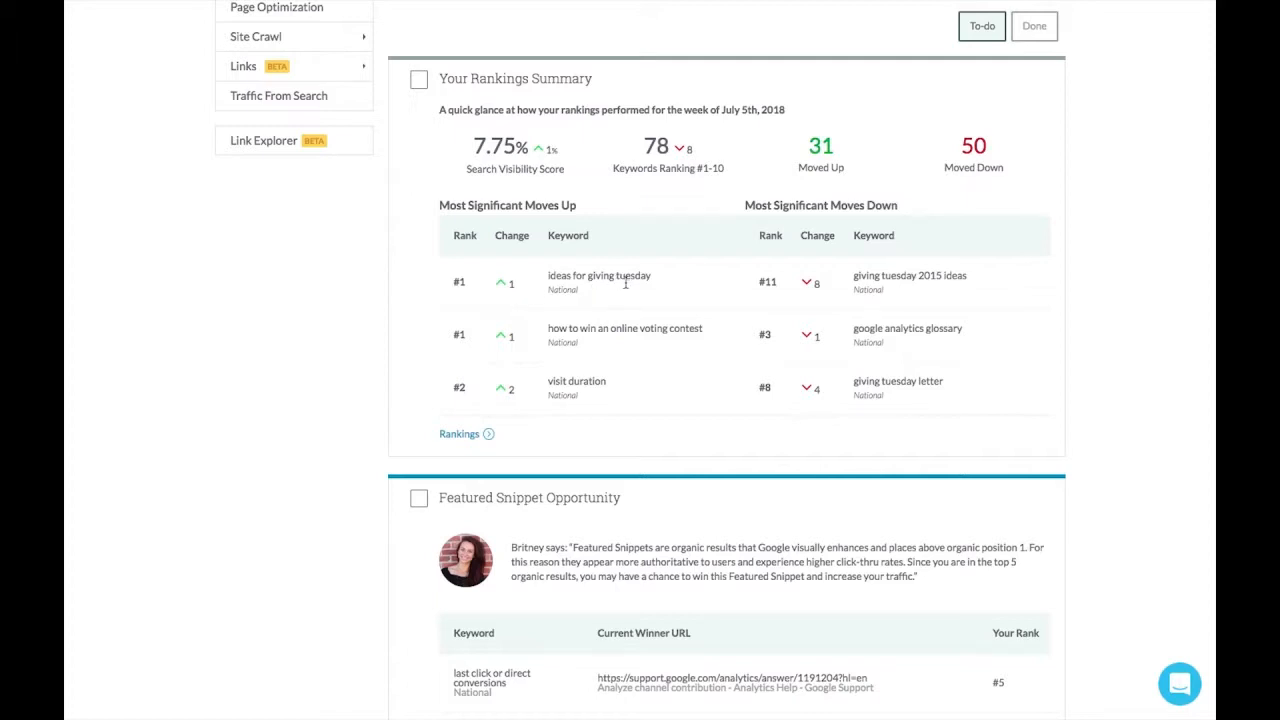
mouse_move(744, 288)
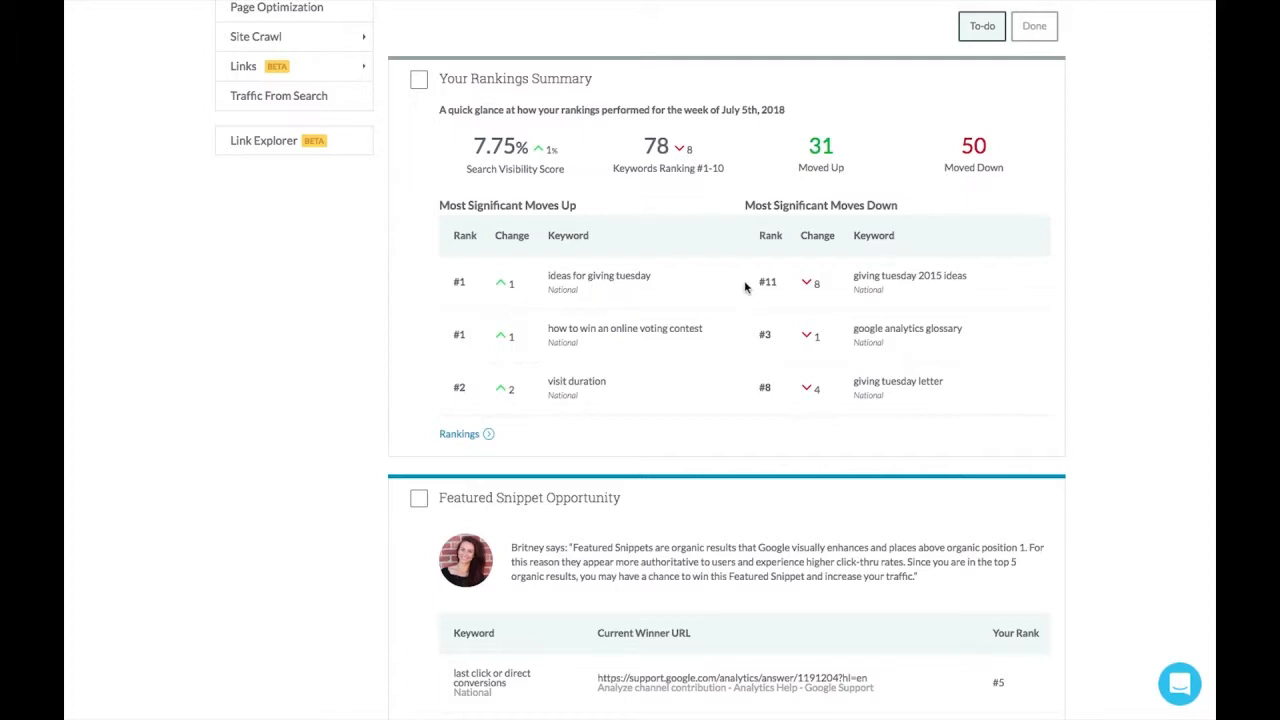
mouse_move(838, 284)
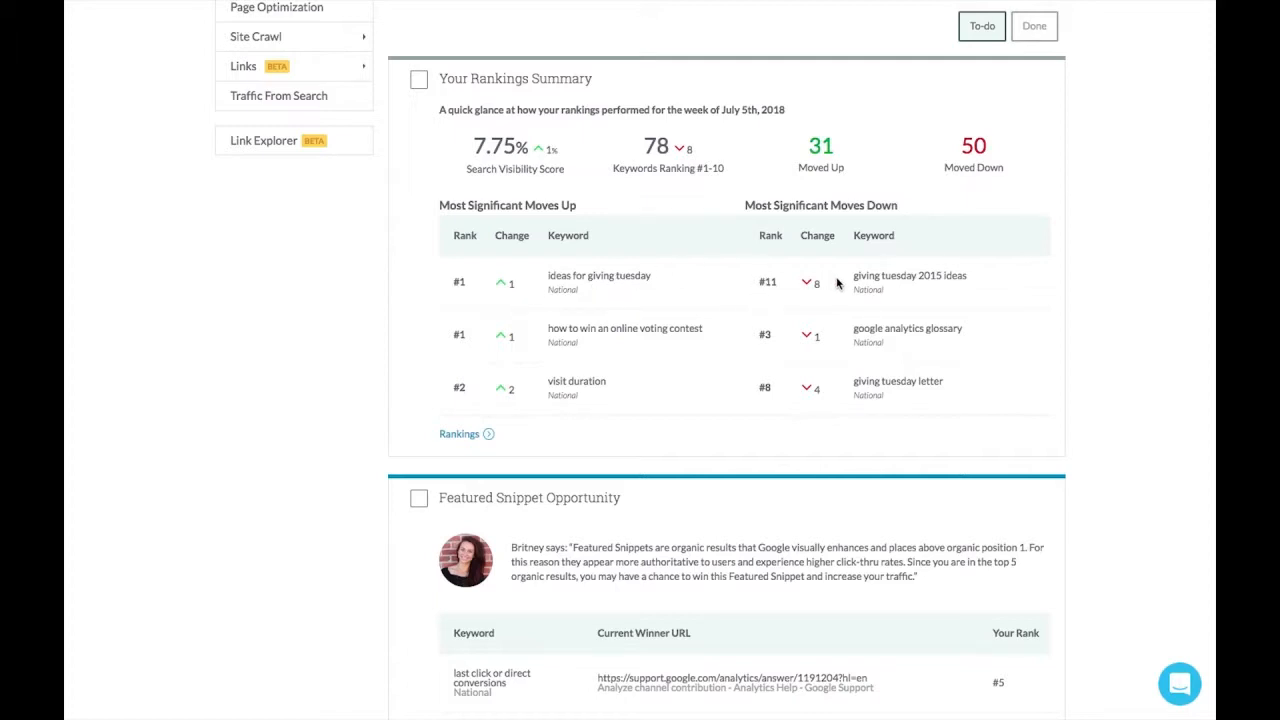
mouse_move(930, 296)
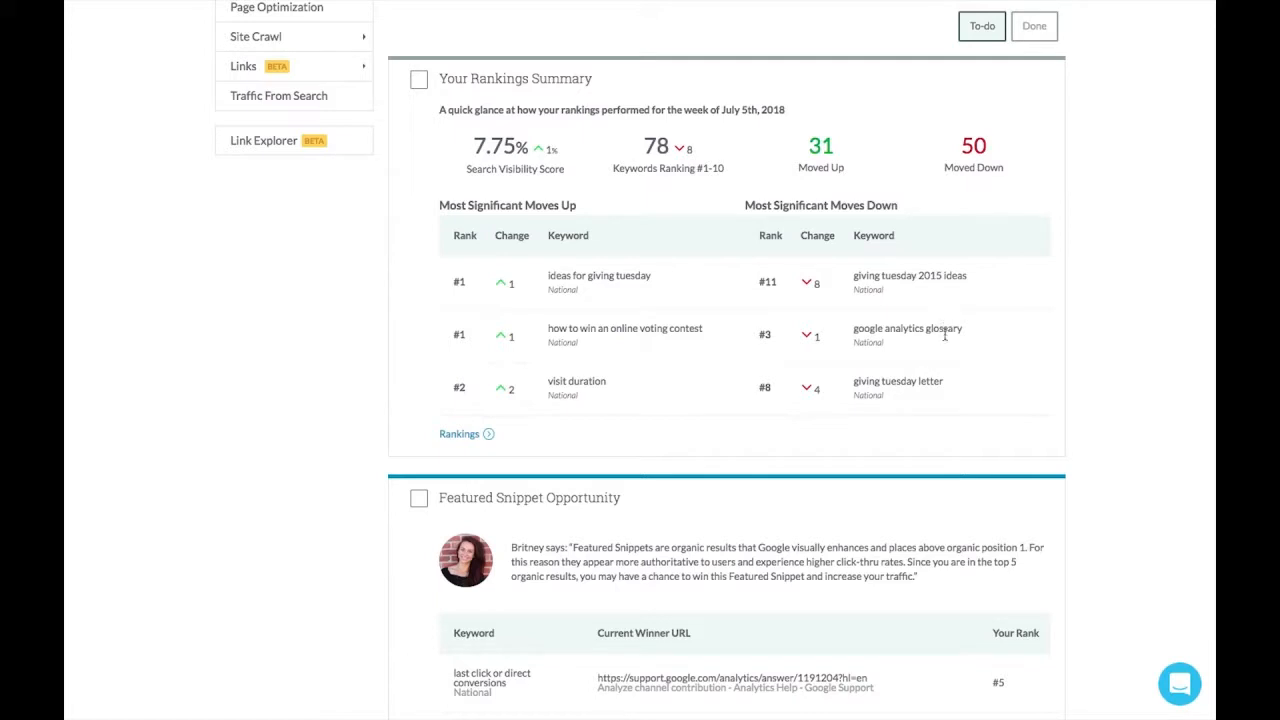
mouse_move(944, 344)
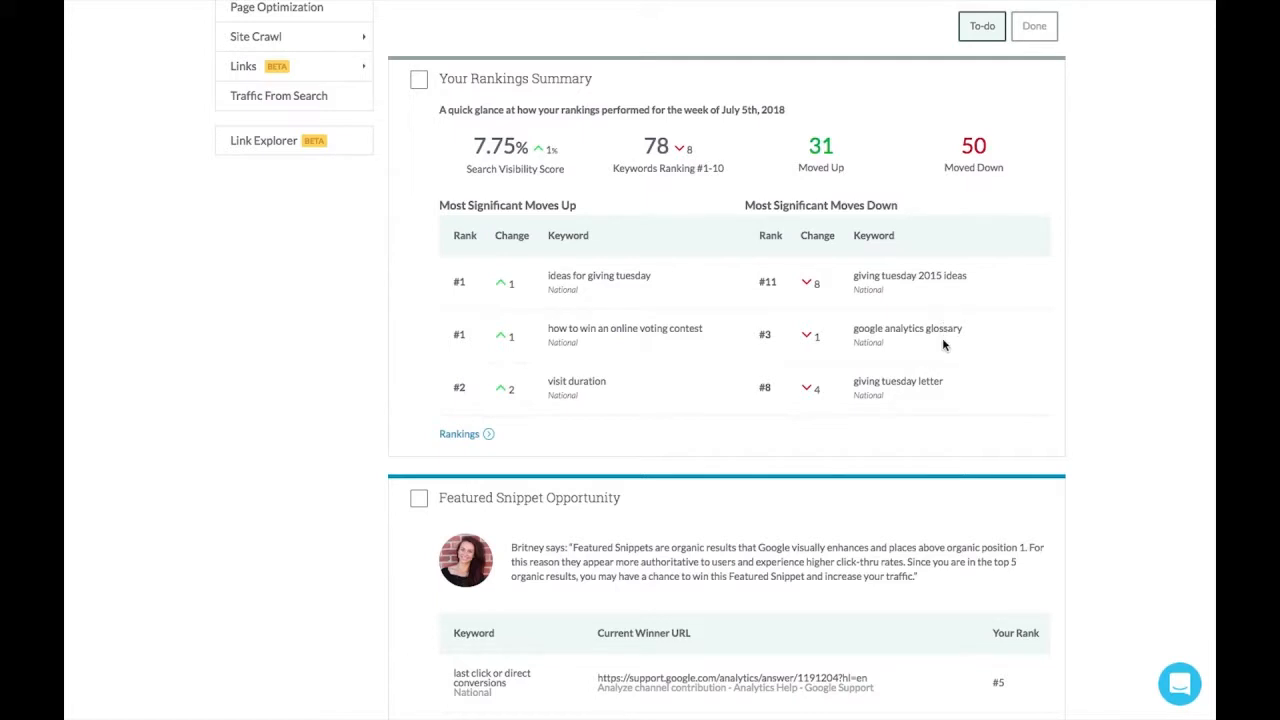
mouse_move(662, 390)
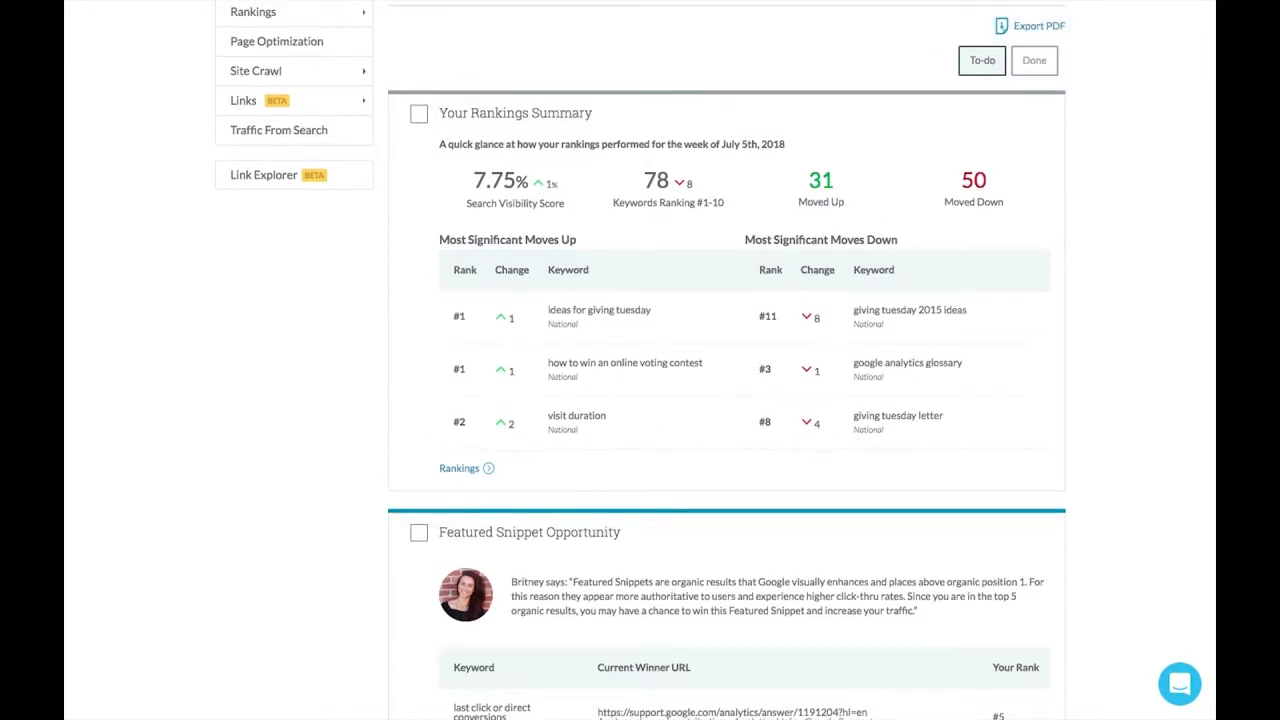
mouse_move(1120, 240)
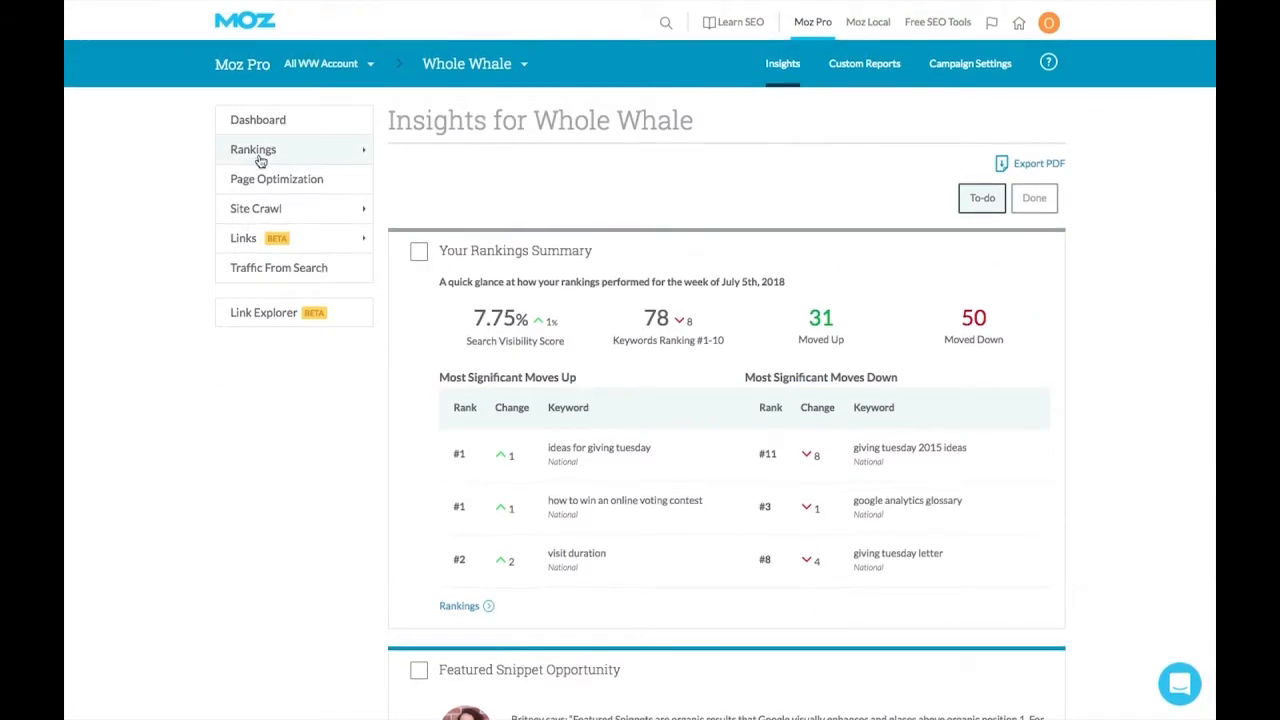
Open the Rankings overview for the Whole Whale campaign with its 159 tracked keywords.
left_click(252, 148)
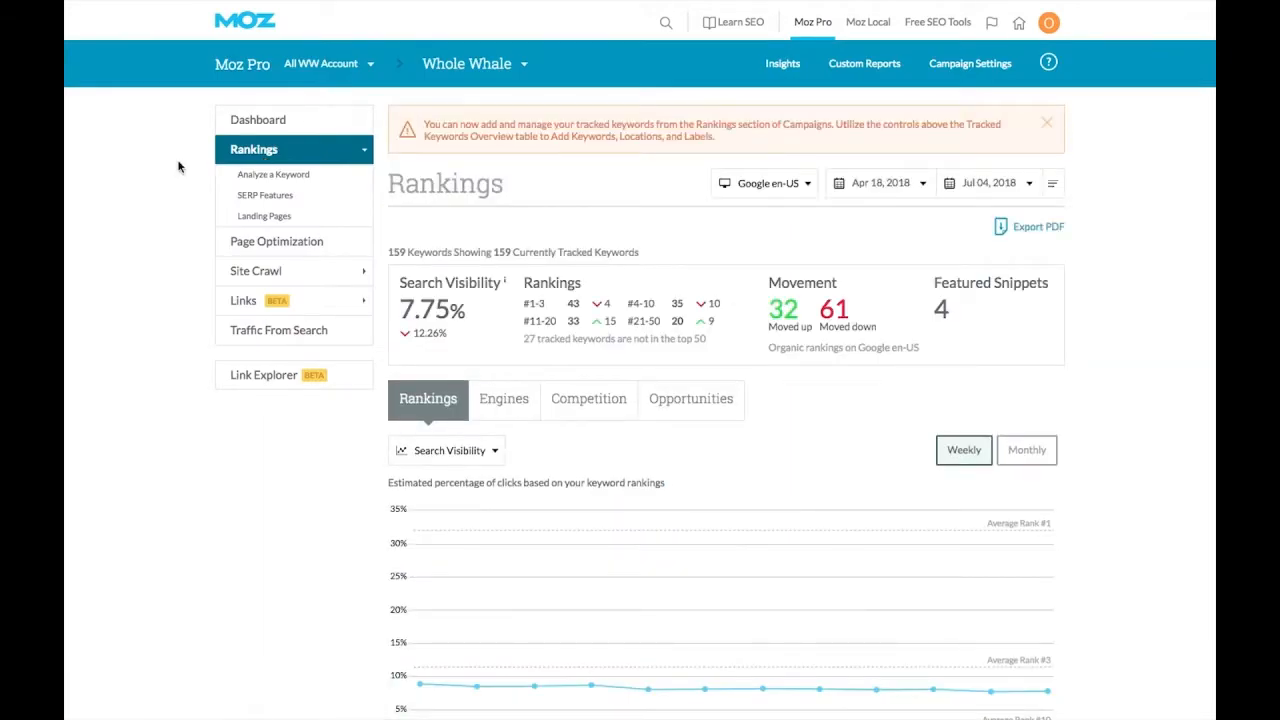
mouse_move(184, 220)
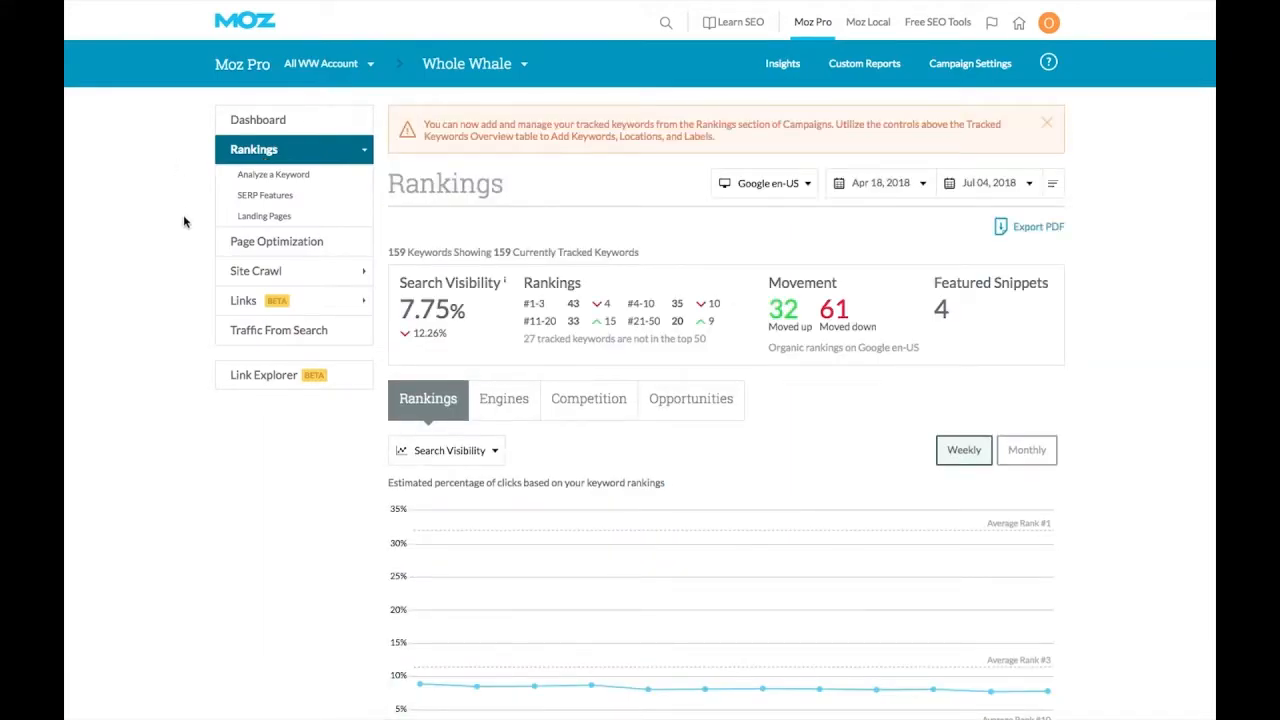
mouse_move(264, 196)
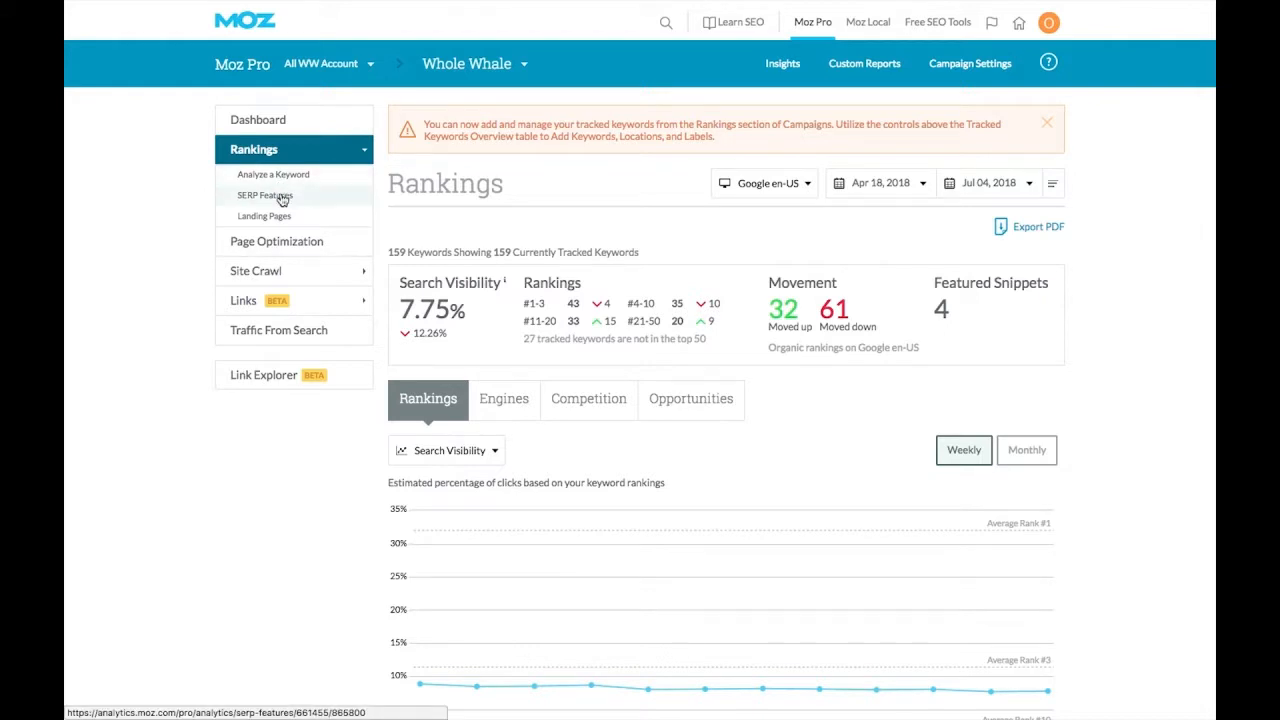
Open the SERP Features report and review the Keywords & Features table for Whole Whale.
left_click(264, 196)
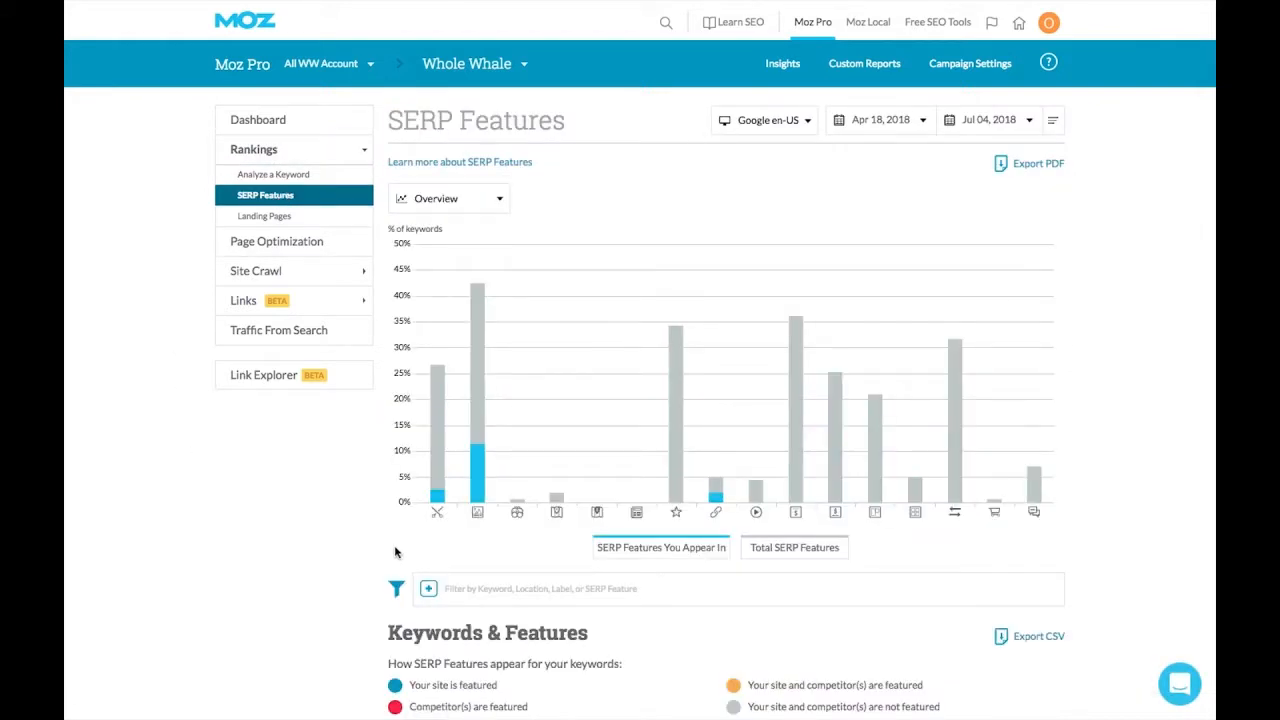
scroll("down", 3)
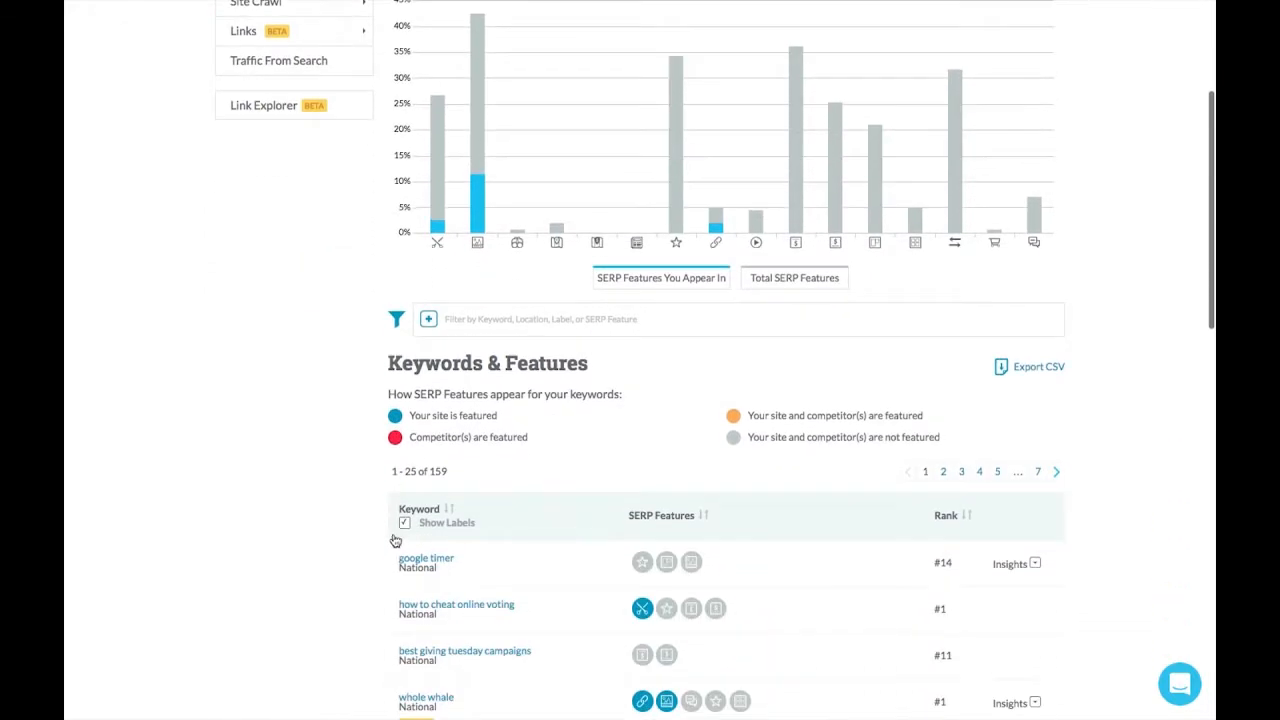
scroll("down", 3)
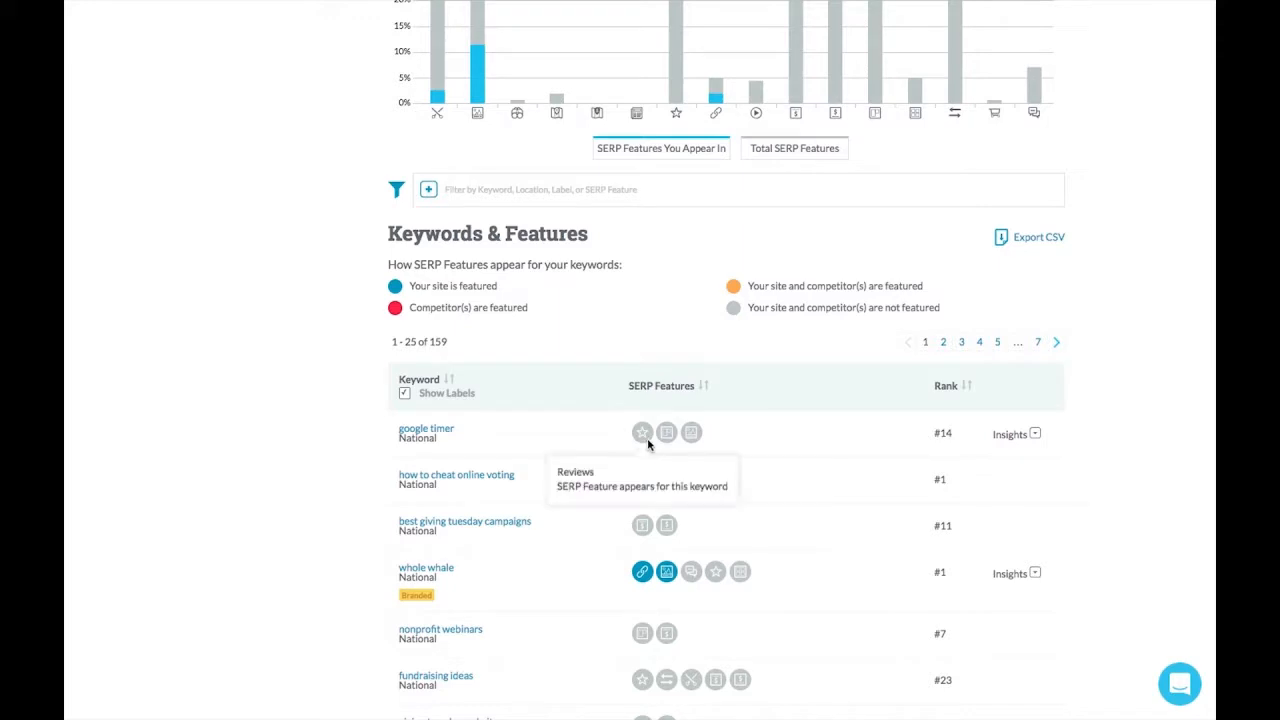
mouse_move(666, 432)
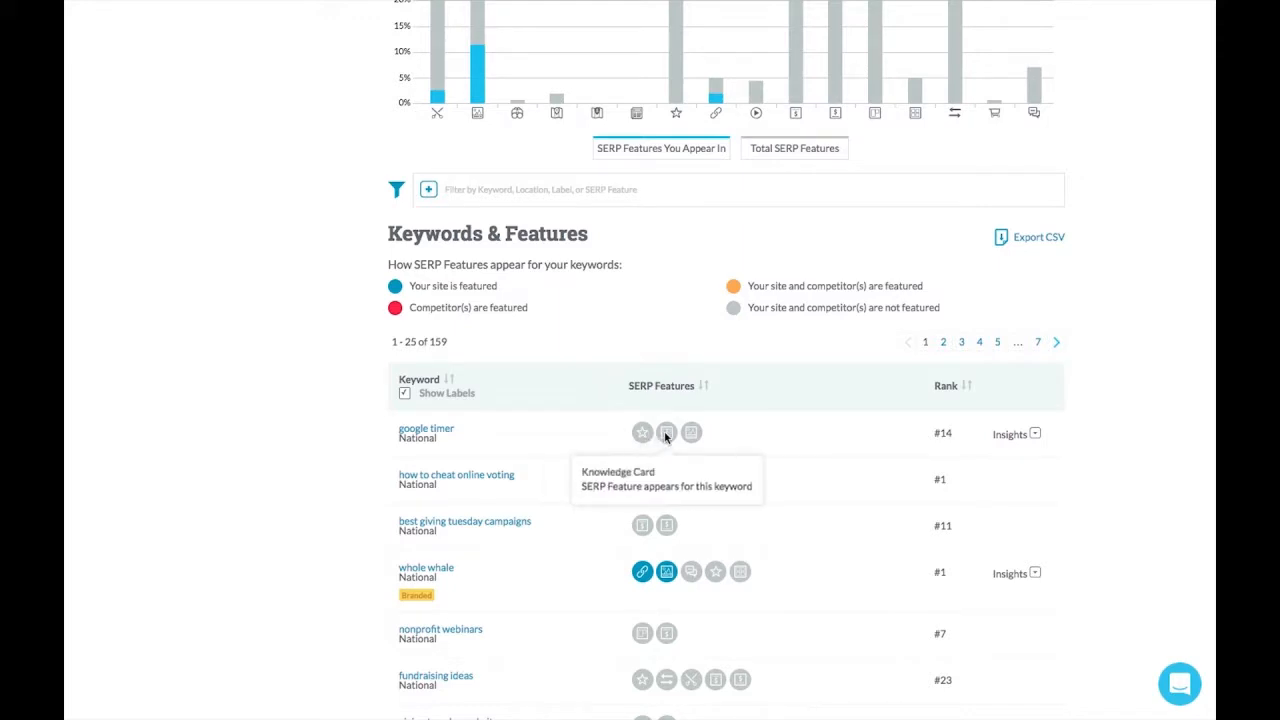
mouse_move(692, 432)
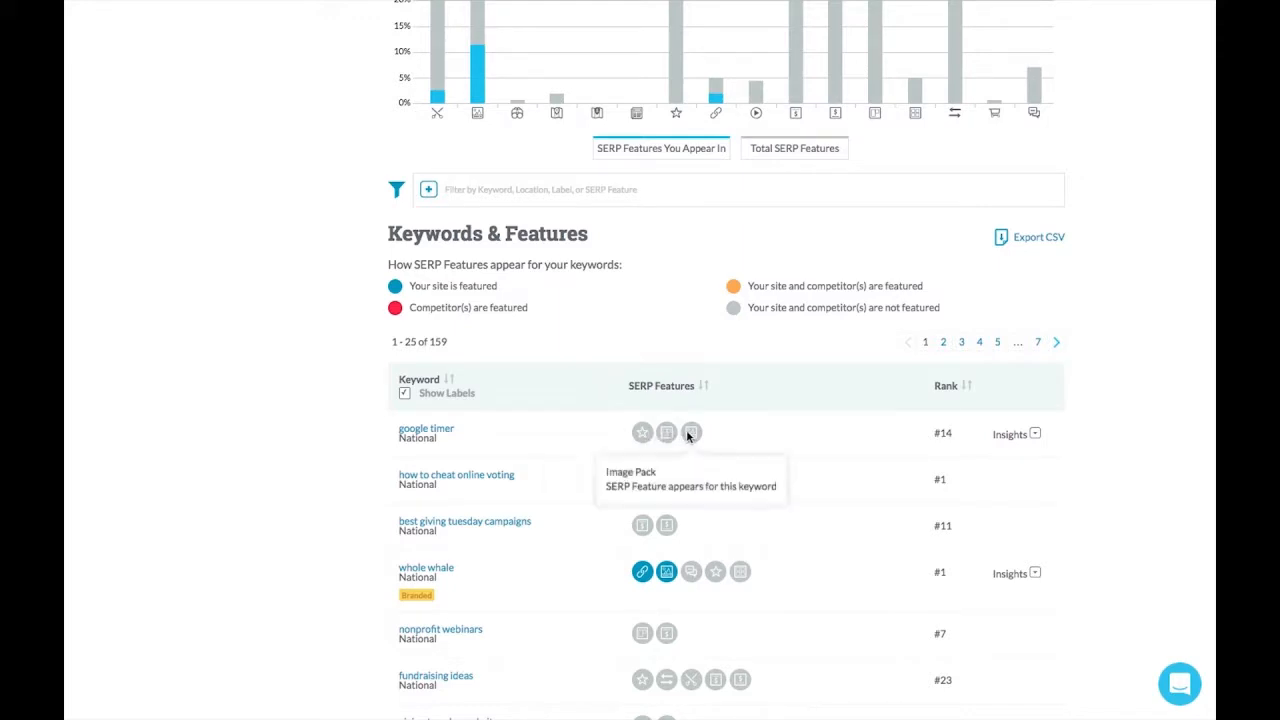
mouse_move(620, 448)
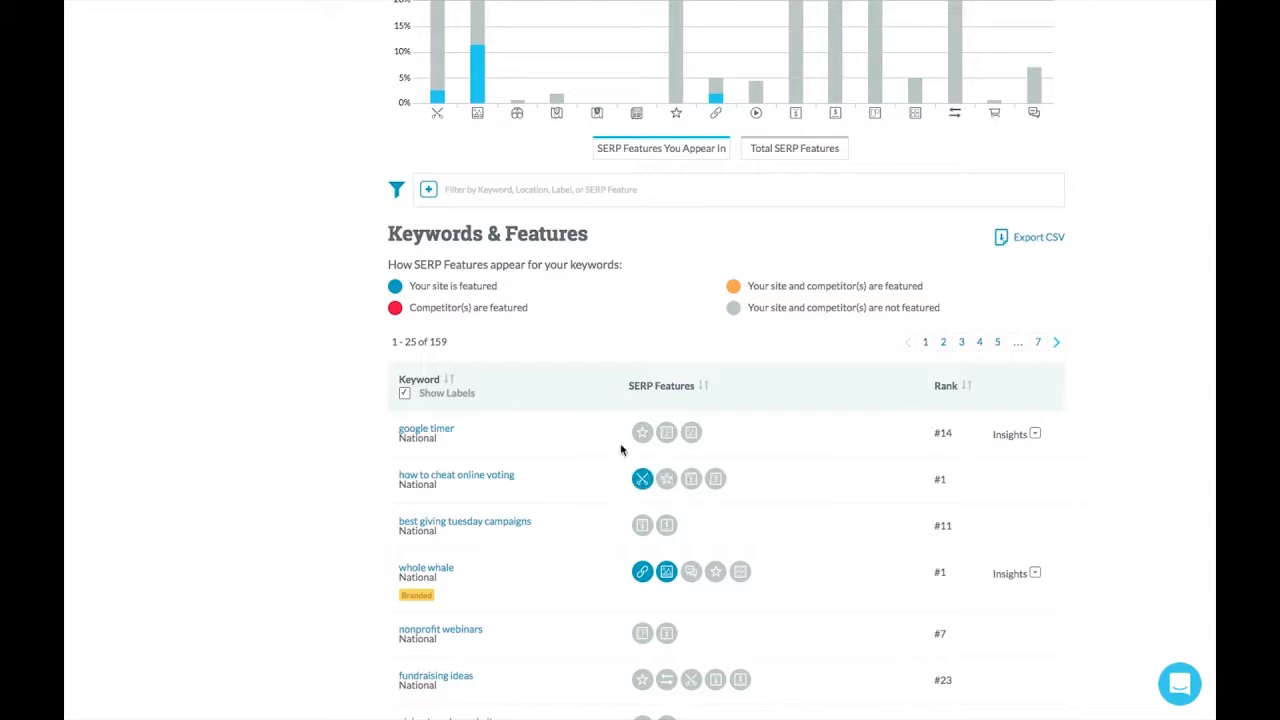
scroll("down", 3)
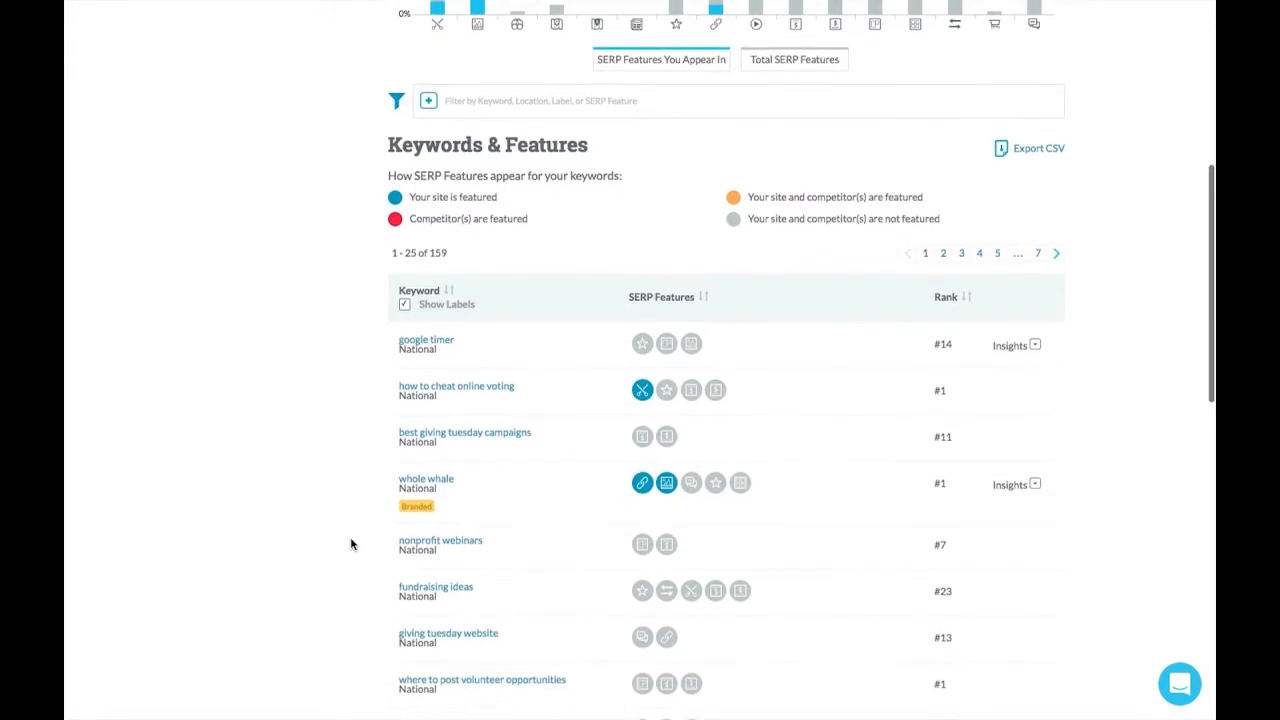
scroll("down", 3)
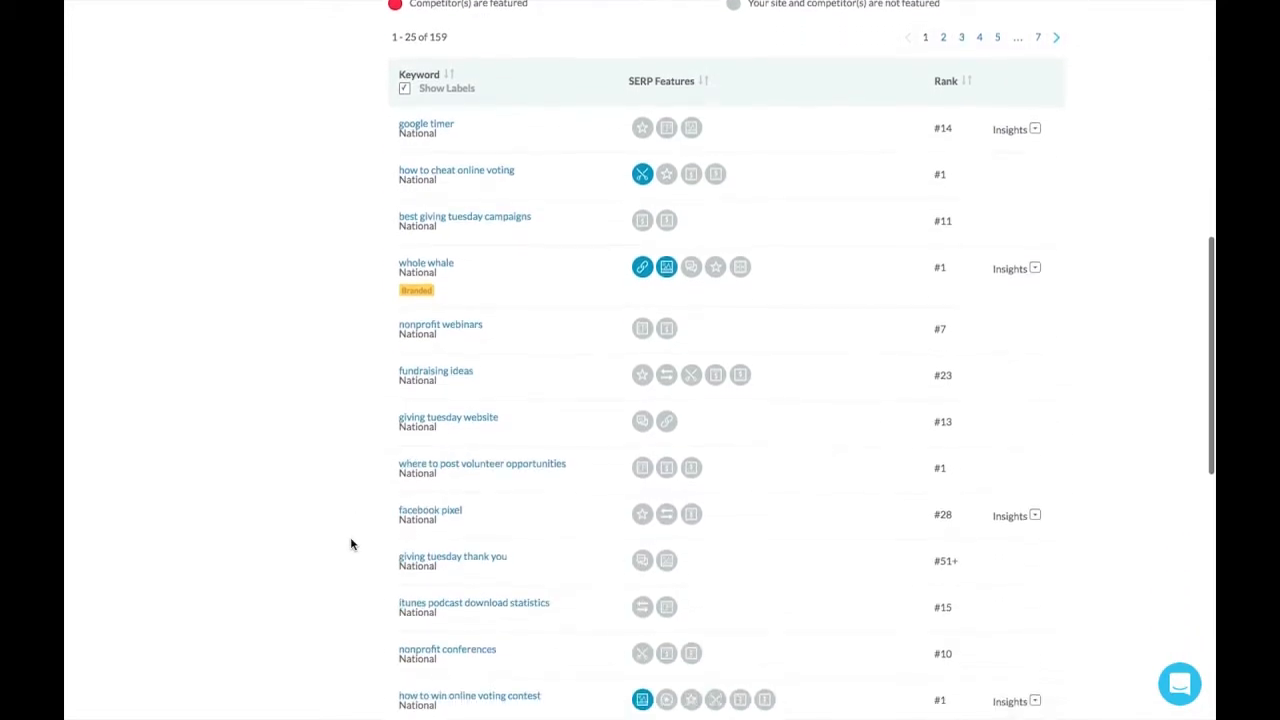
scroll("down", 3)
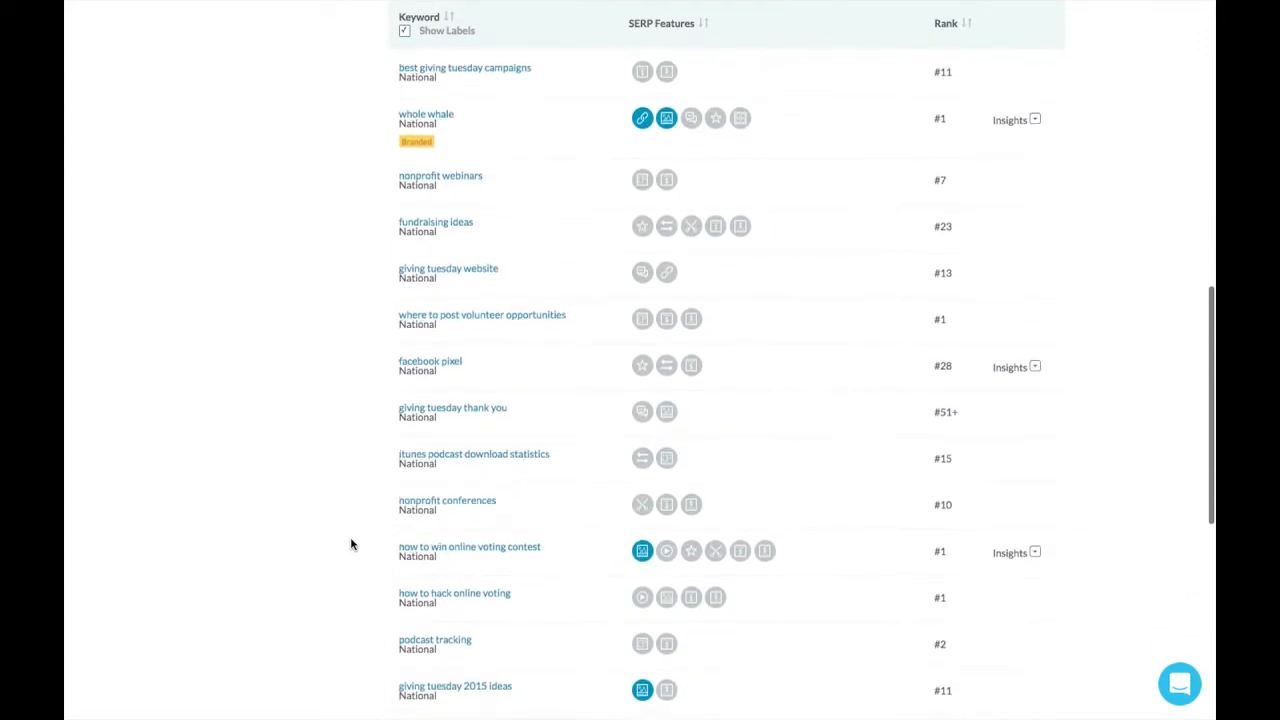
scroll("up", 3)
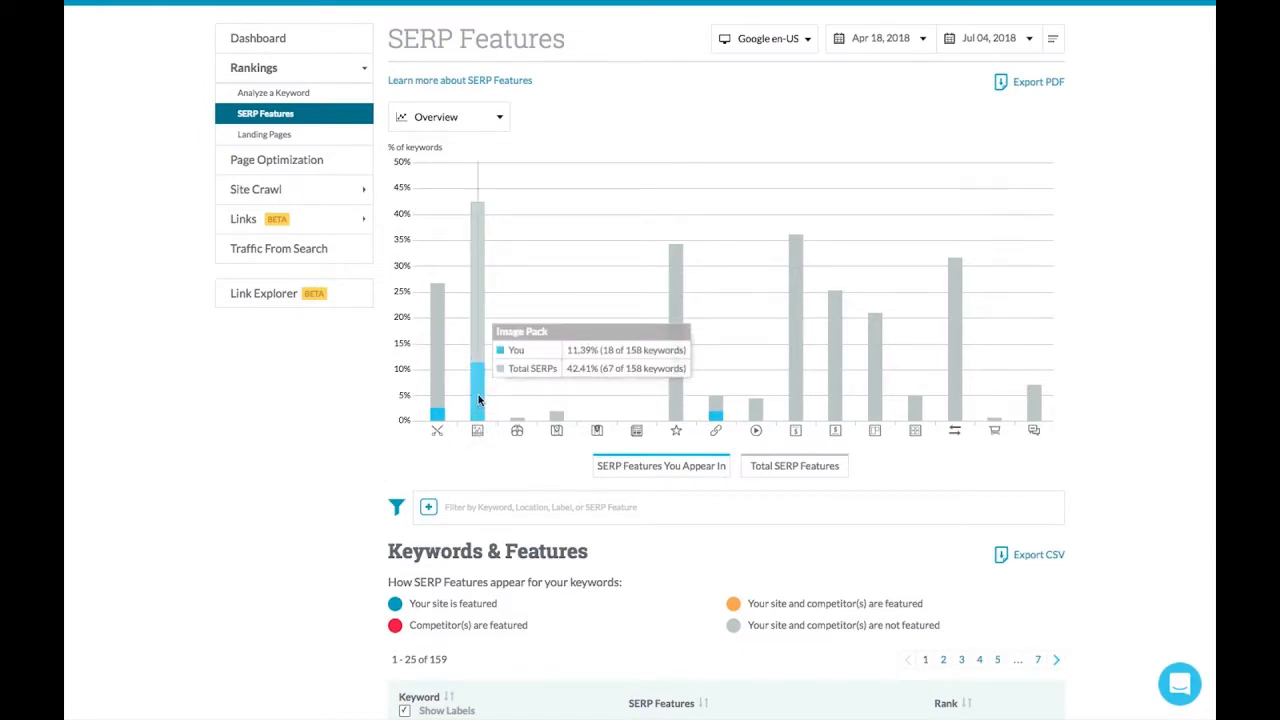
mouse_move(676, 428)
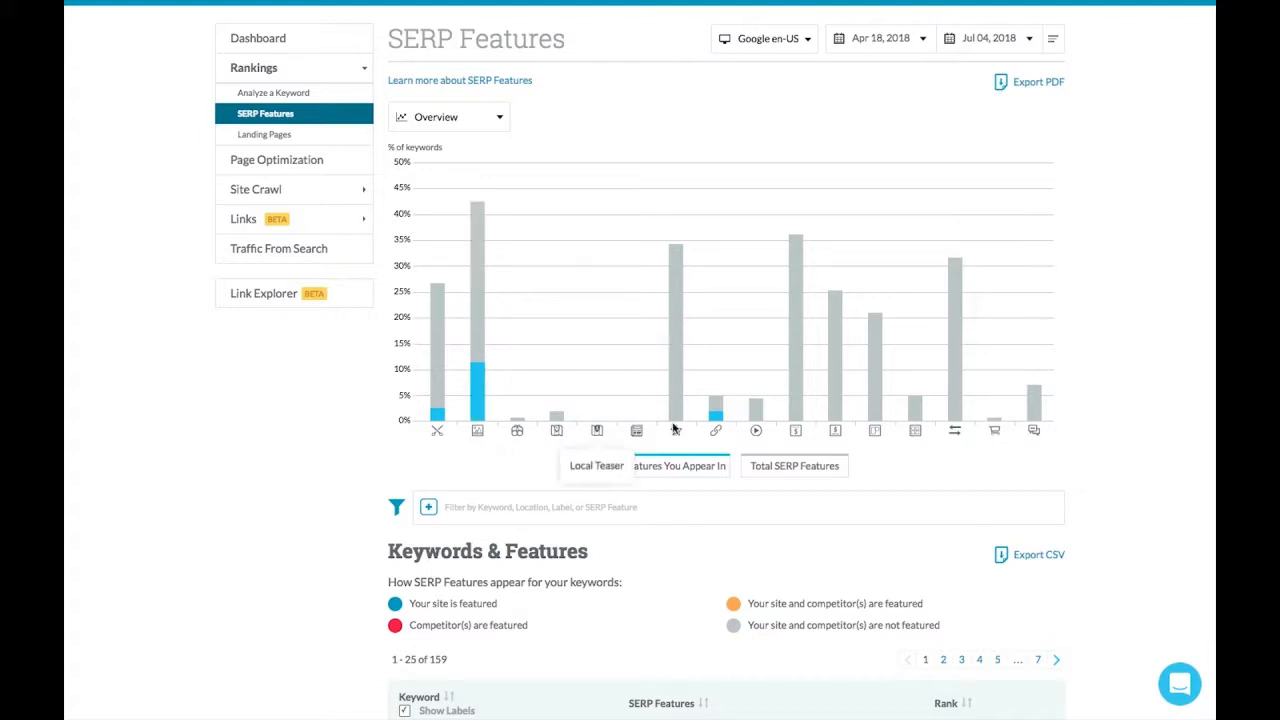
mouse_move(716, 424)
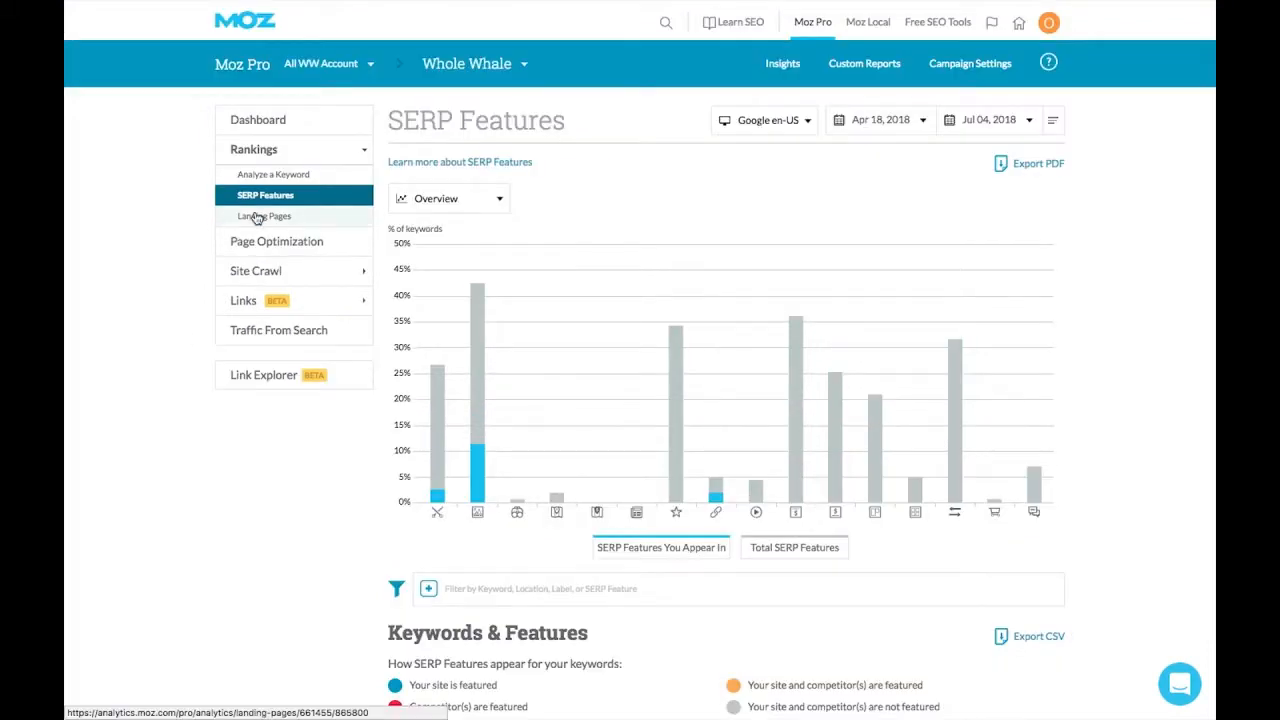
Open the Landing Pages report, then go to the suggested keyword opportunities list.
left_click(264, 216)
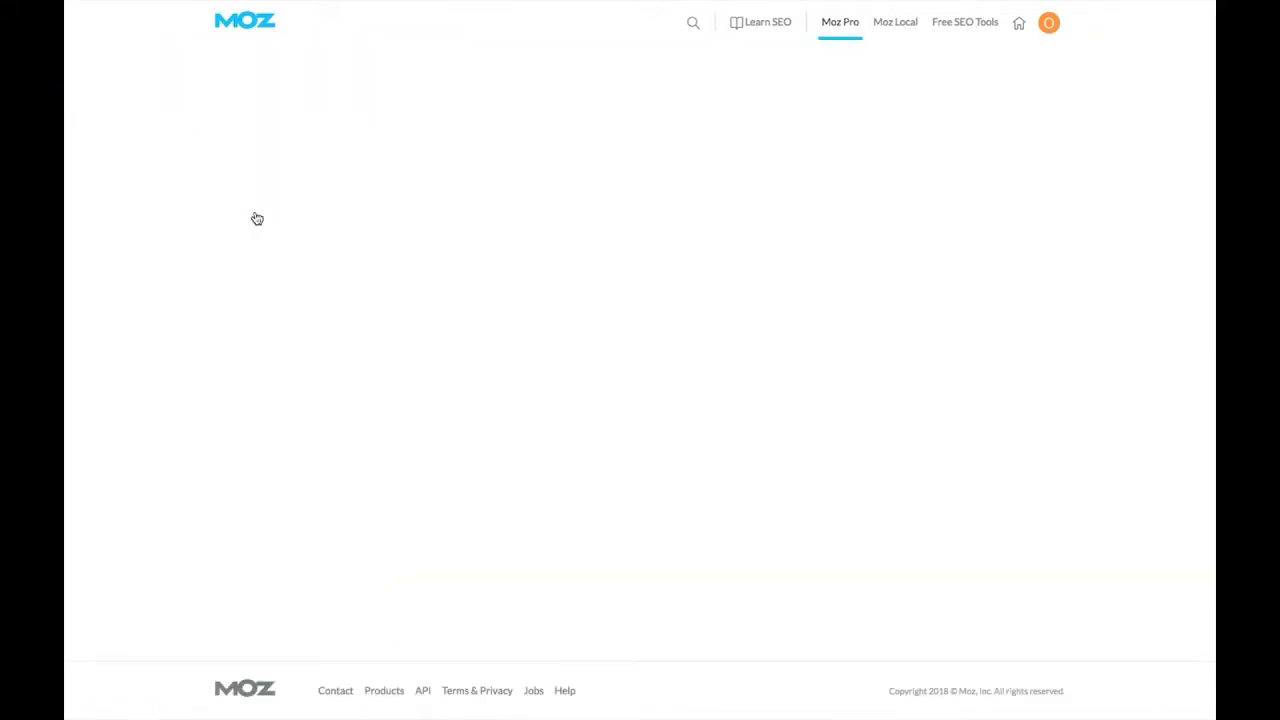
left_click(264, 216)
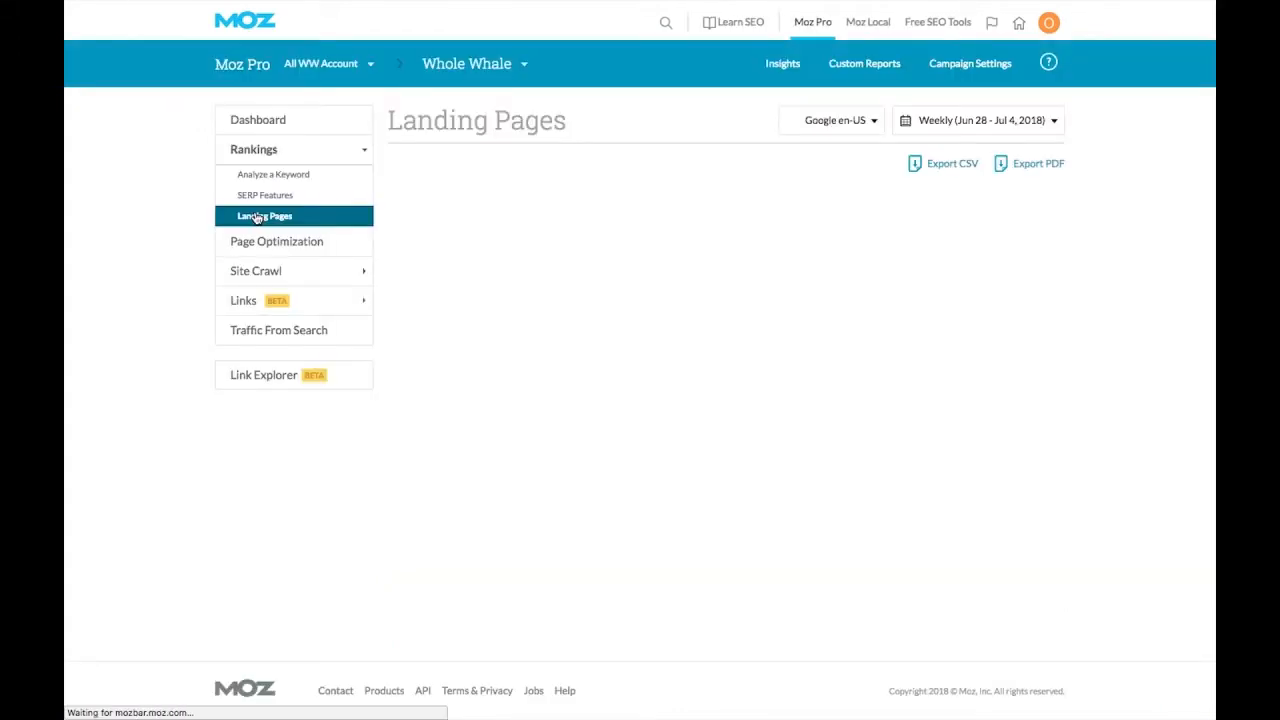
left_click(264, 216)
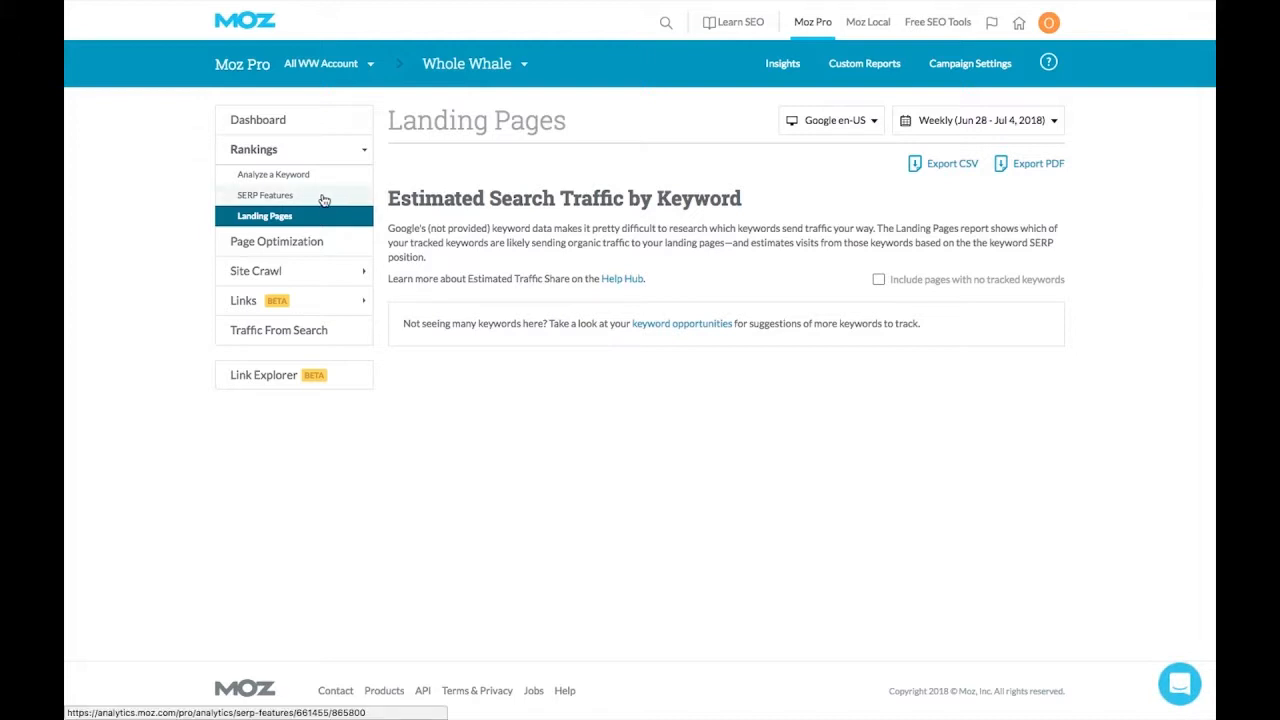
mouse_move(714, 272)
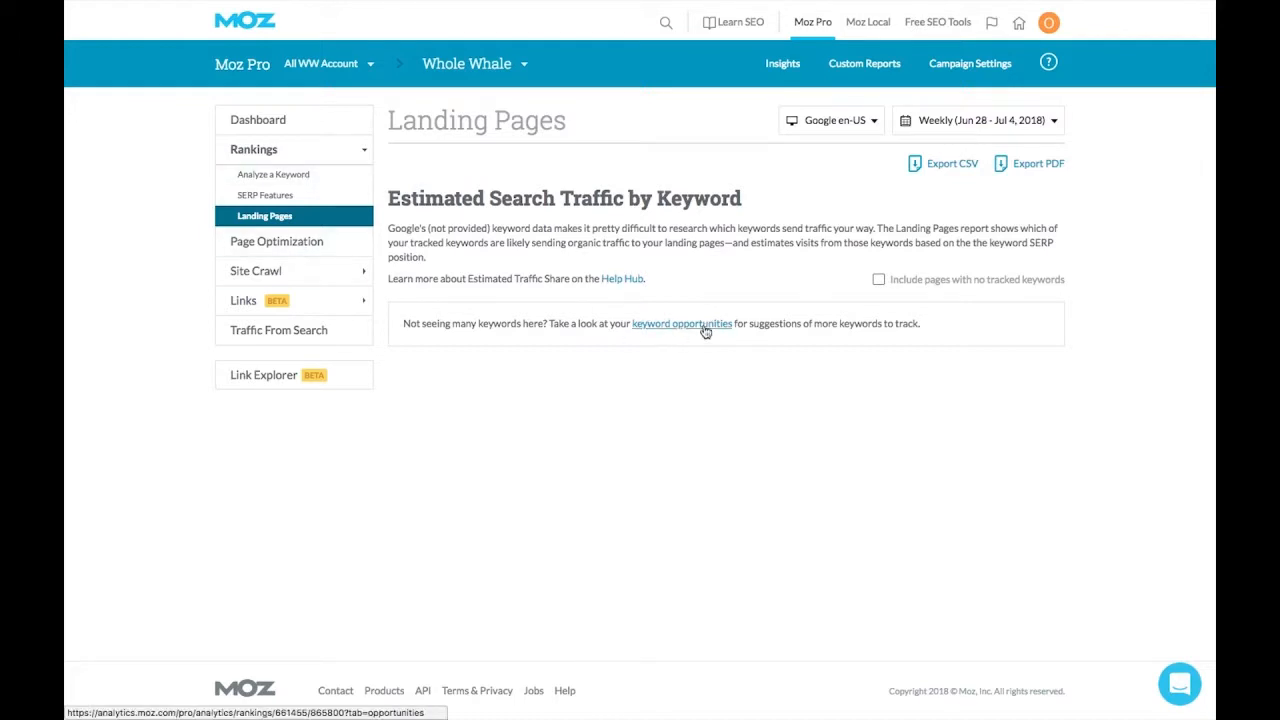
left_click(682, 324)
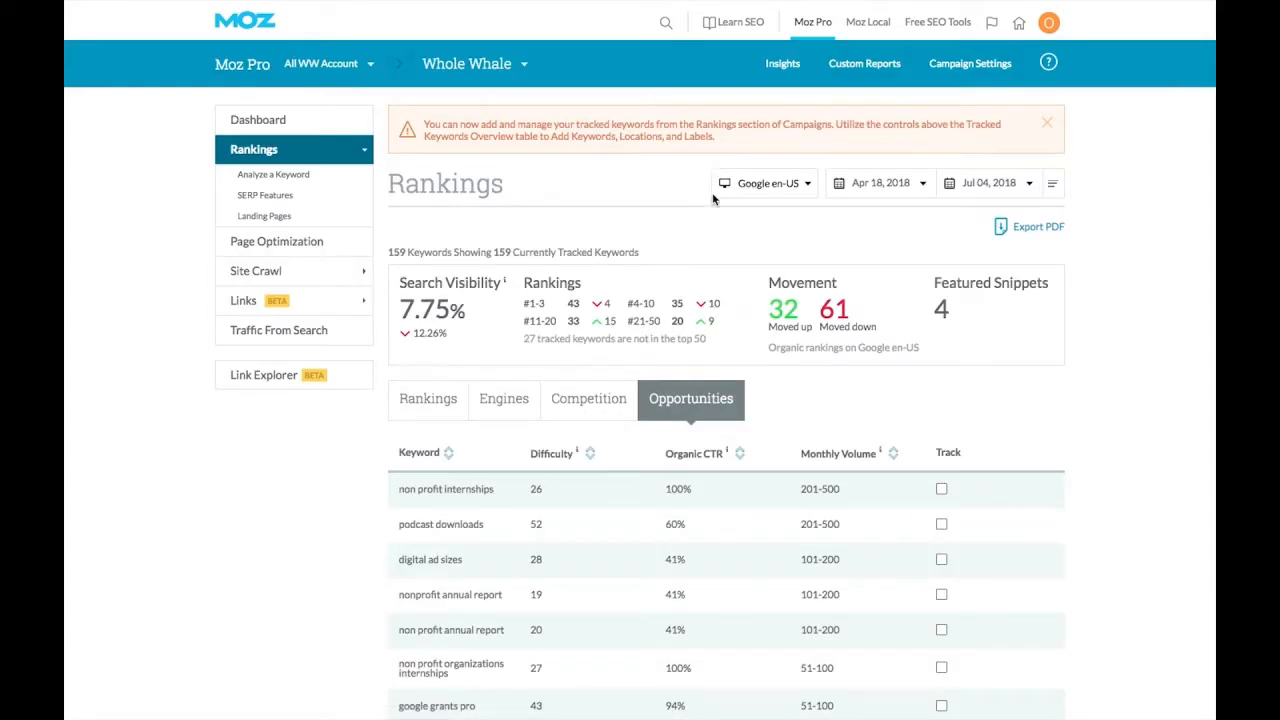
Mark the 'nonprofit annual report' and 'assisted conversions' opportunities for tracking.
scroll("down", 3)
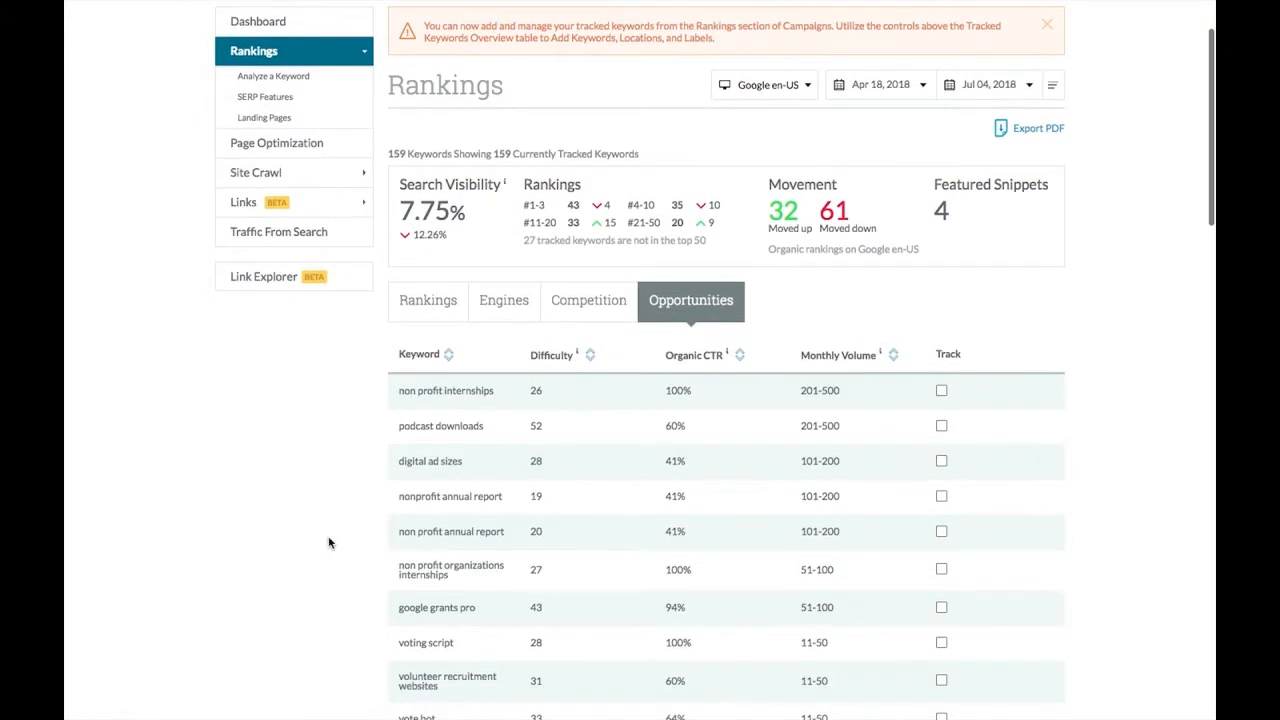
scroll("down", 3)
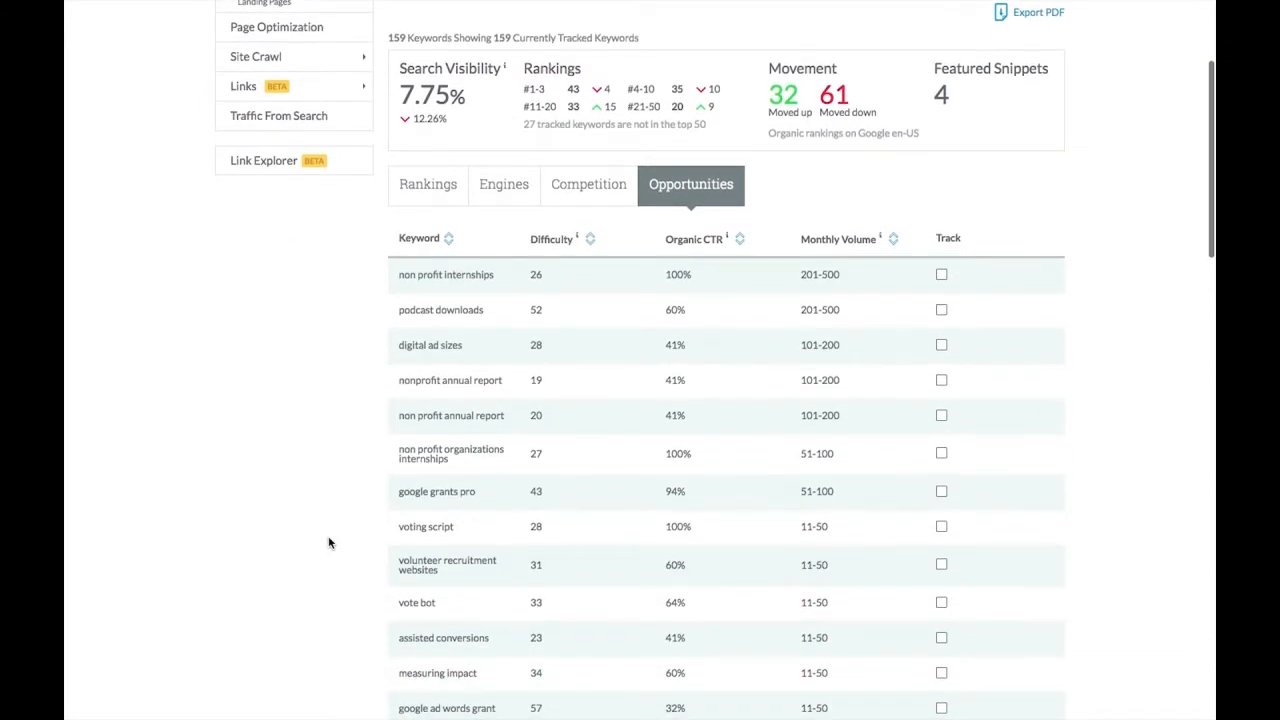
scroll("down", 3)
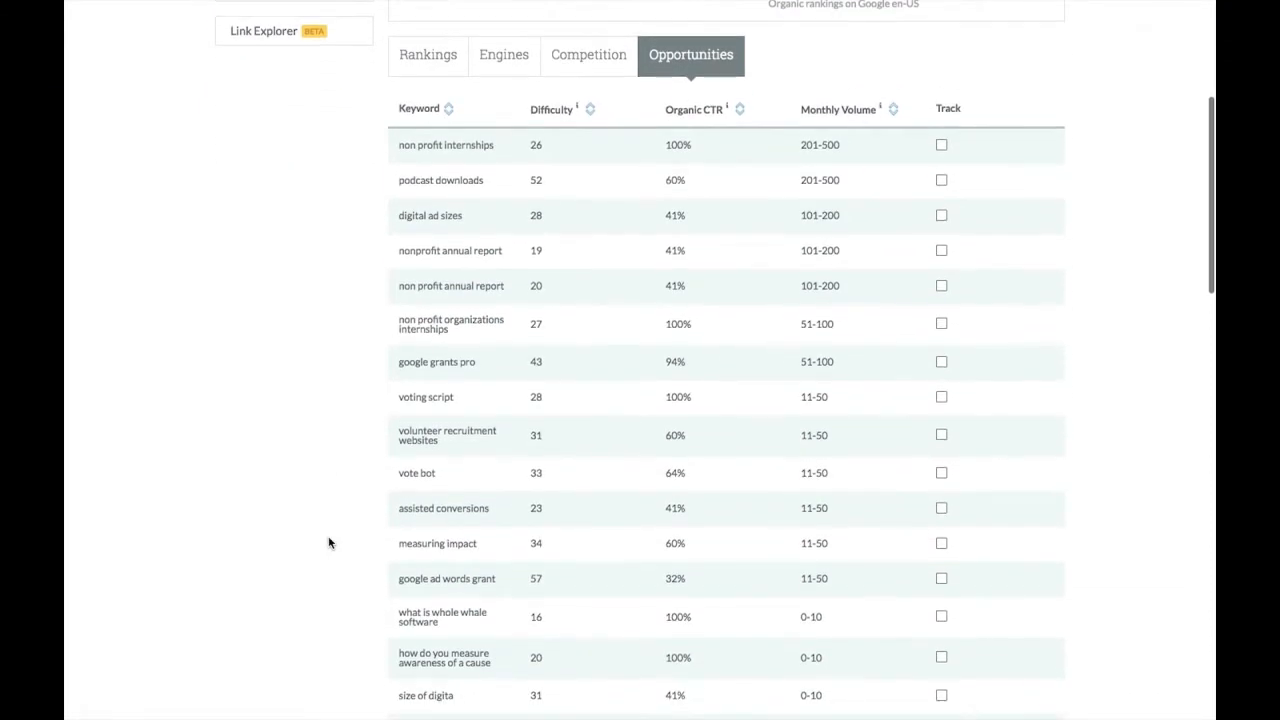
scroll("down", 3)
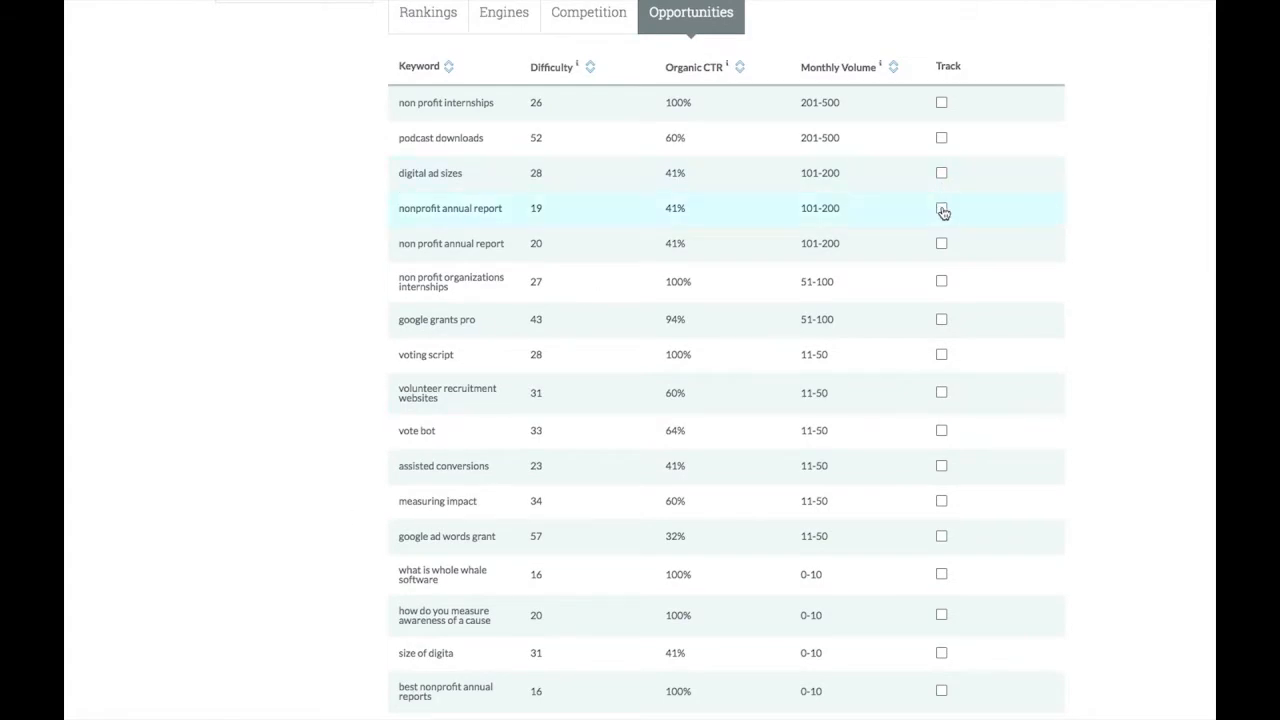
left_click(940, 208)
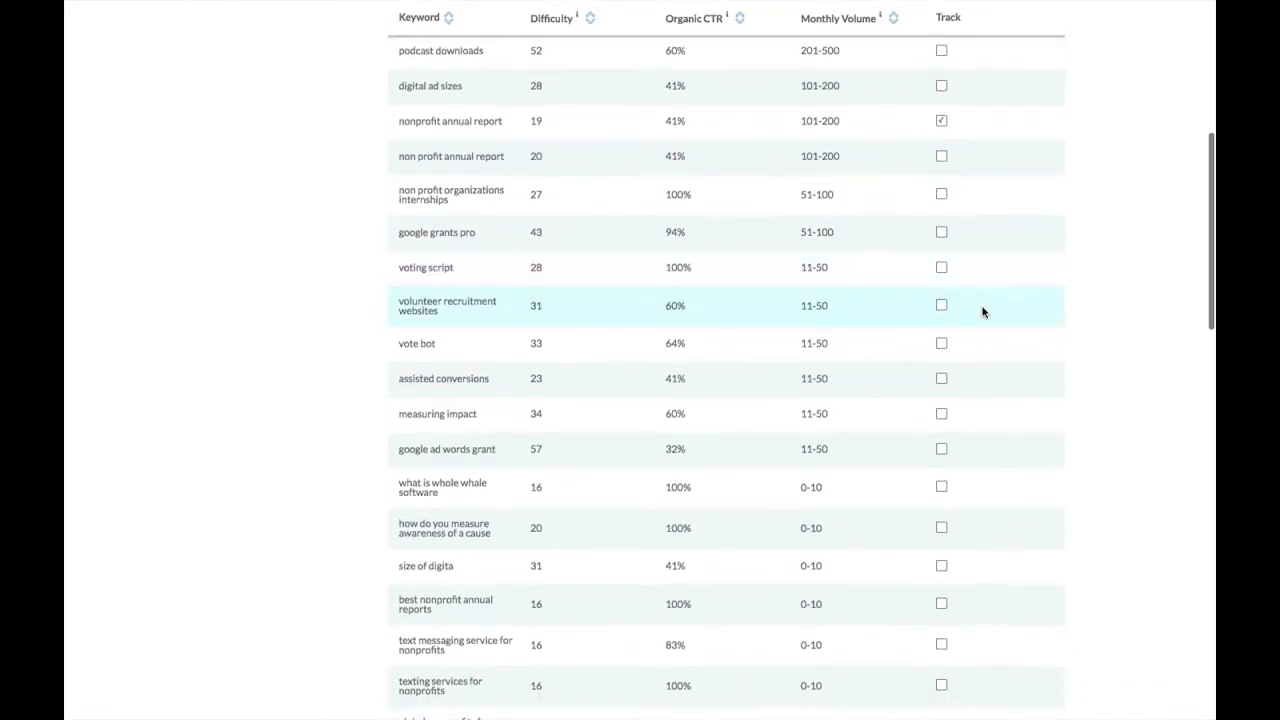
mouse_move(944, 384)
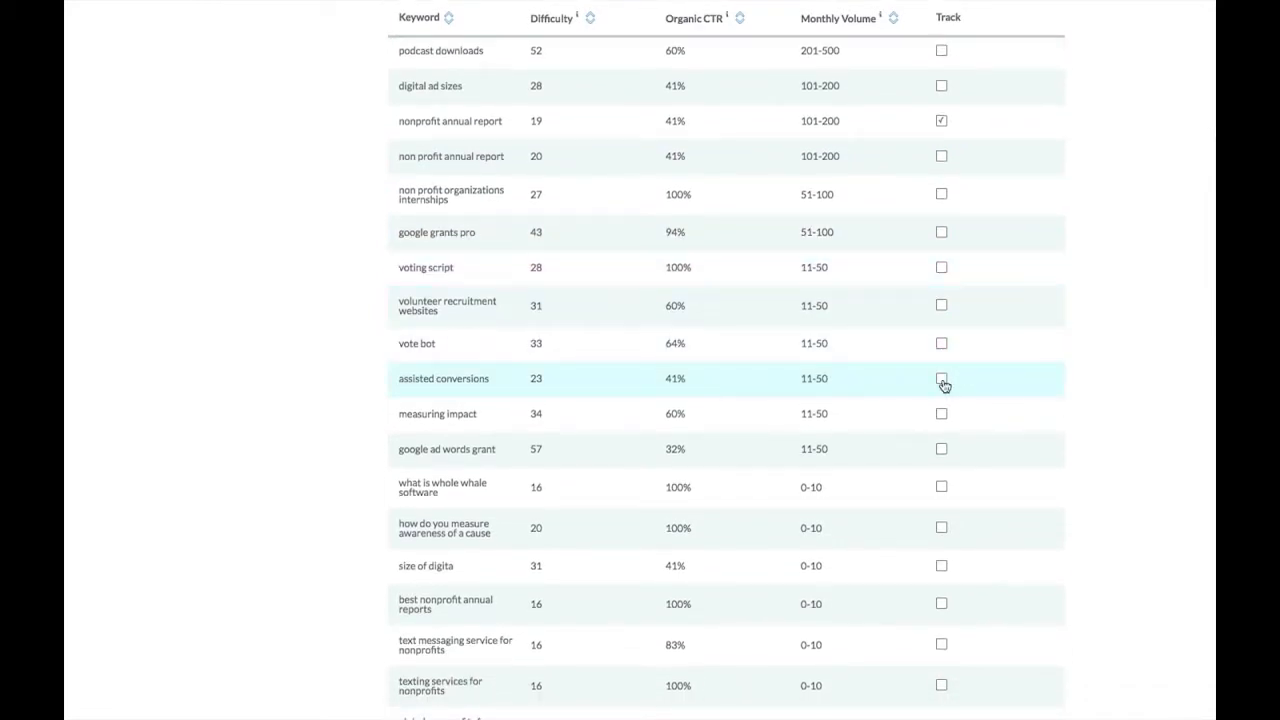
left_click(940, 378)
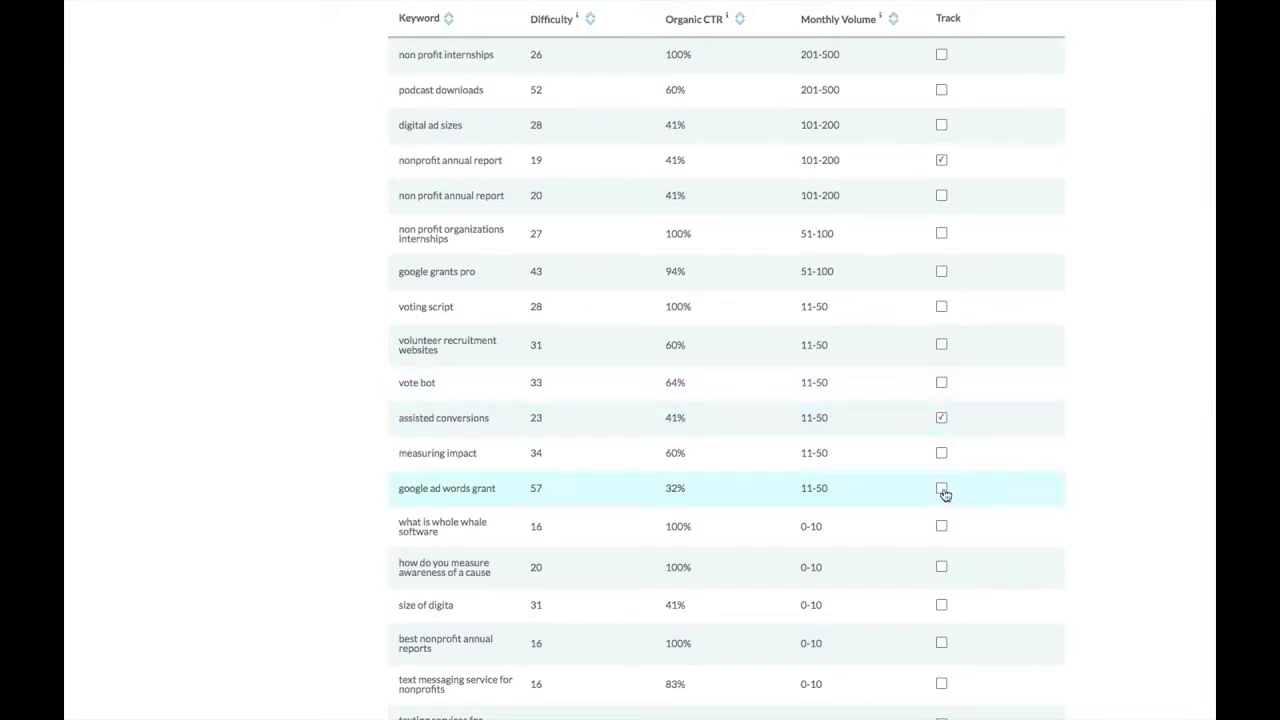
left_click(940, 488)
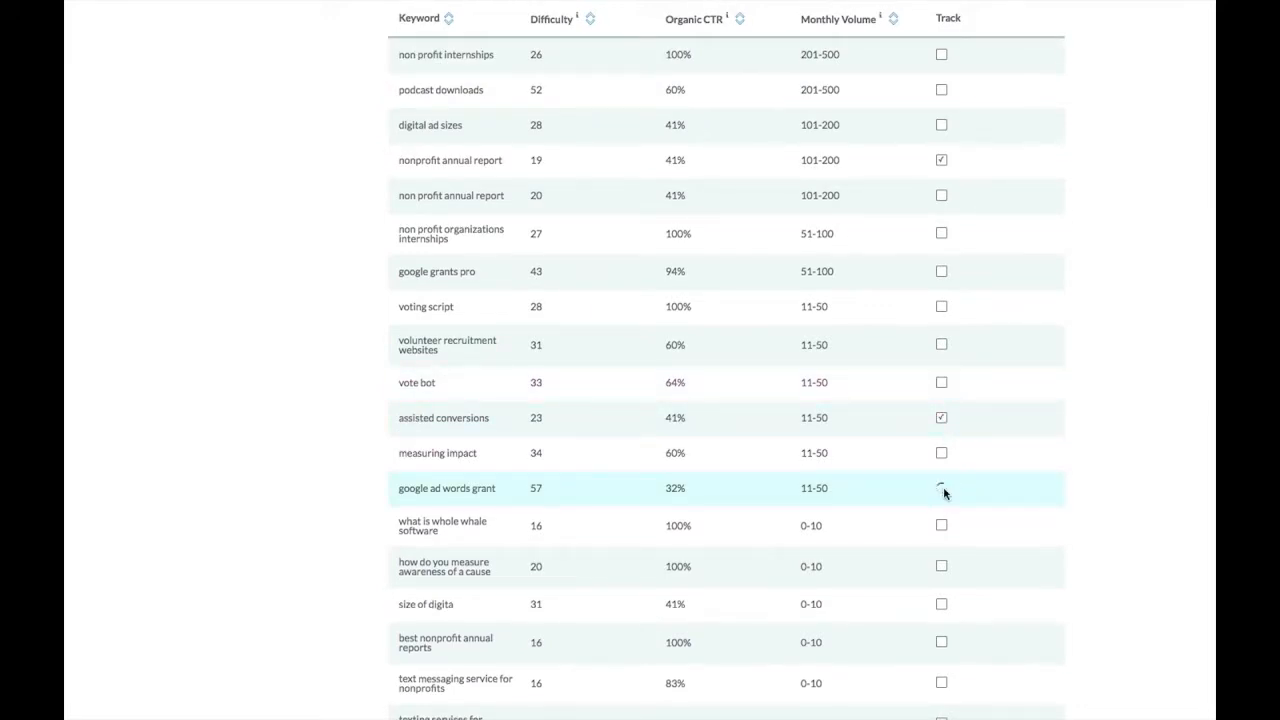
left_click(940, 488)
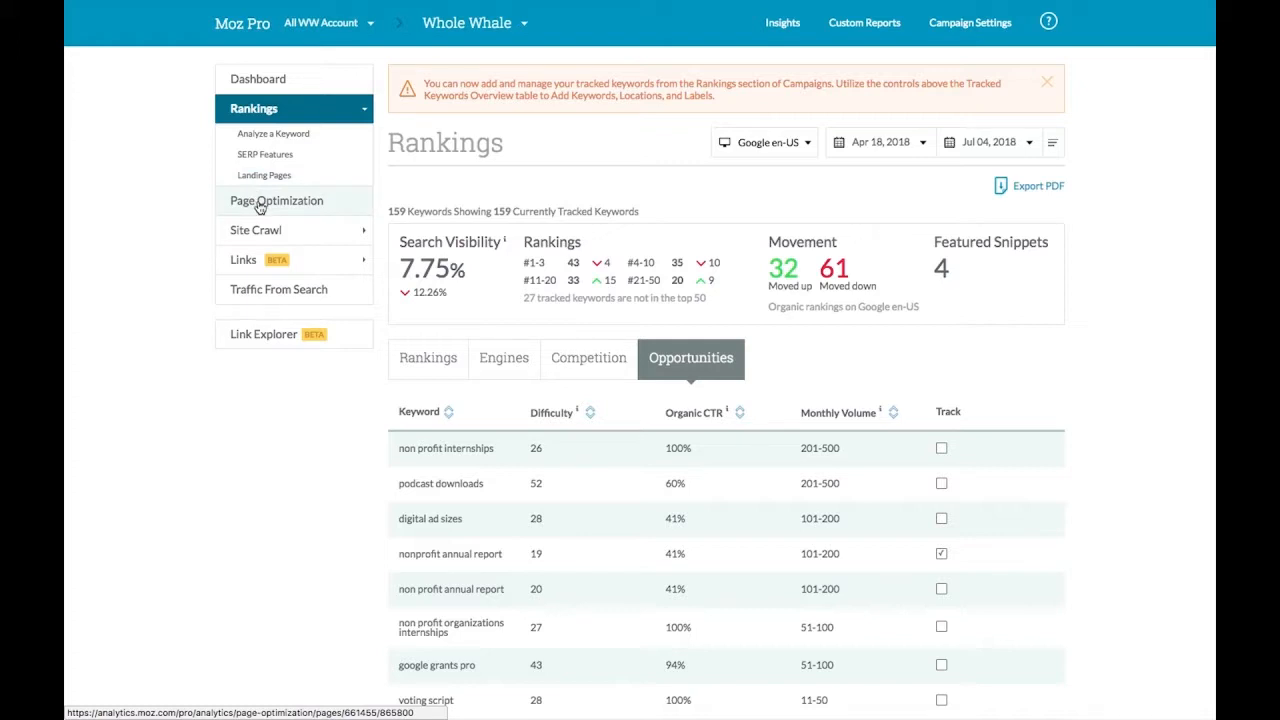
Open Page Optimization and enter the wholewhale.com top-7 nonprofit annual reports URL.
left_click(276, 200)
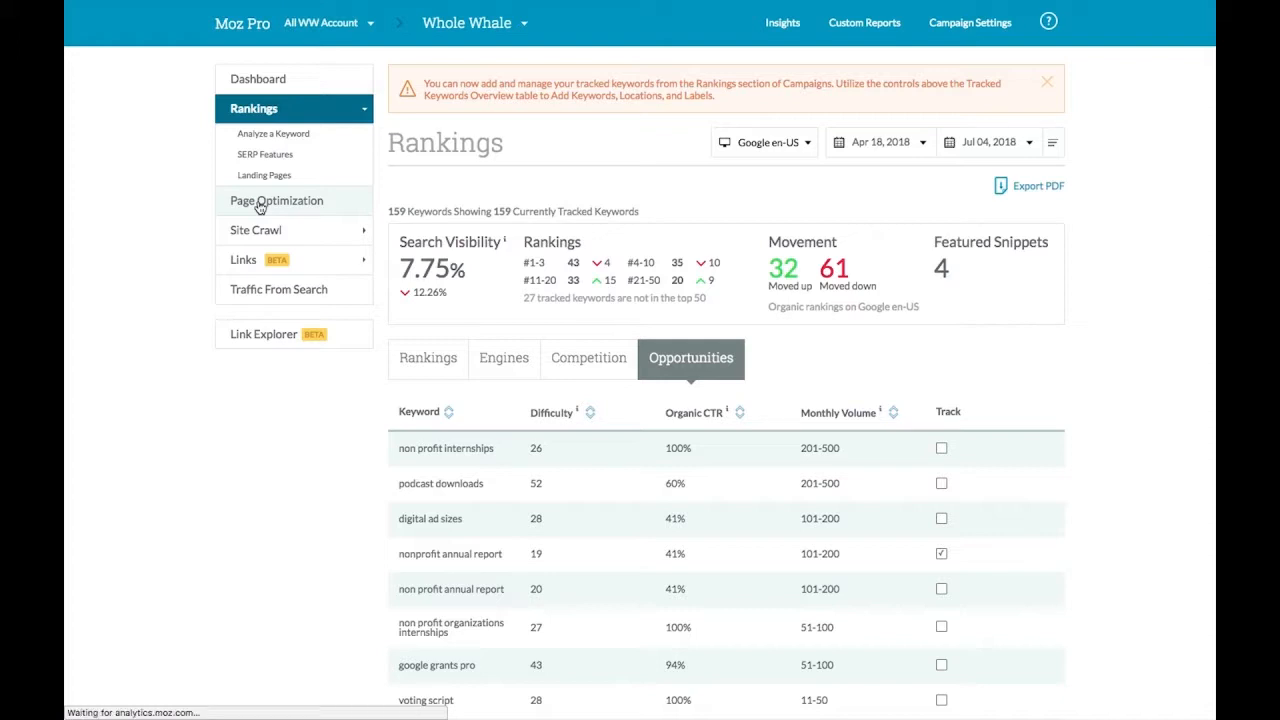
left_click(276, 200)
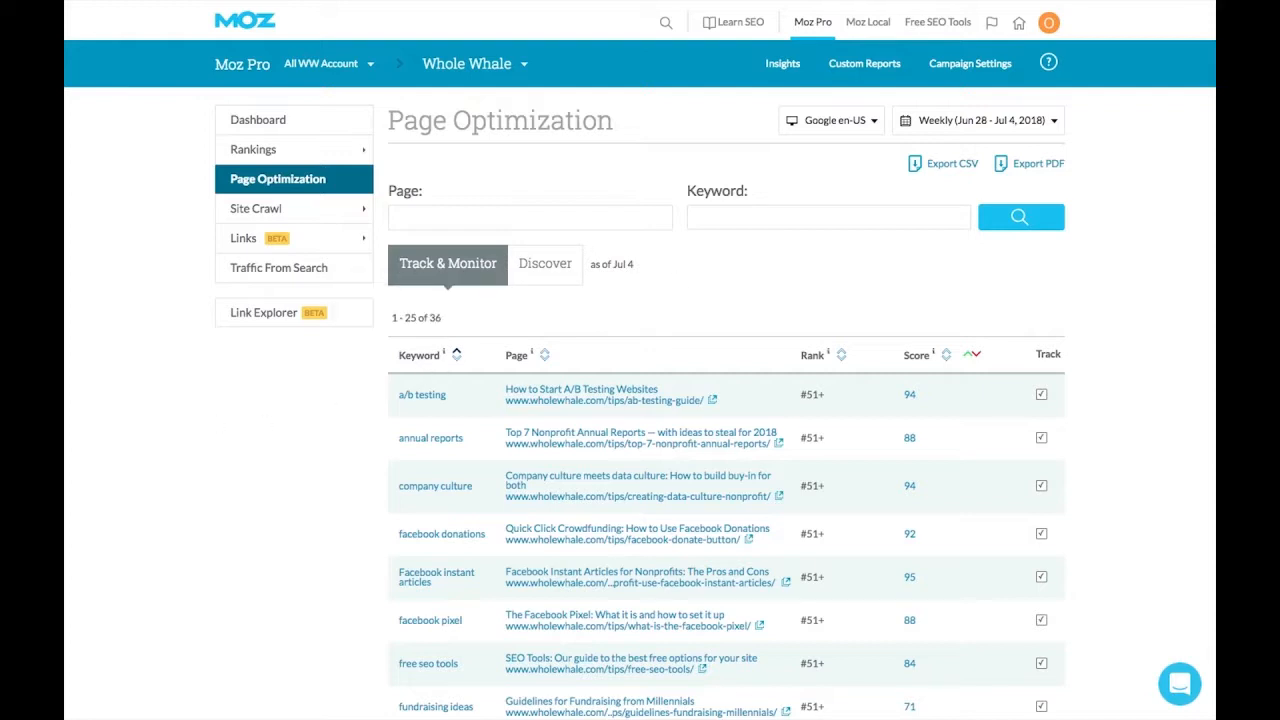
mouse_move(610, 224)
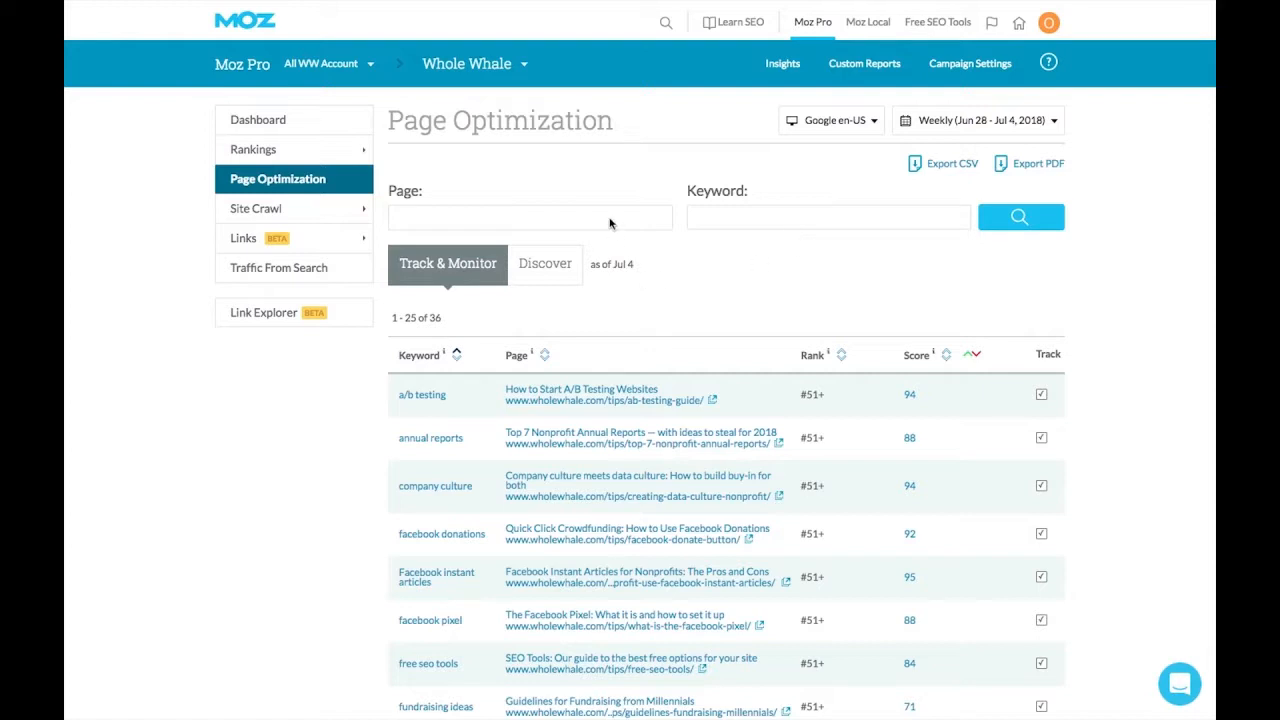
type("wholewhale.com/tips/")
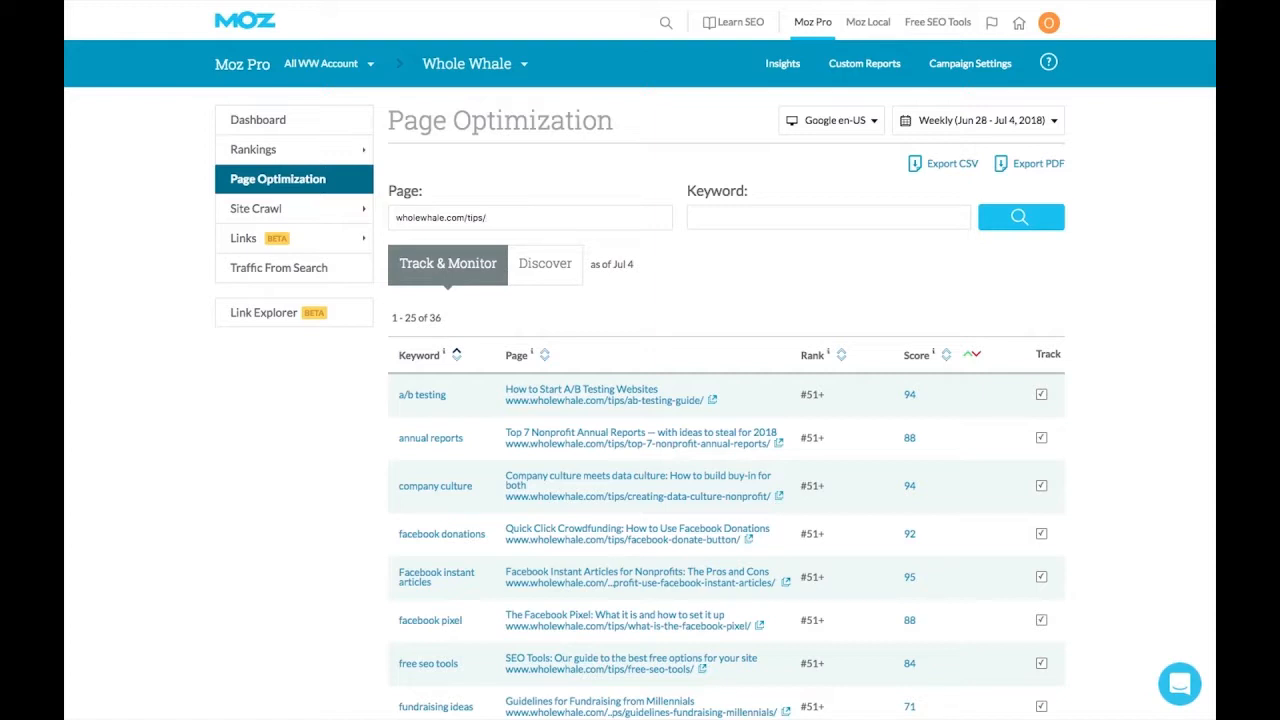
type("top-7")
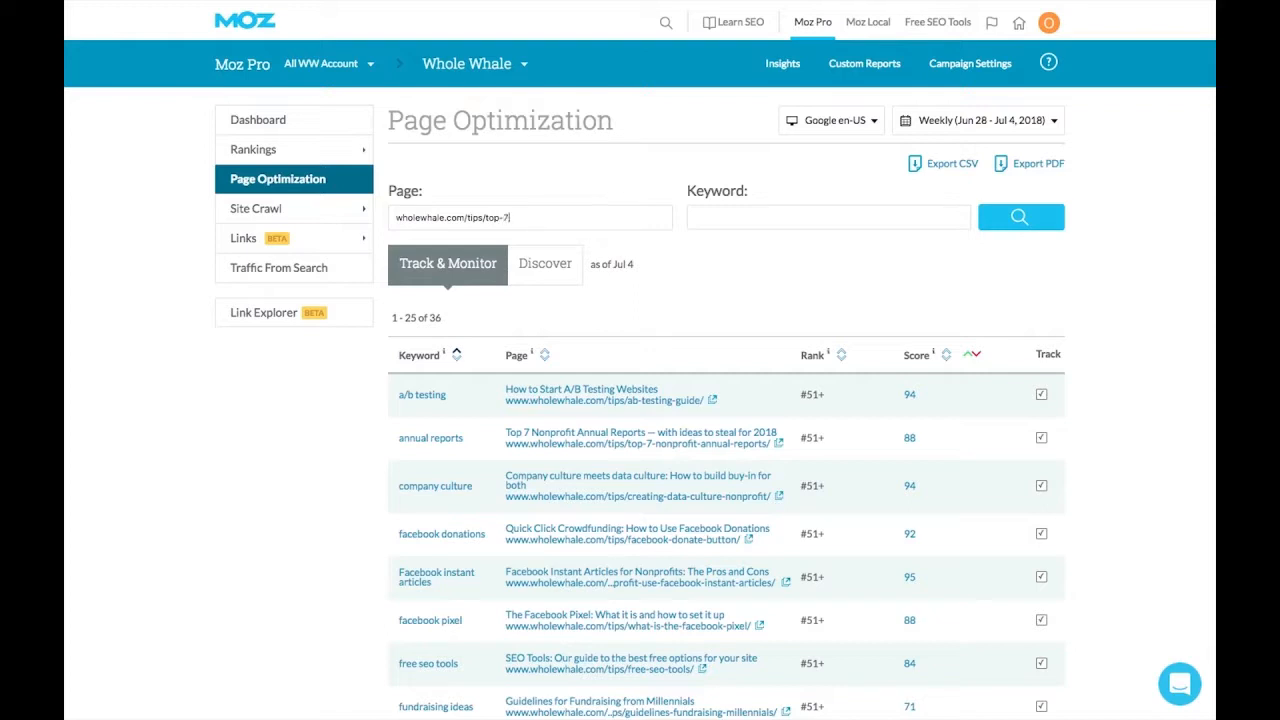
type("-nonprofit-annual-r")
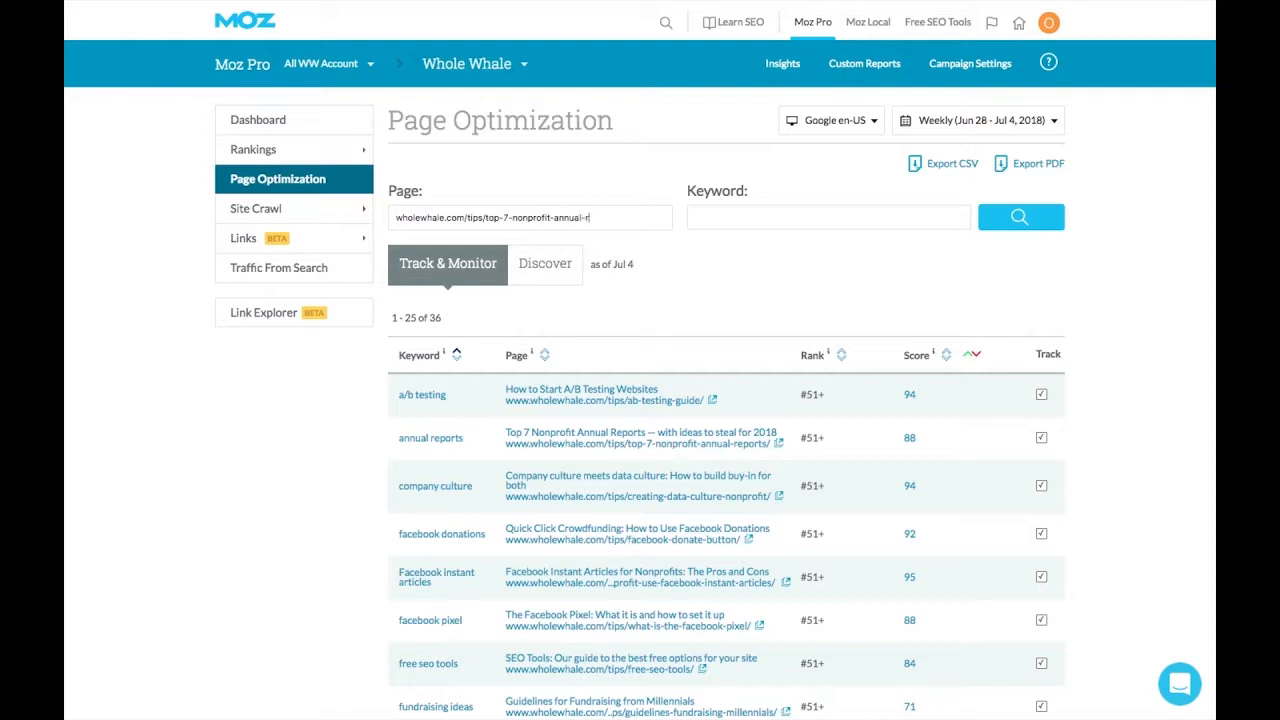
Choose the keyword 'nonprofit annual reports' and run the optimization check.
left_click(828, 216)
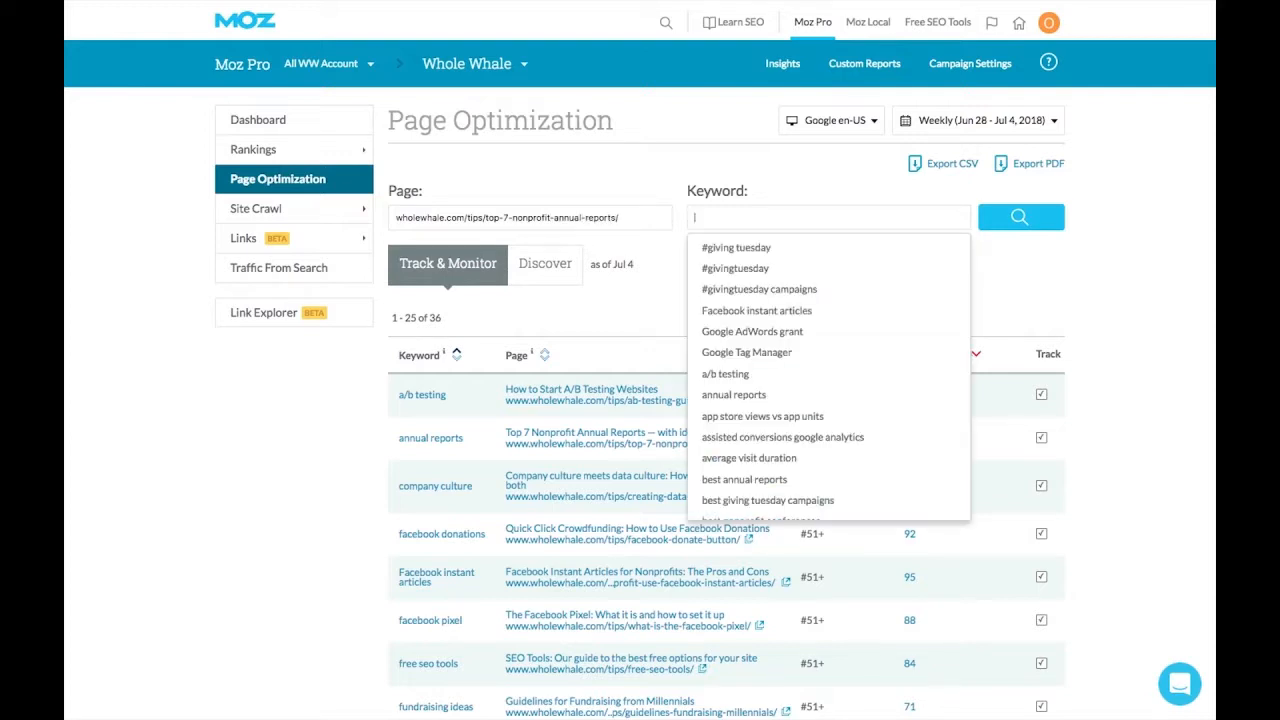
type("nonp")
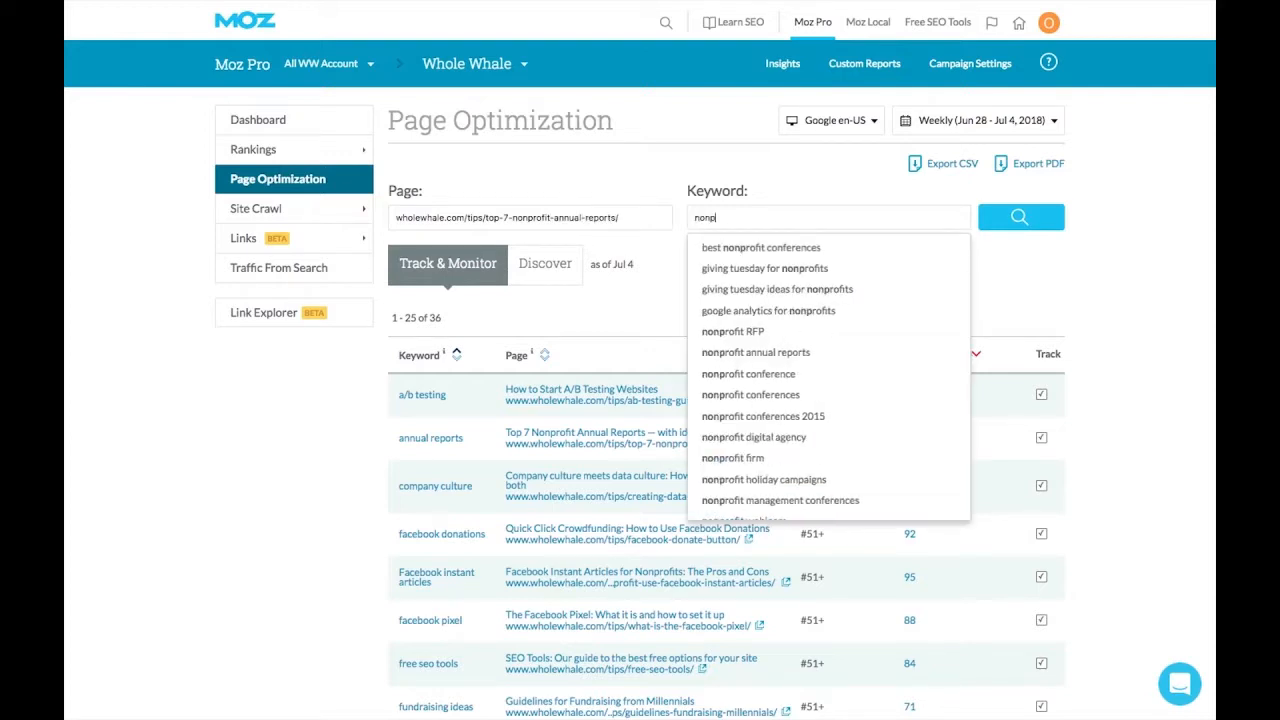
left_click(756, 352)
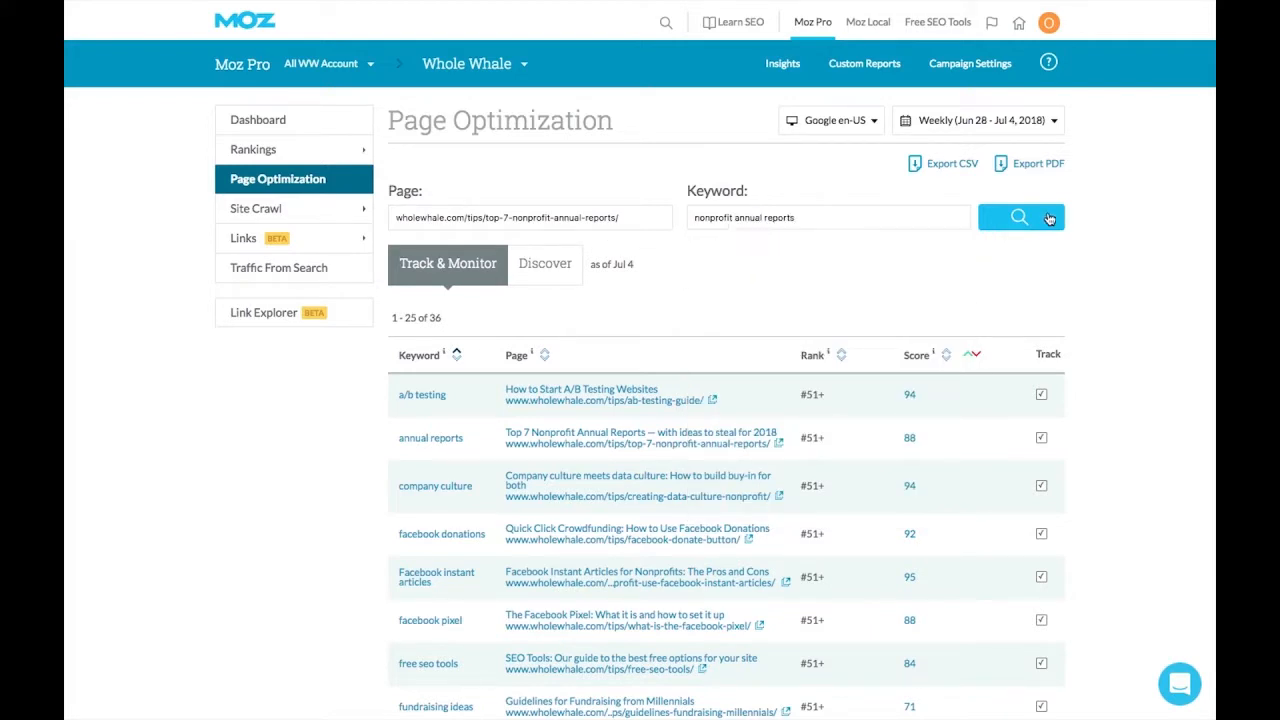
left_click(1020, 216)
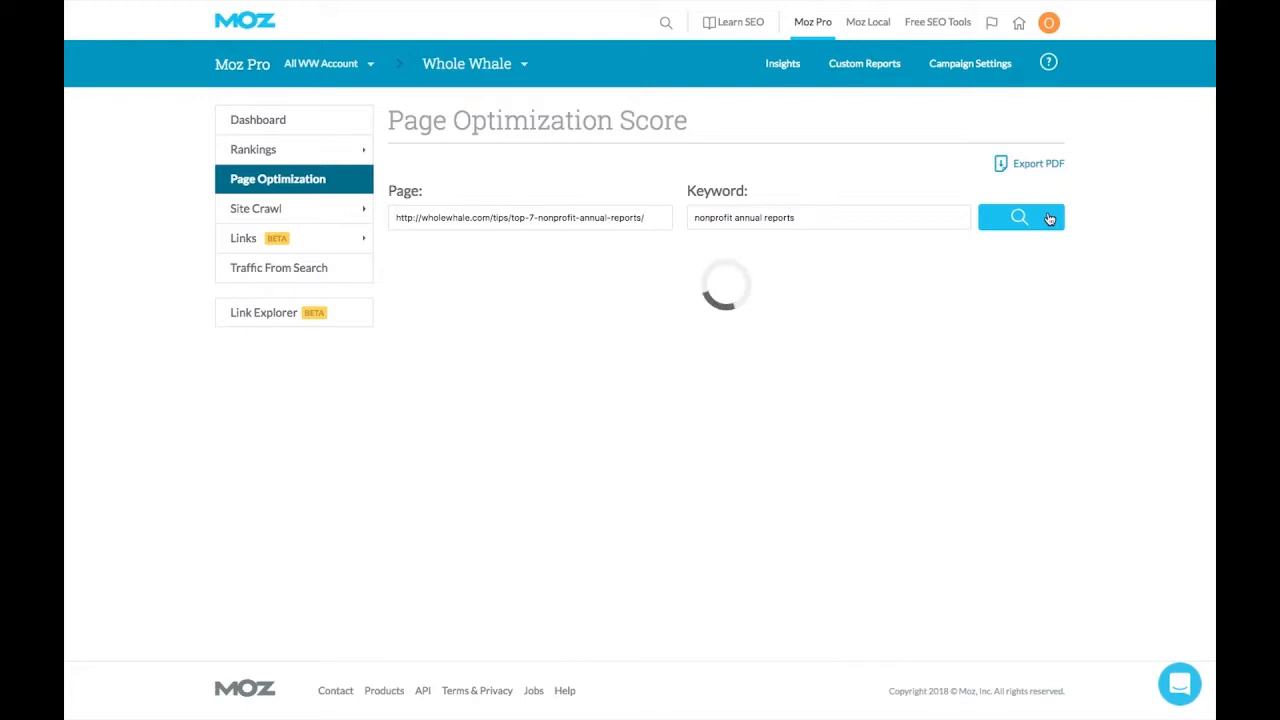
View the page's optimization score of 92 and scroll to its Factors section.
left_click(1020, 216)
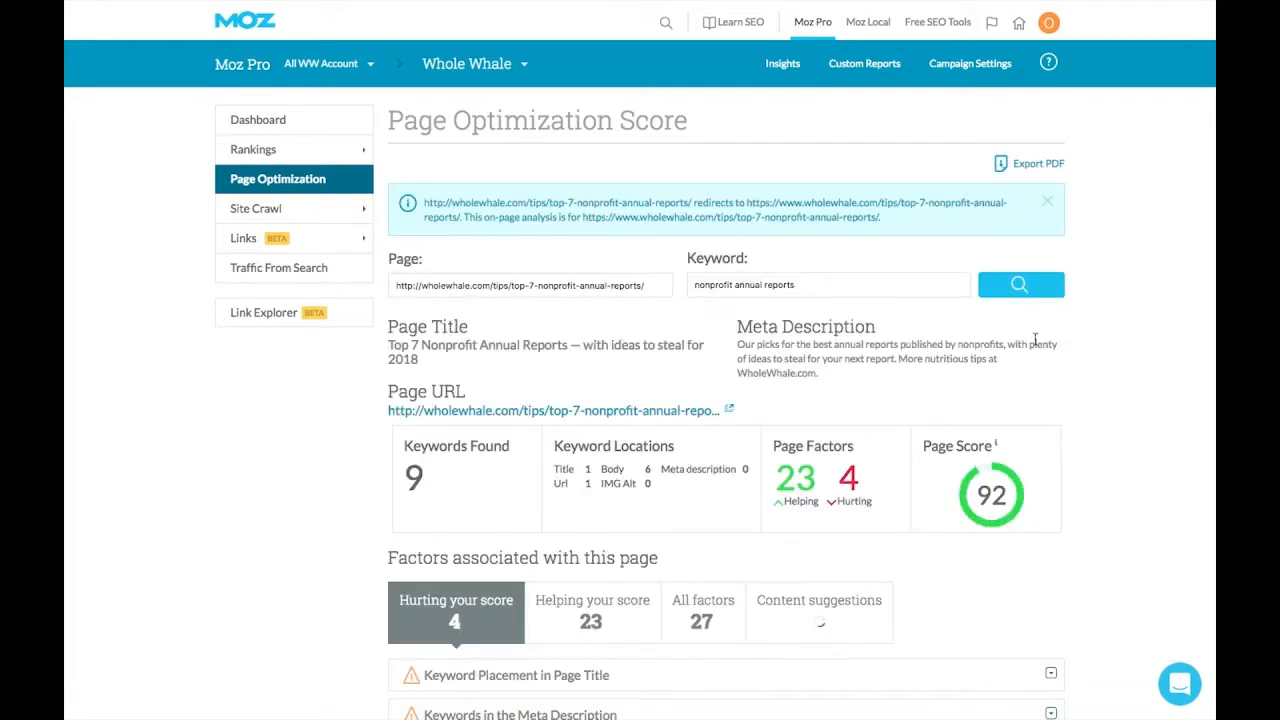
scroll("down", 3)
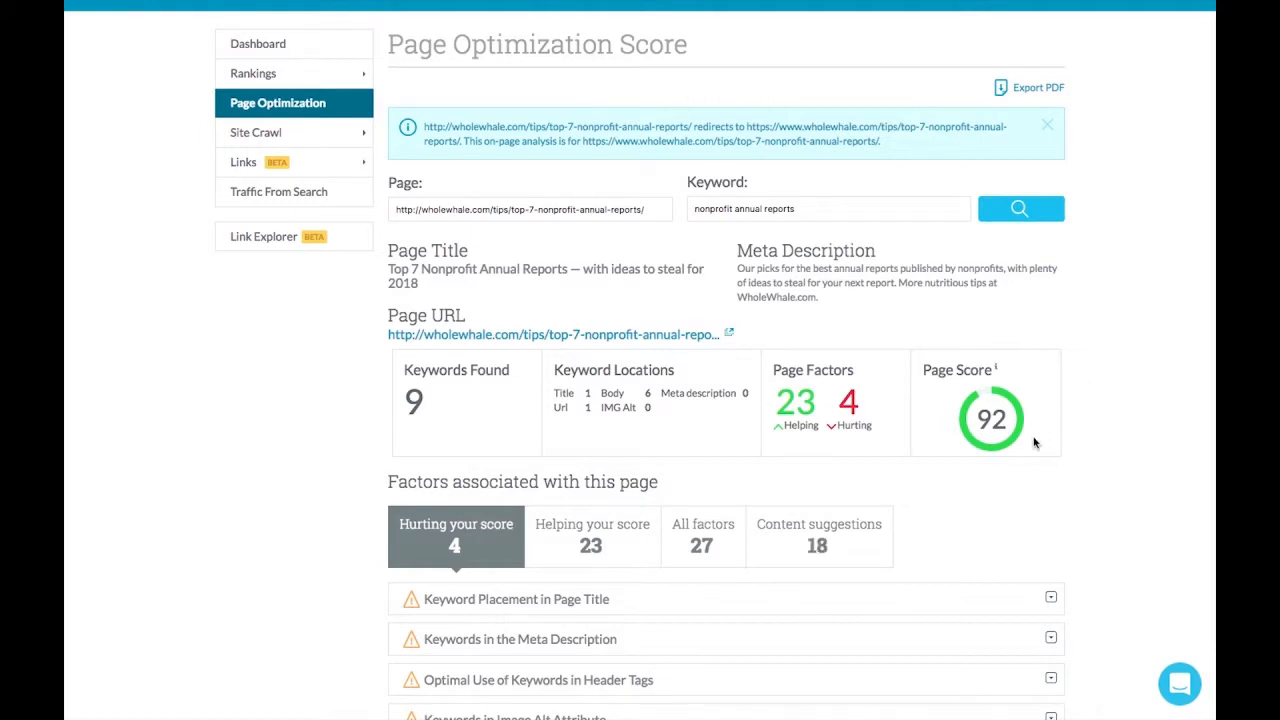
mouse_move(928, 498)
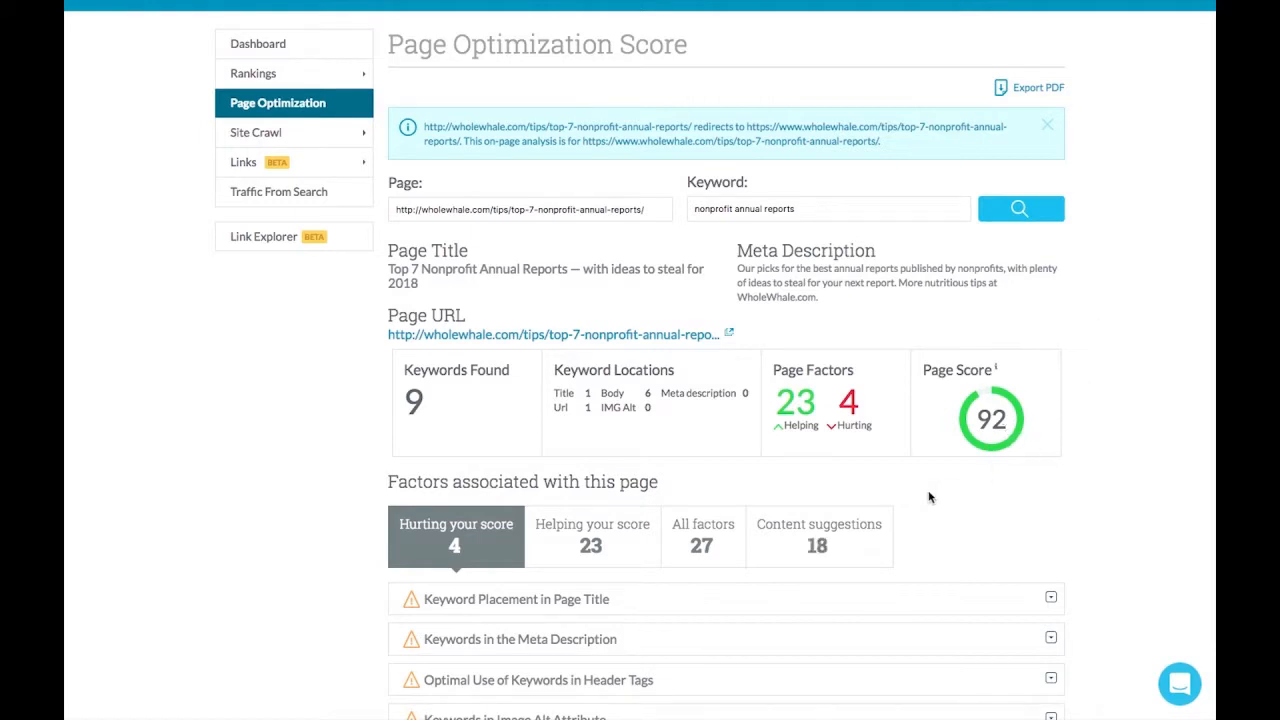
mouse_move(800, 442)
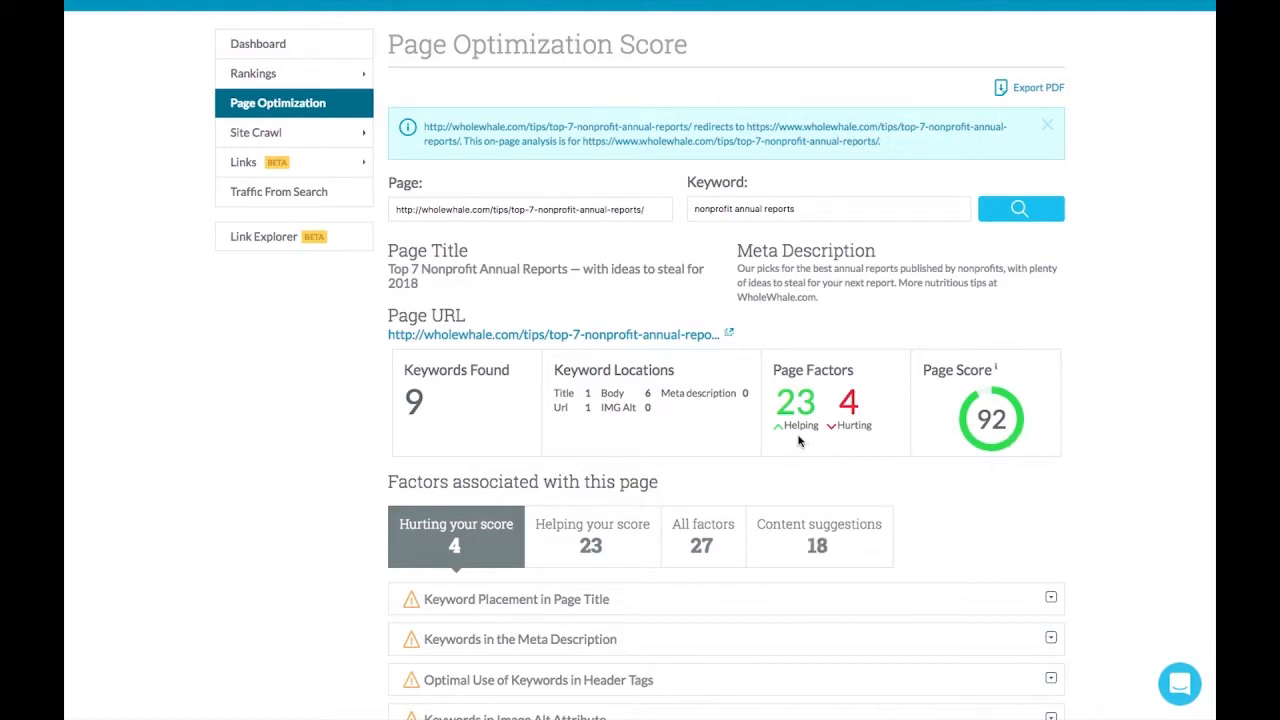
mouse_move(632, 458)
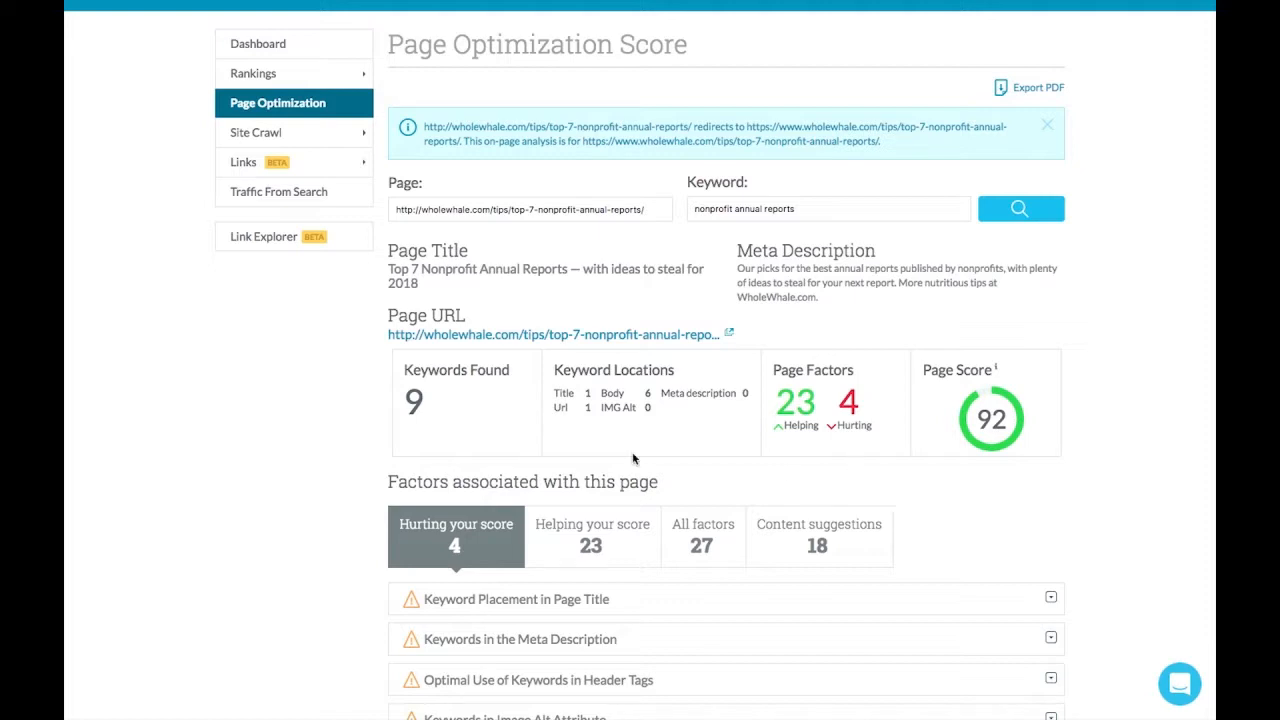
scroll("down", 3)
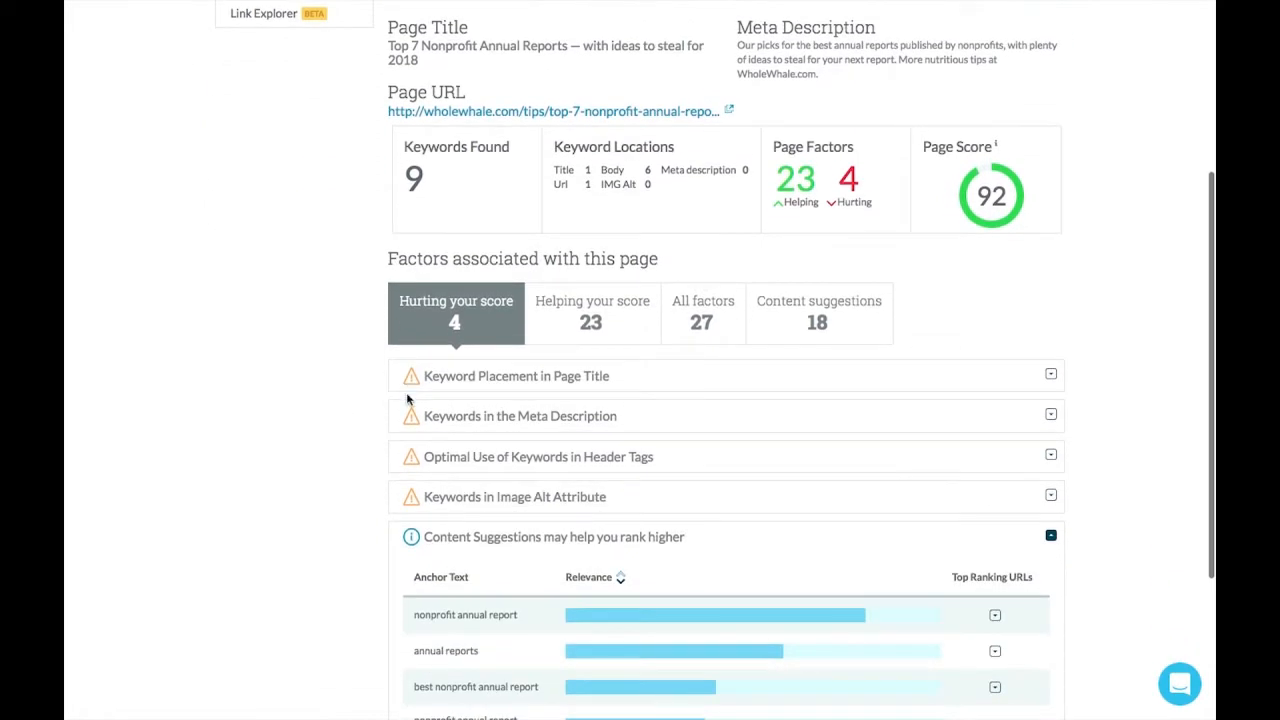
Read the keyword-in-title and meta description hurting factors, then show the 23 helping factors.
left_click(516, 376)
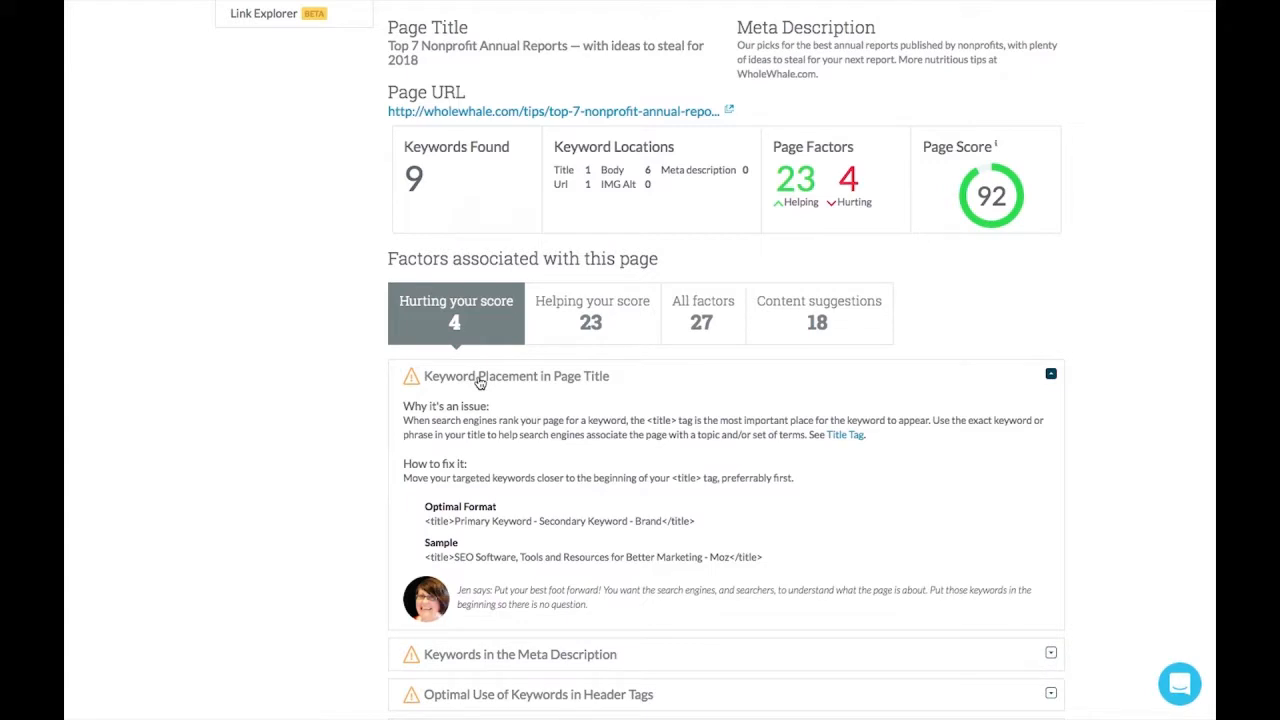
left_click(1050, 374)
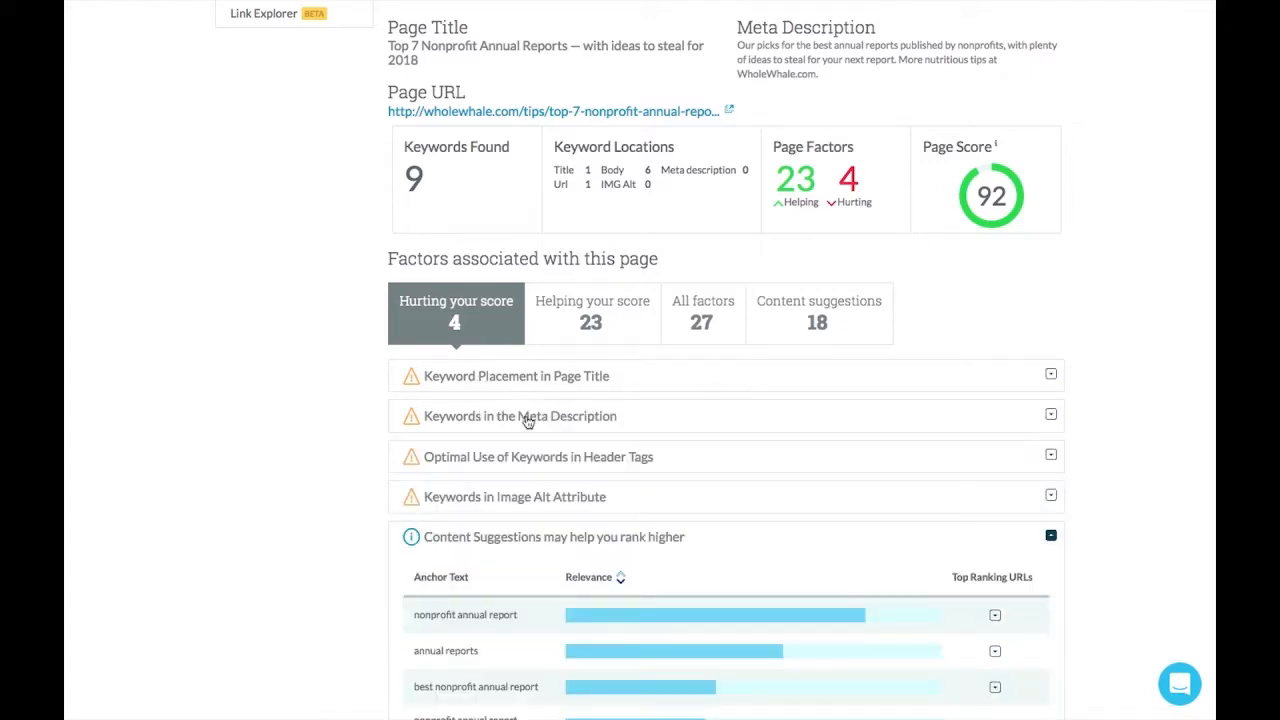
left_click(516, 416)
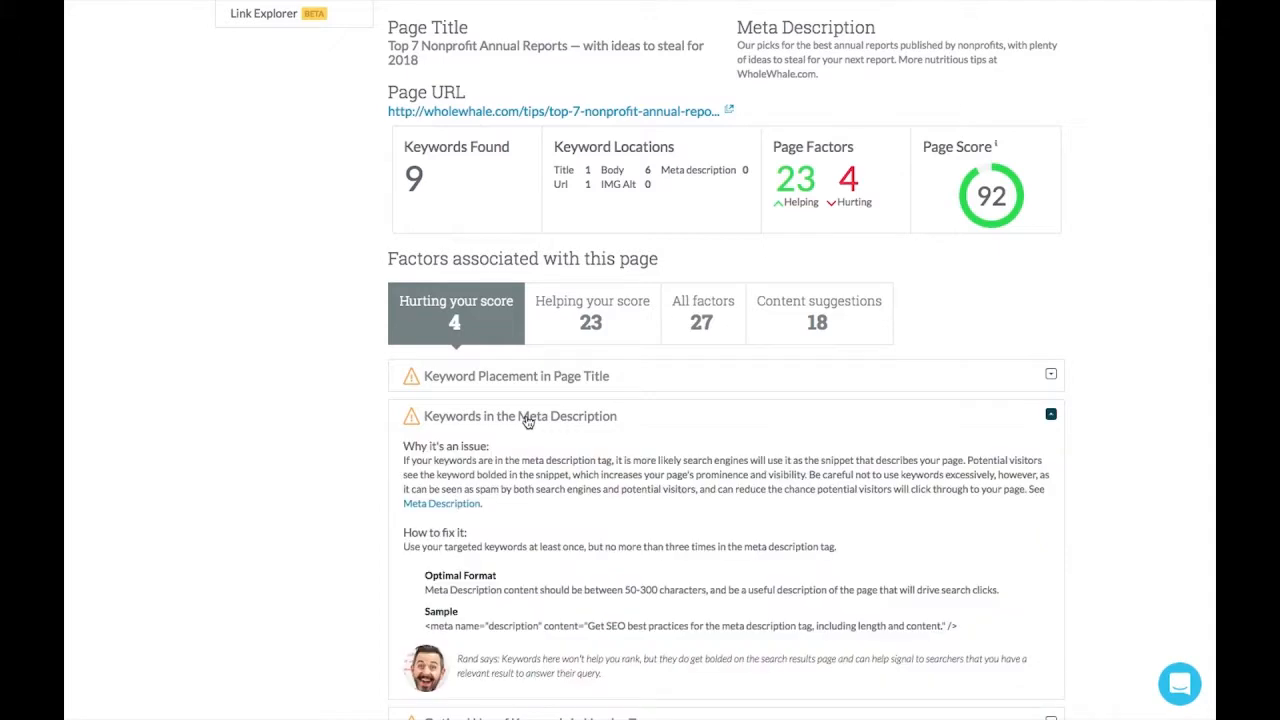
scroll("down", 3)
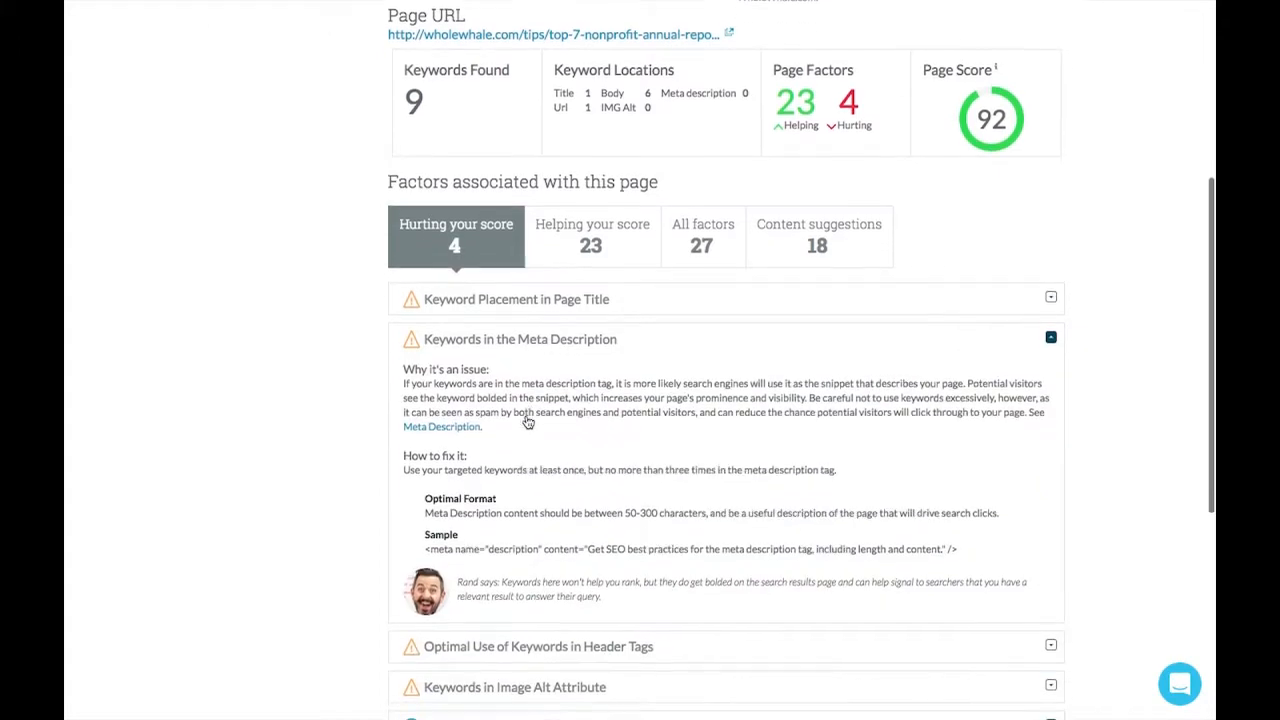
scroll("down", 3)
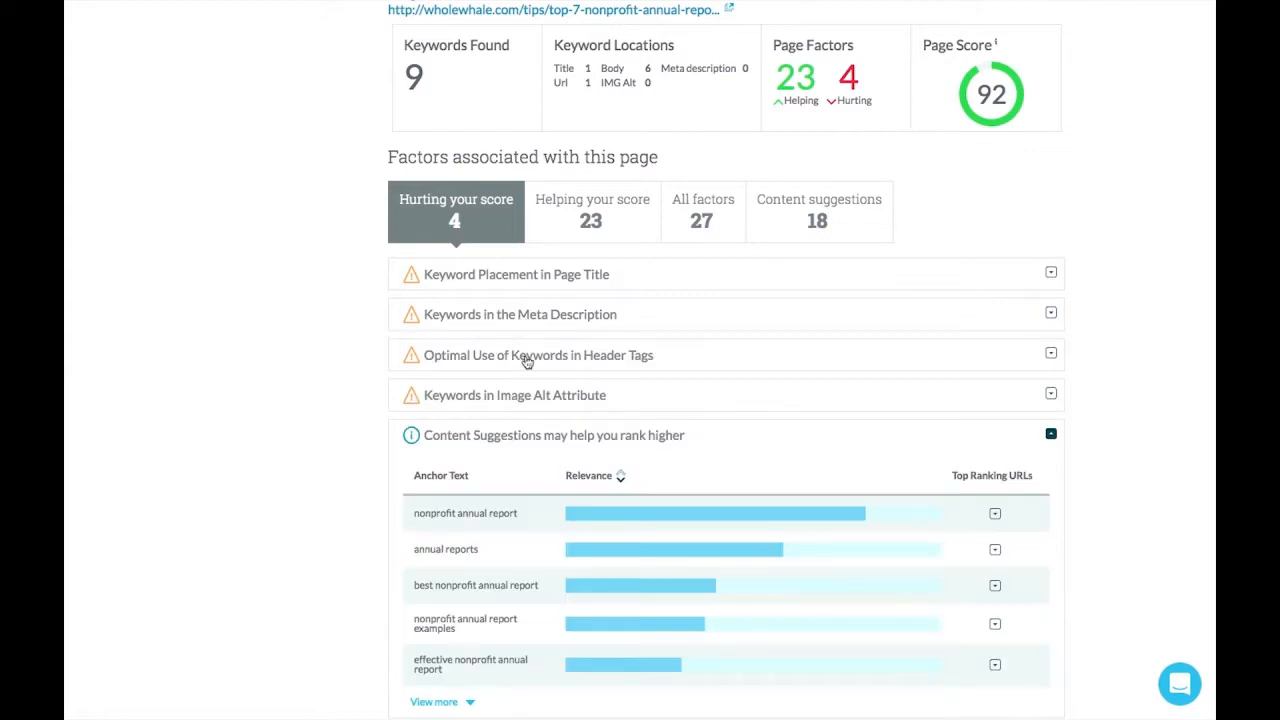
left_click(538, 356)
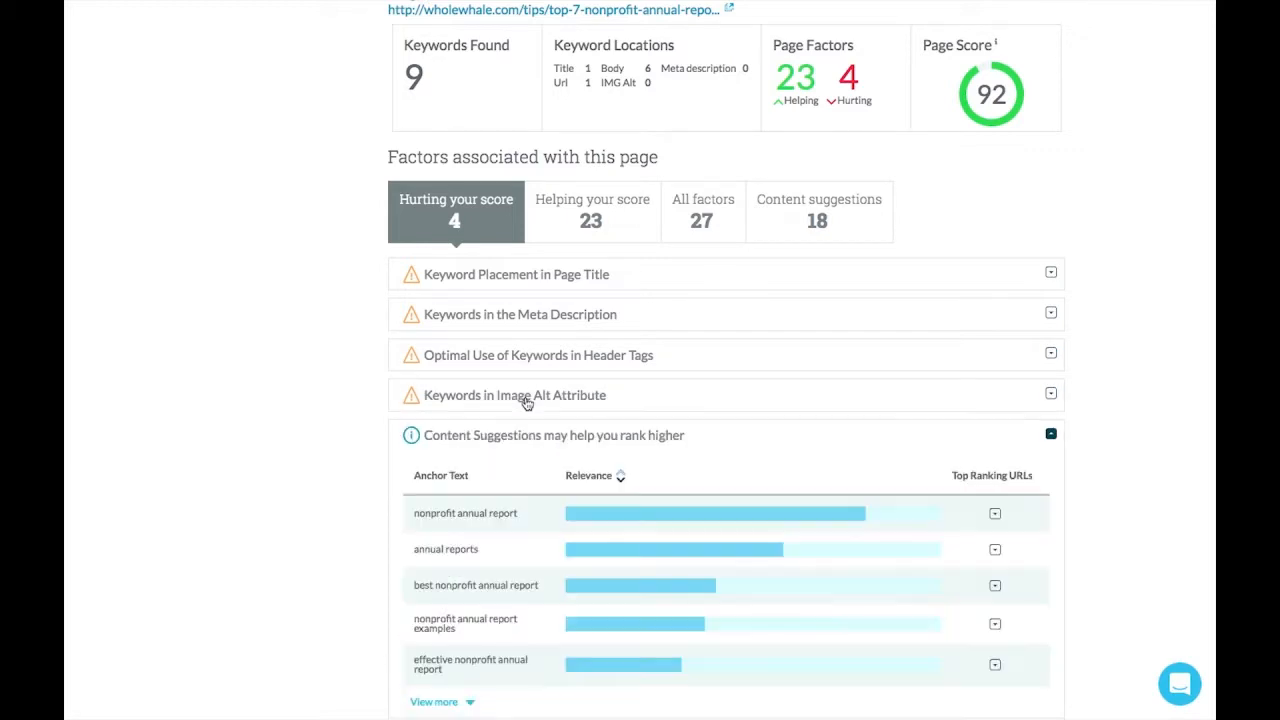
scroll("down", 3)
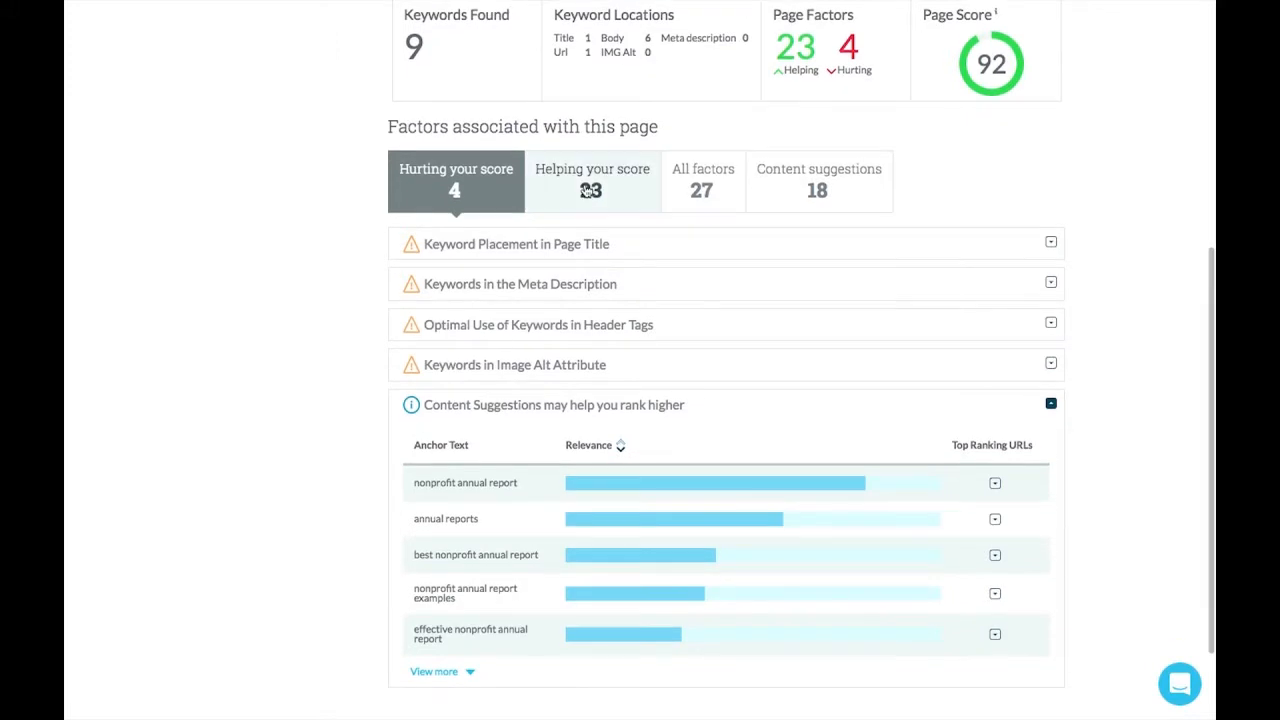
left_click(592, 182)
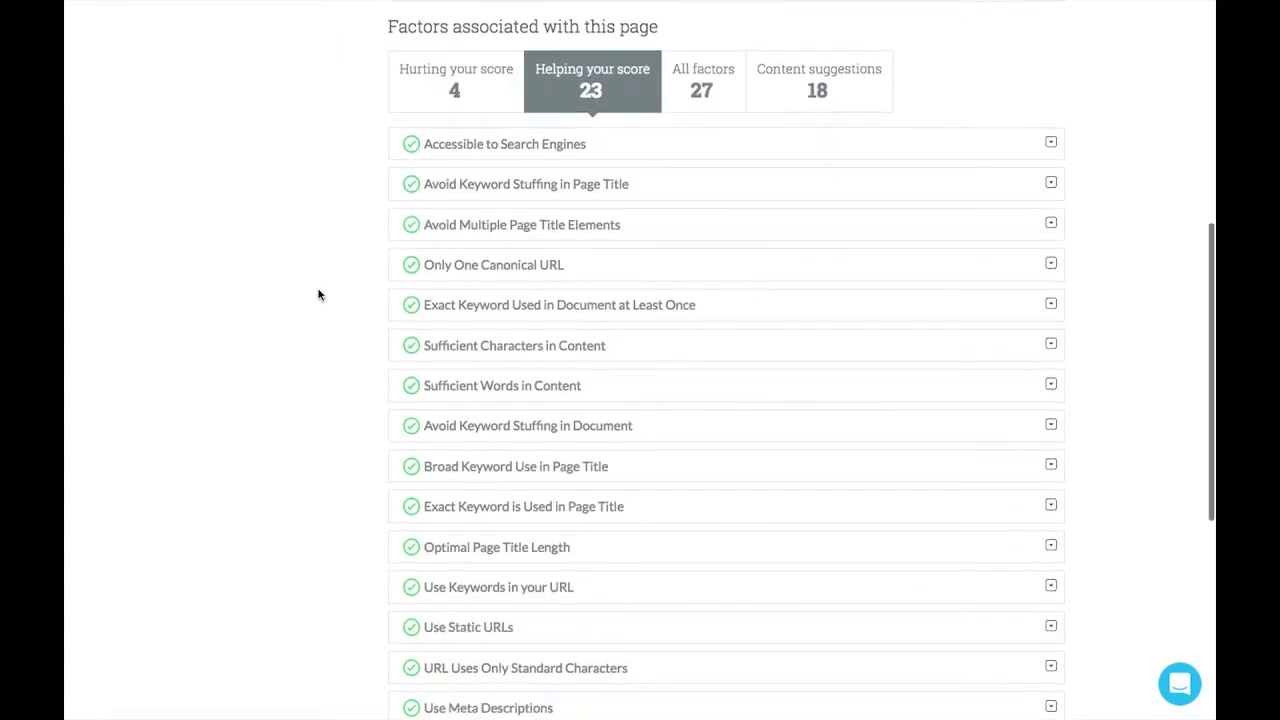
scroll("down", 3)
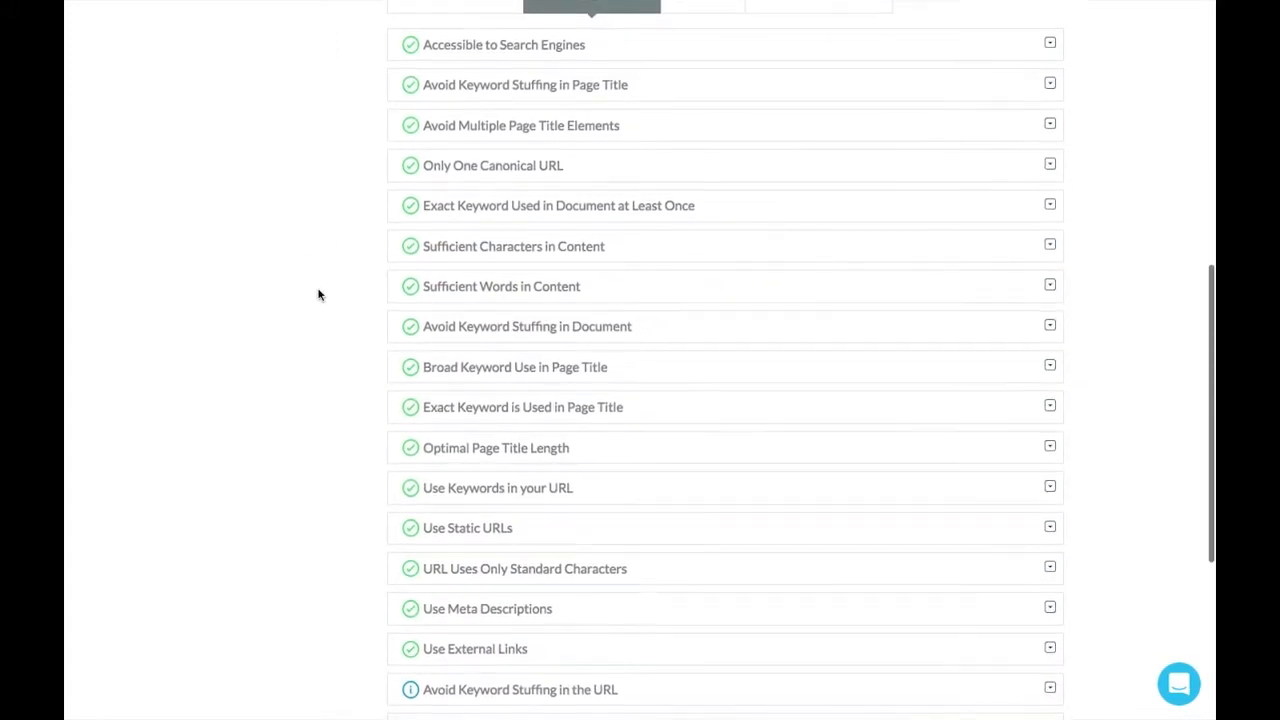
scroll("down", 3)
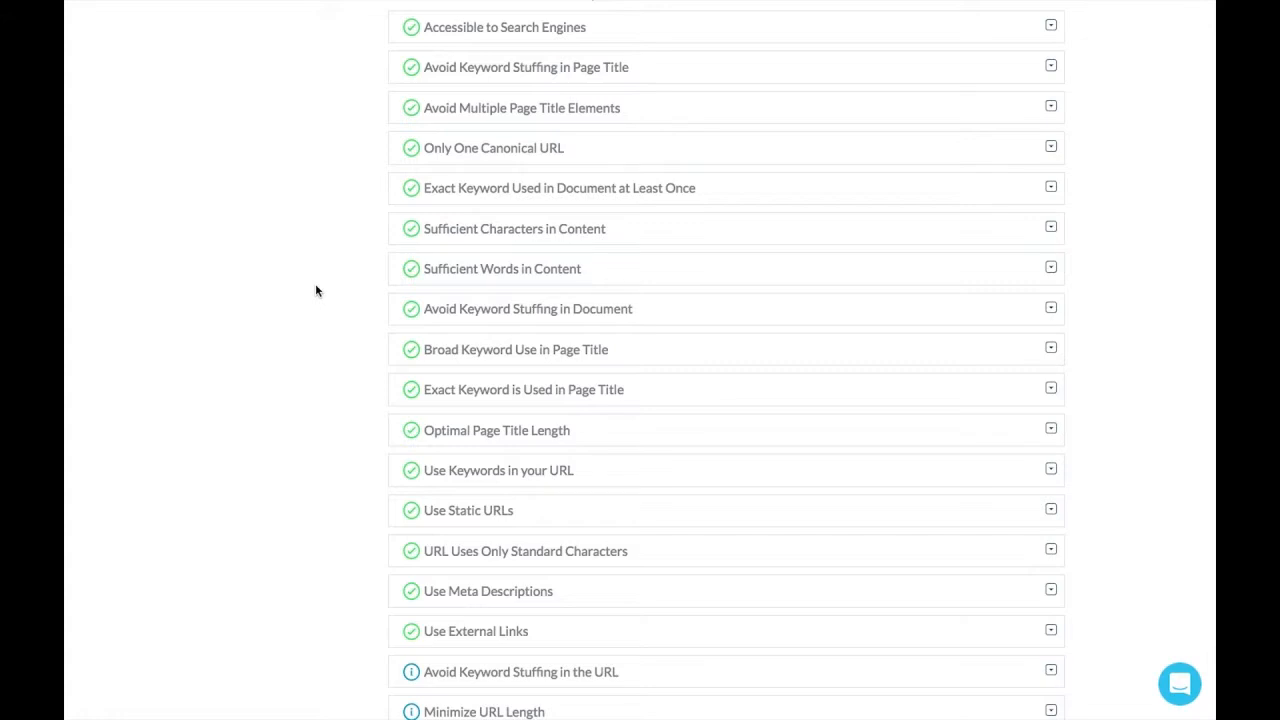
scroll("down", 3)
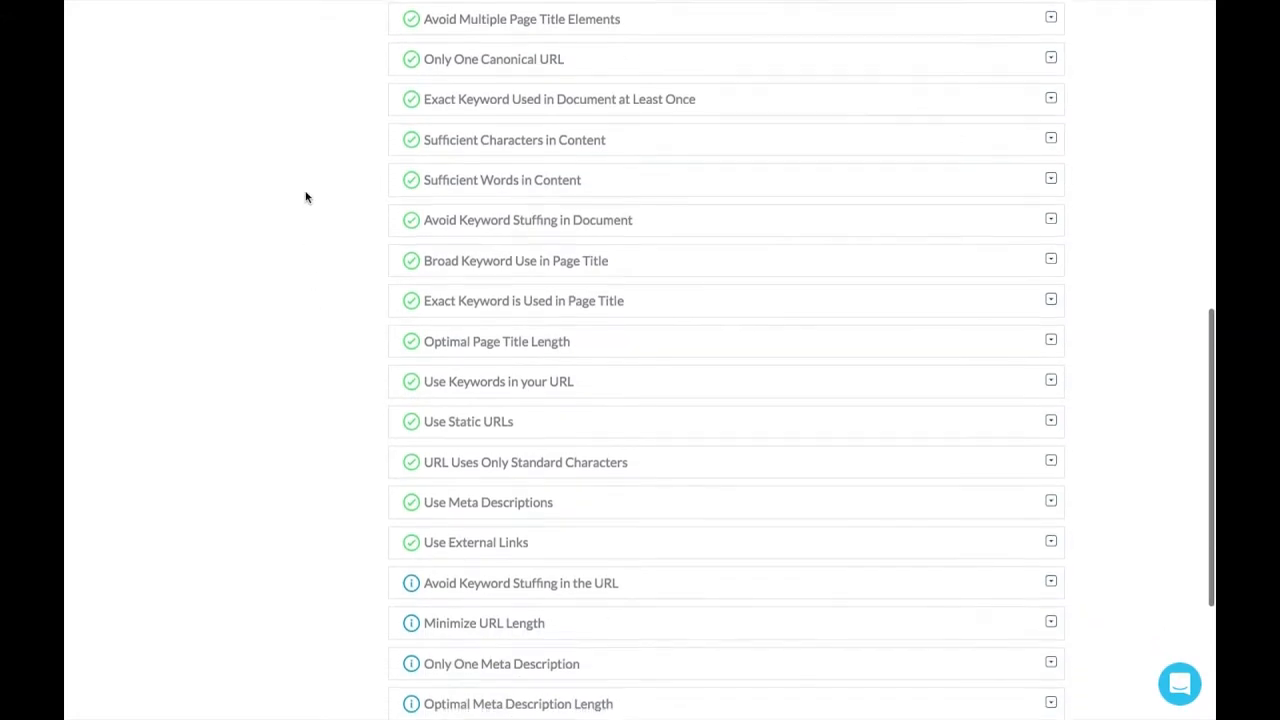
scroll("down", 3)
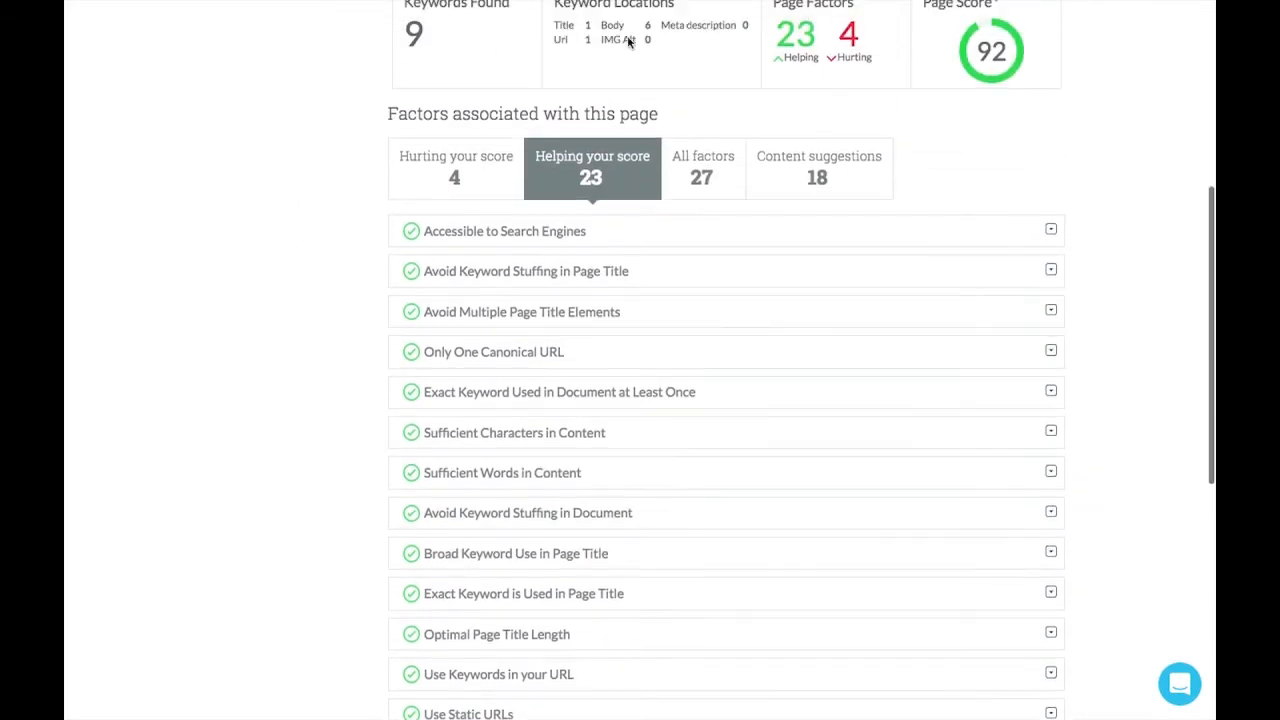
left_click(818, 168)
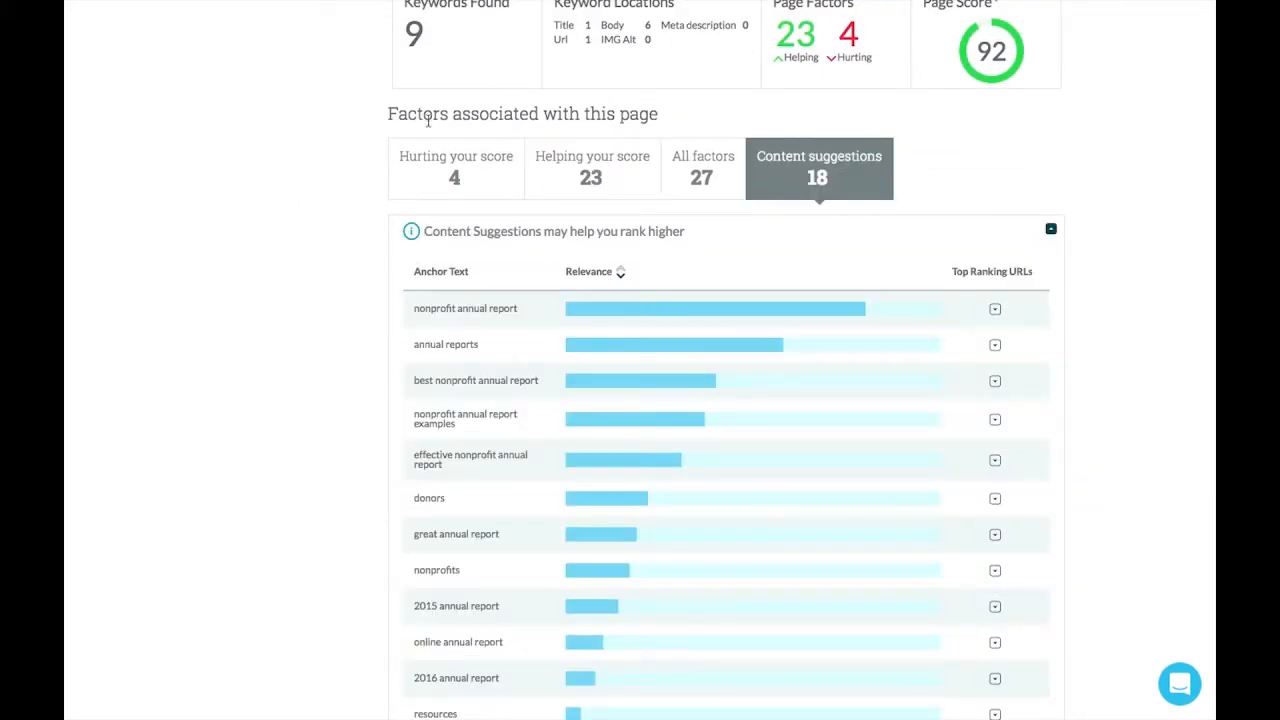
scroll("down", 3)
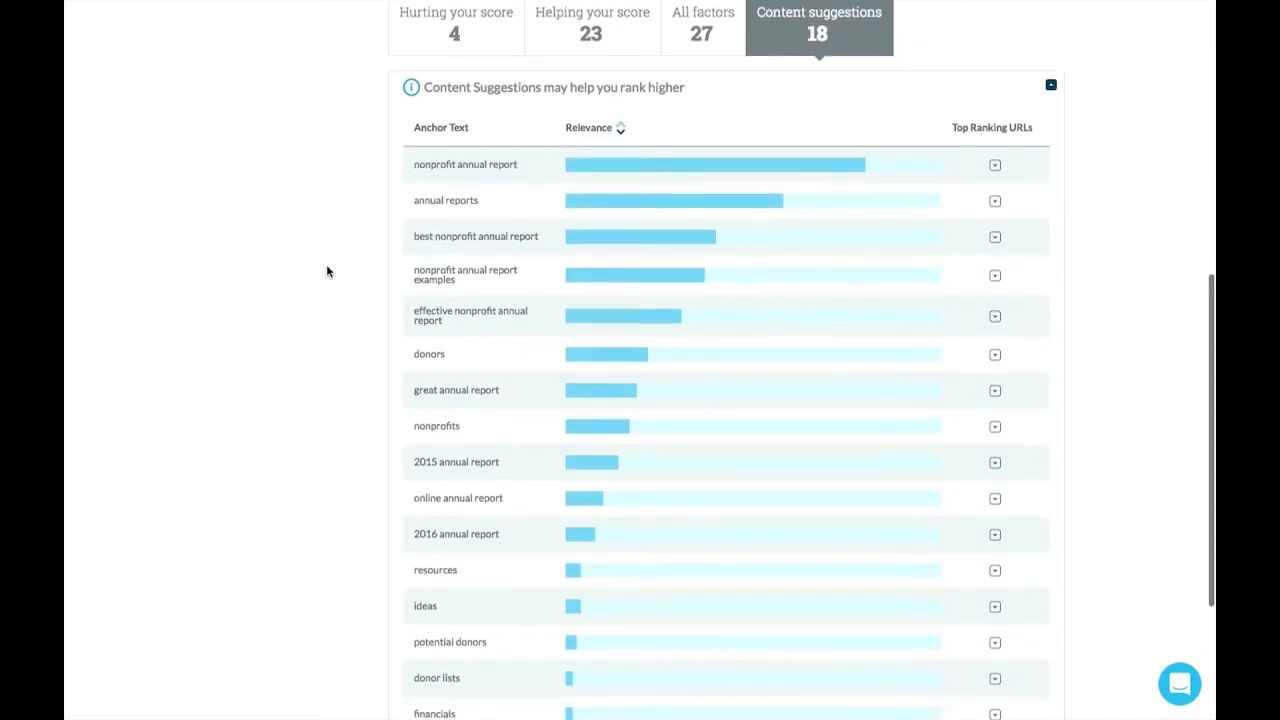
scroll("down", 3)
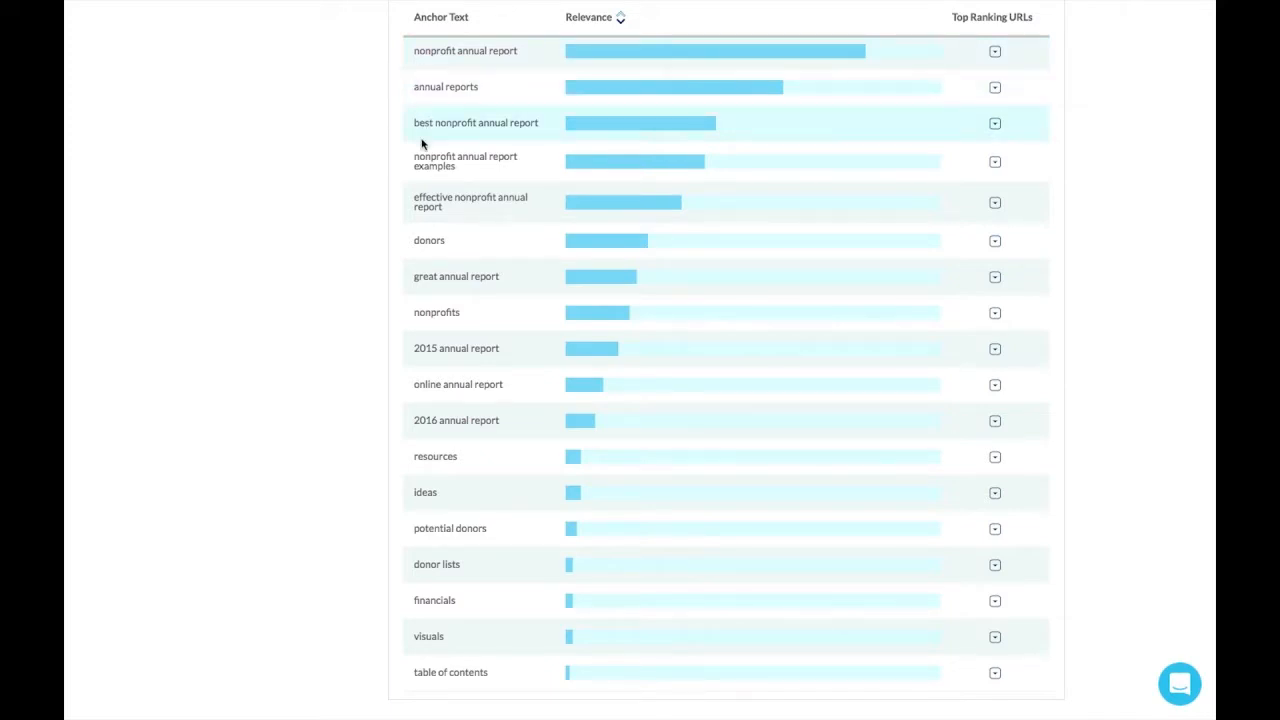
mouse_move(414, 200)
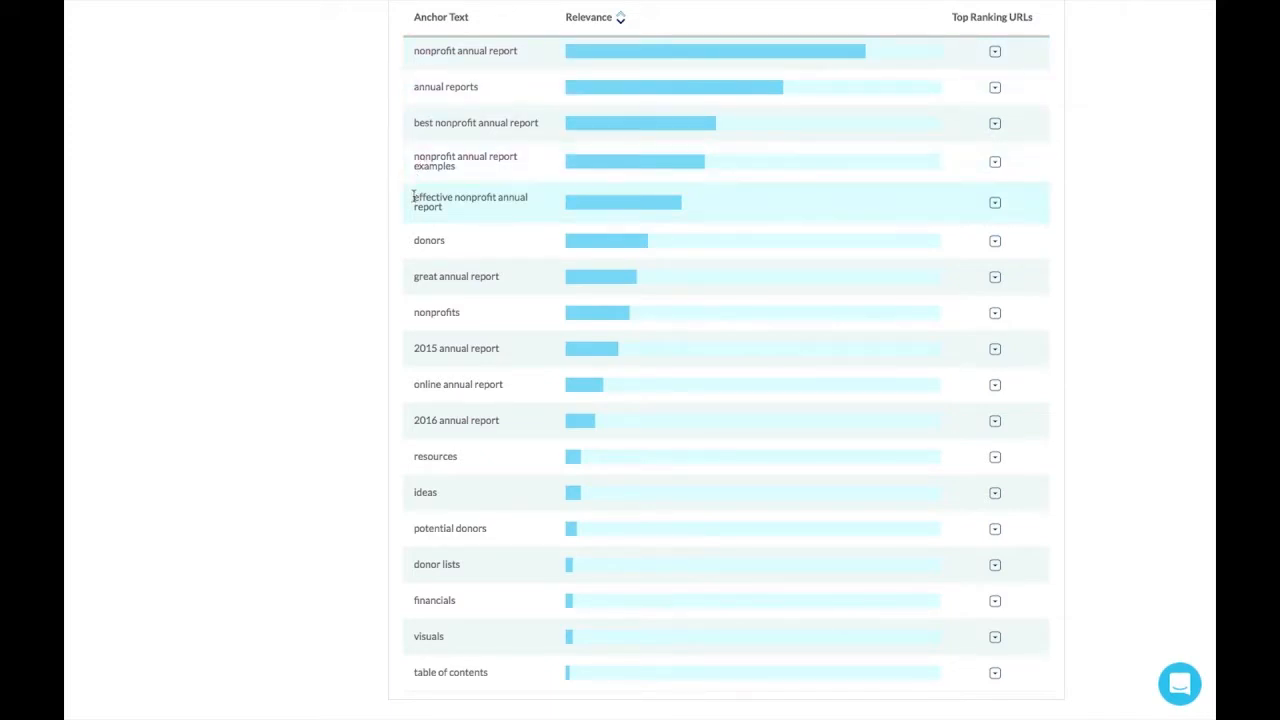
mouse_move(410, 228)
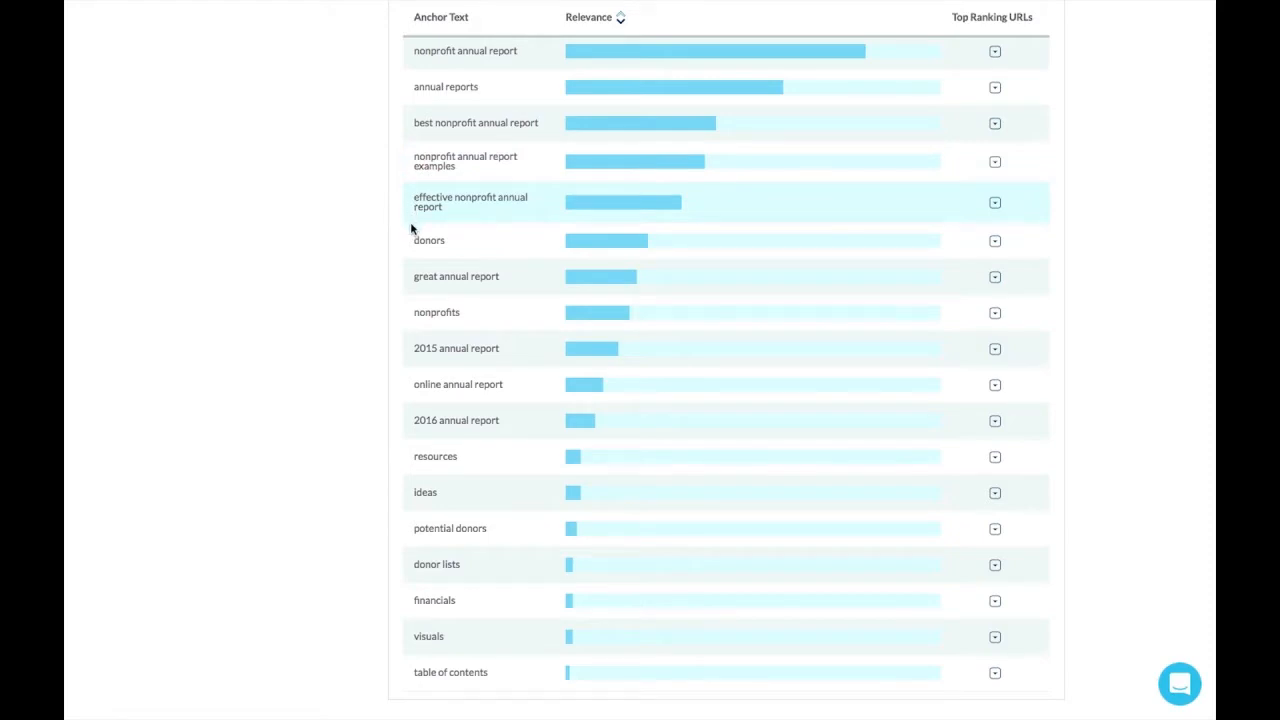
scroll("down", 3)
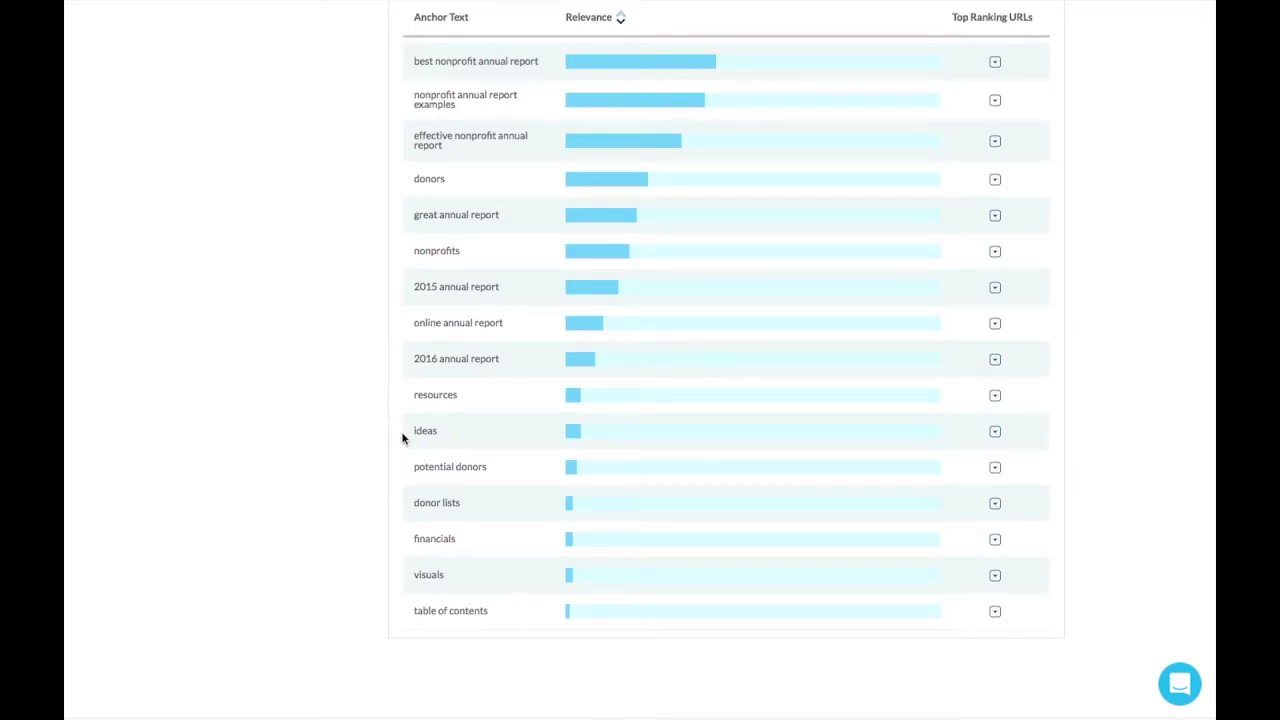
mouse_move(442, 434)
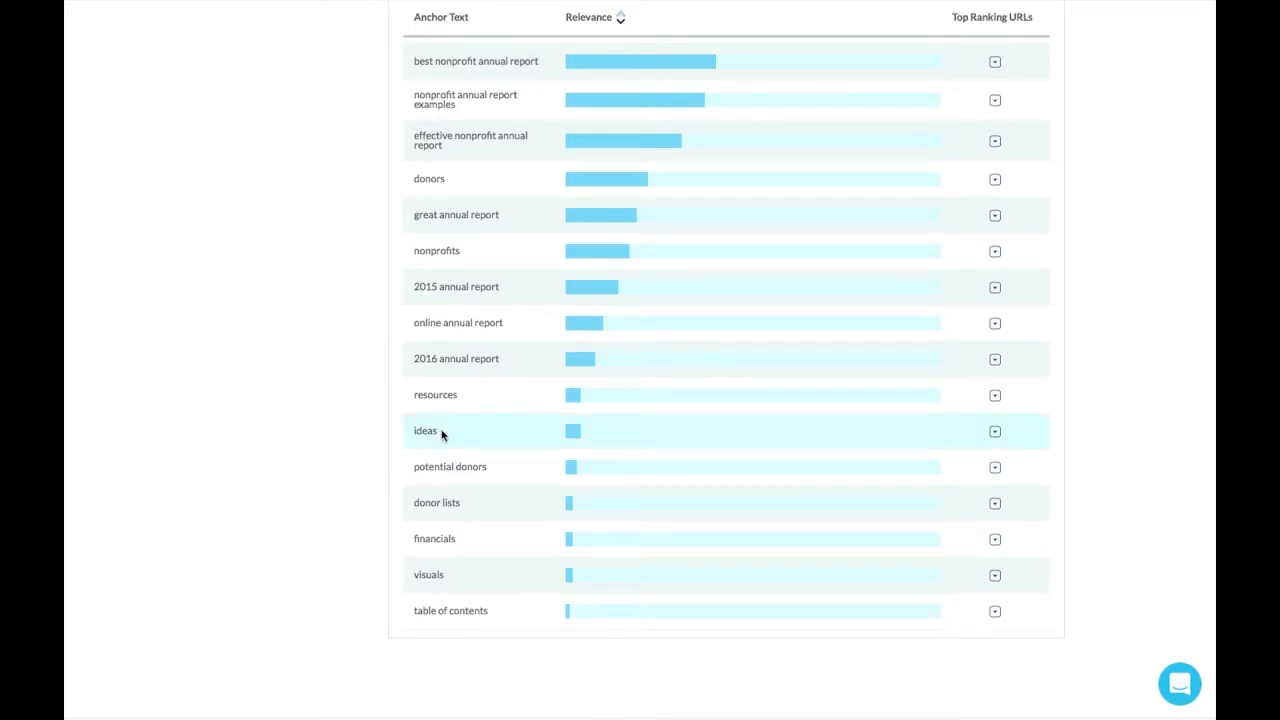
mouse_move(470, 420)
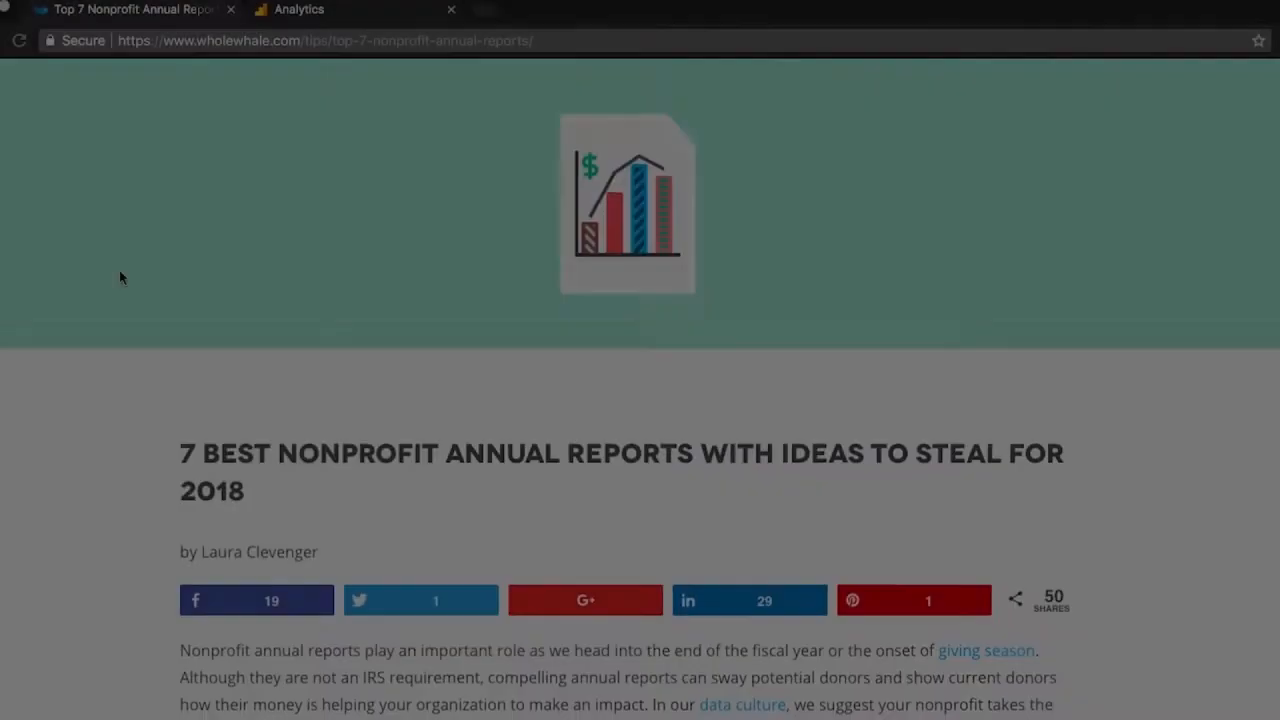
scroll("down", 3)
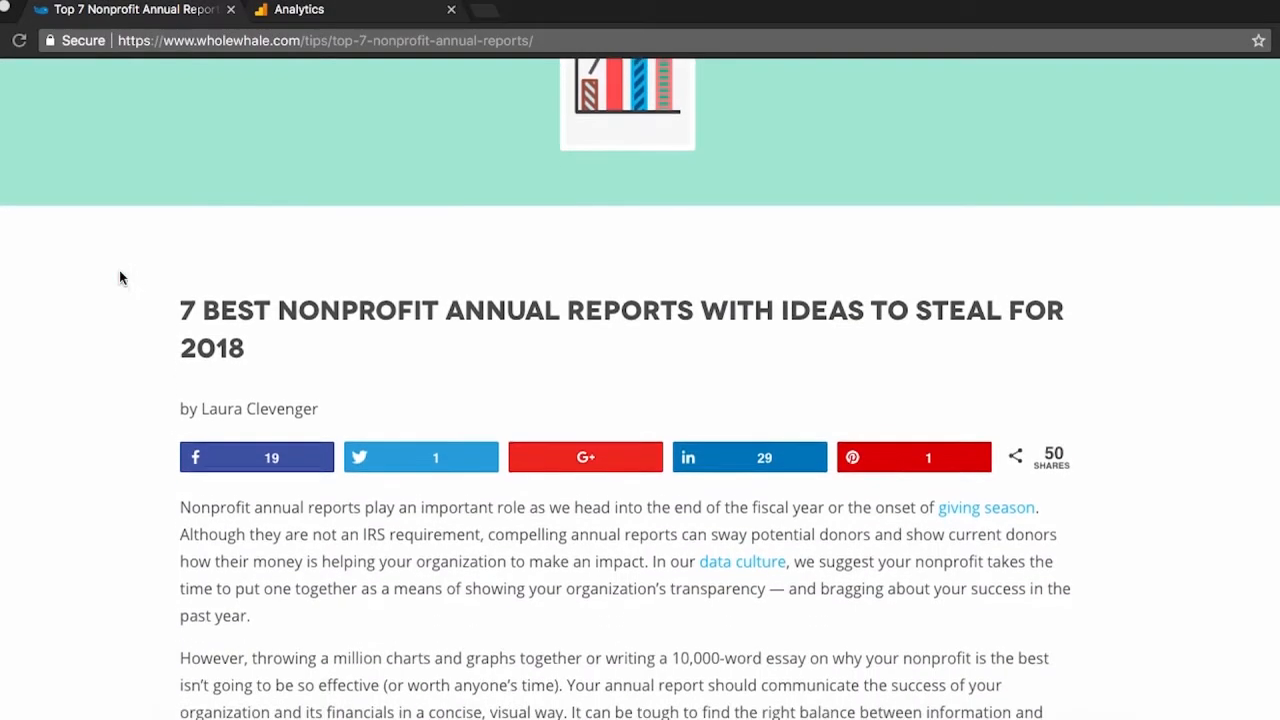
scroll("down", 3)
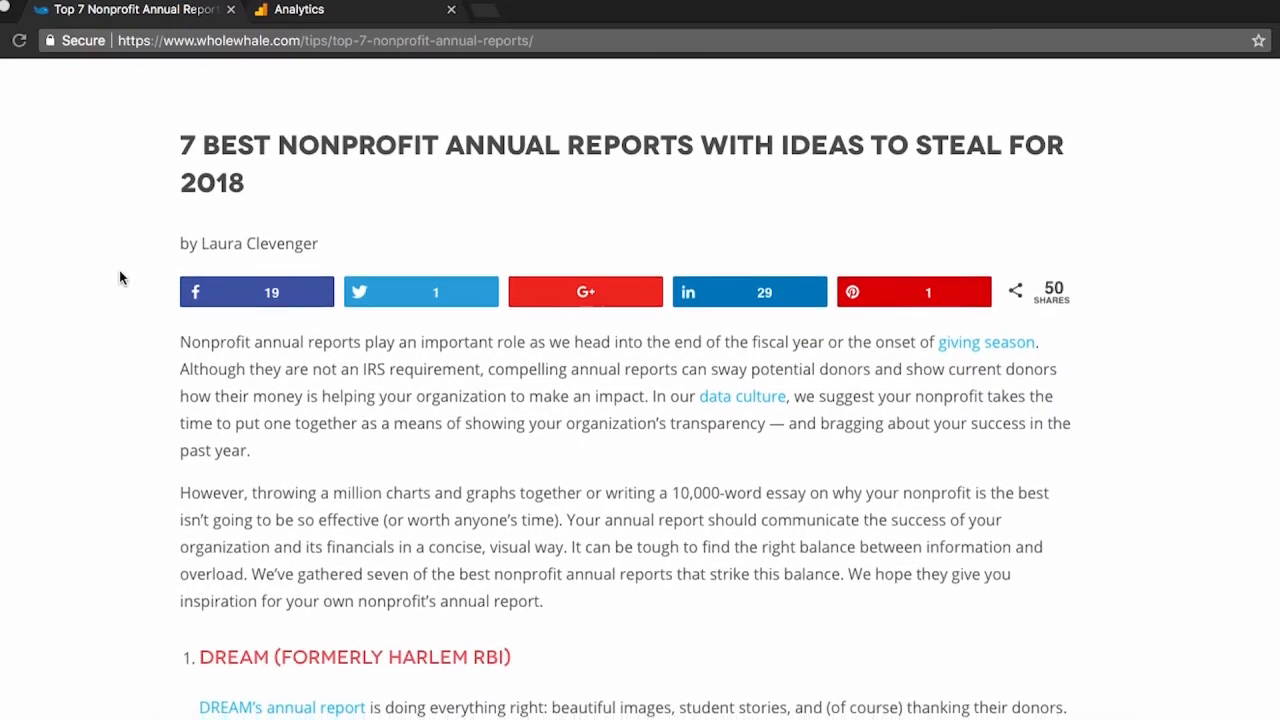
scroll("down", 3)
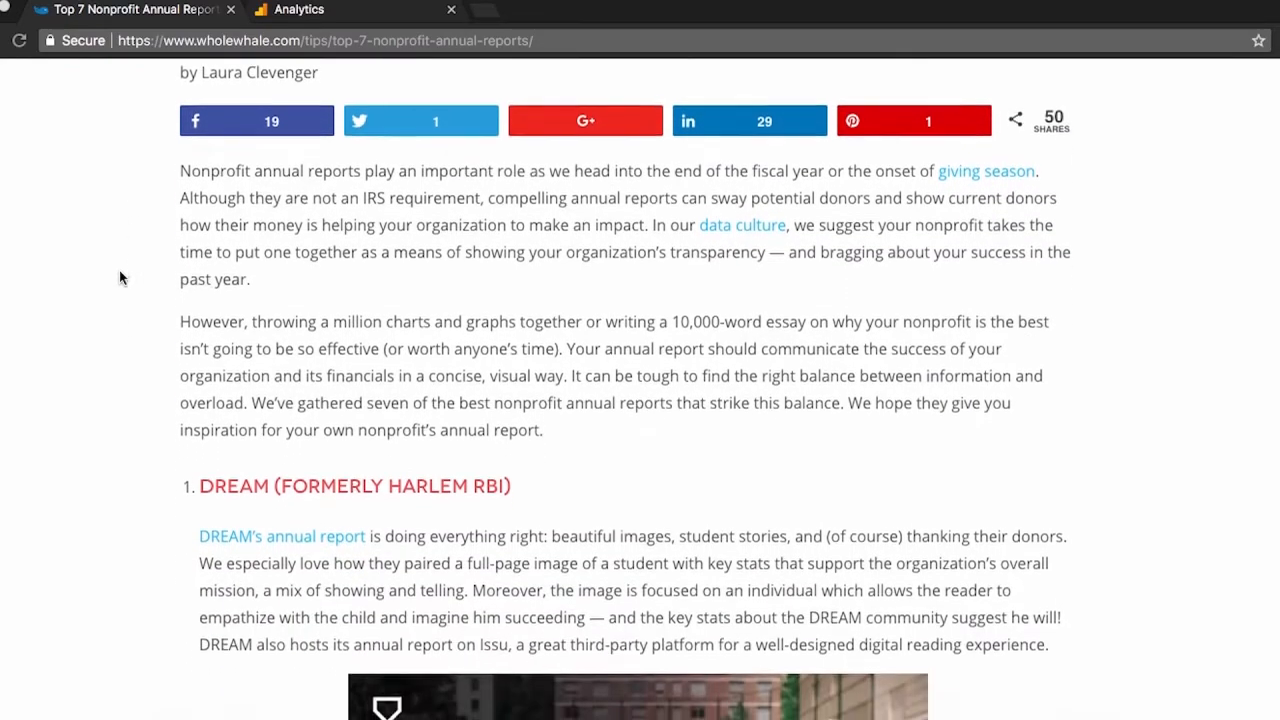
scroll("down", 3)
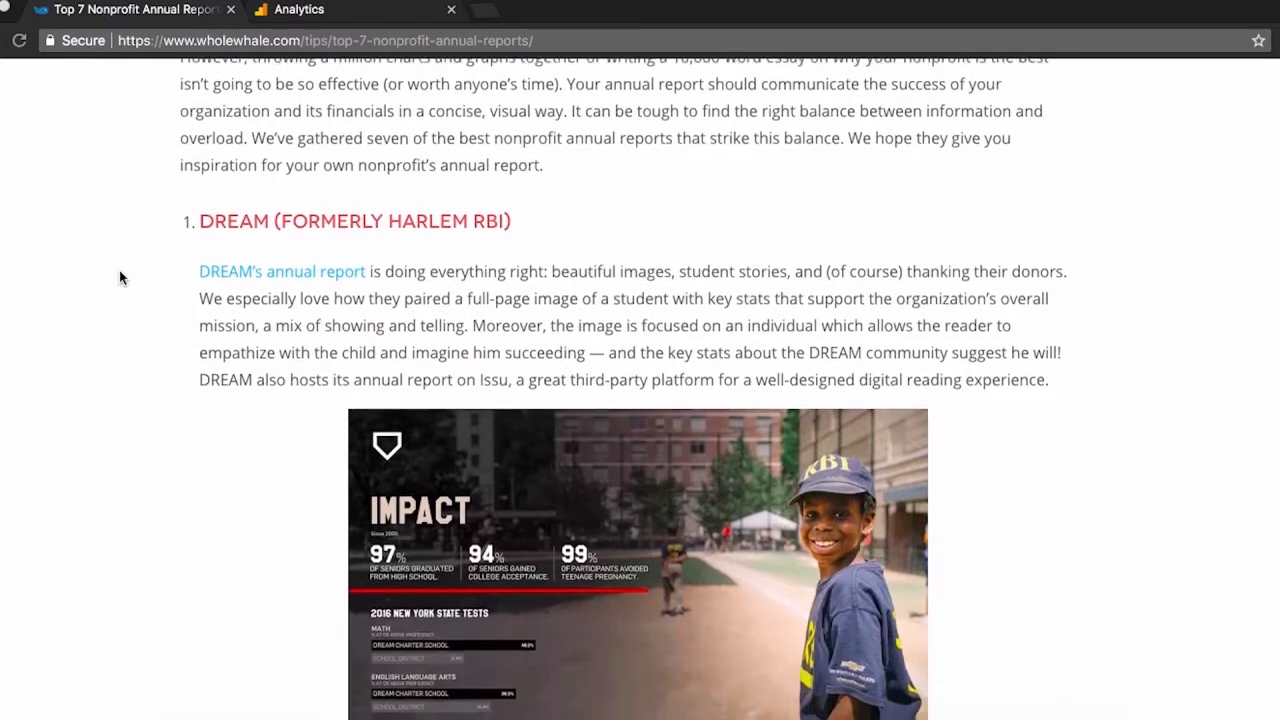
scroll("down", 3)
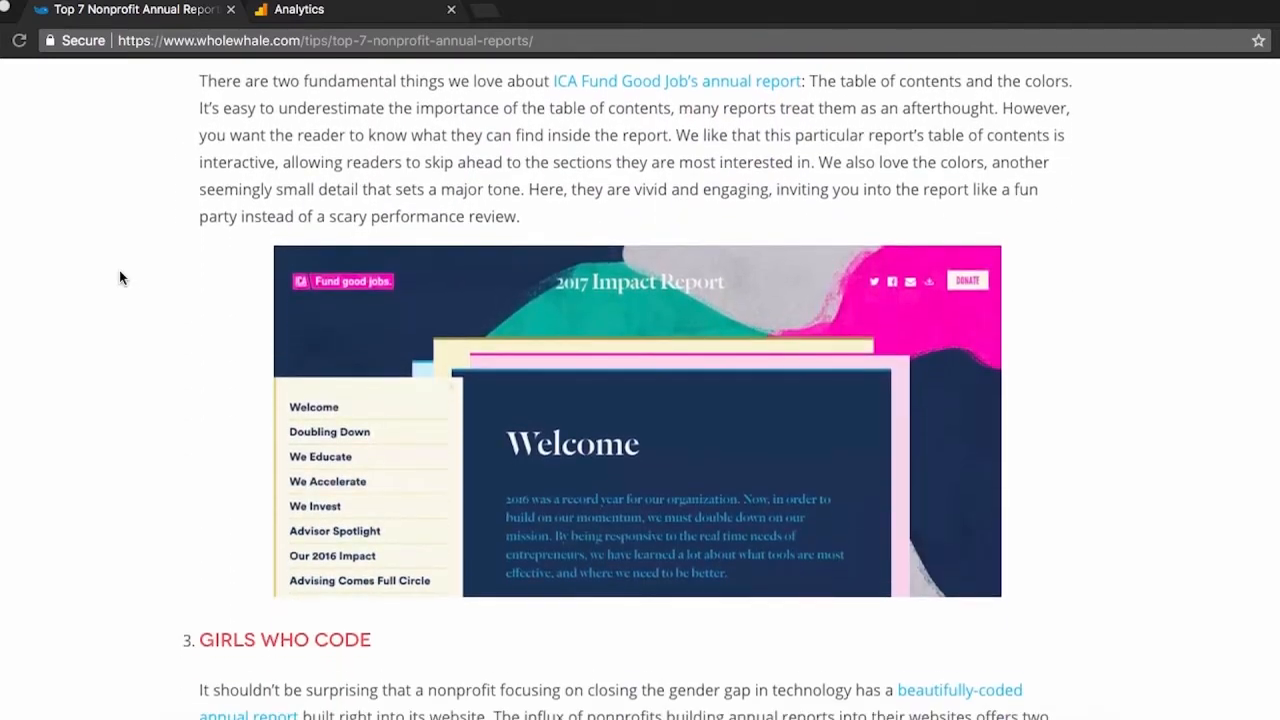
scroll("down", 3)
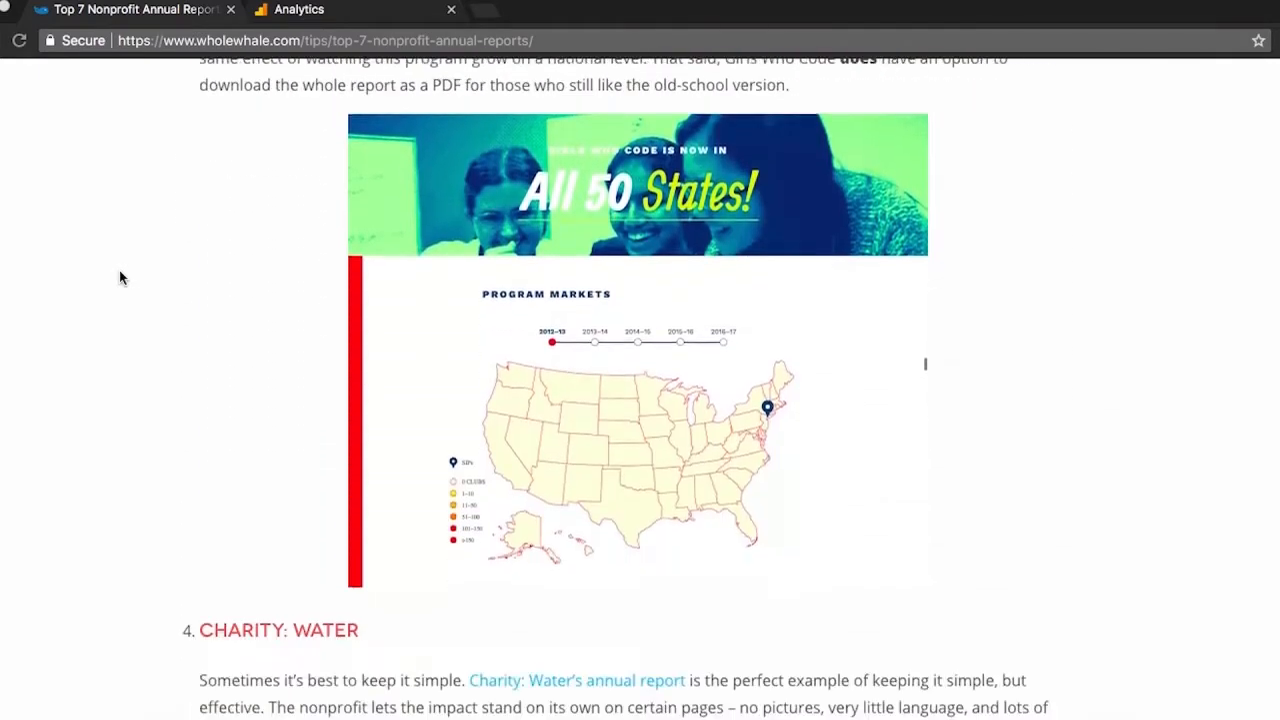
scroll("down", 3)
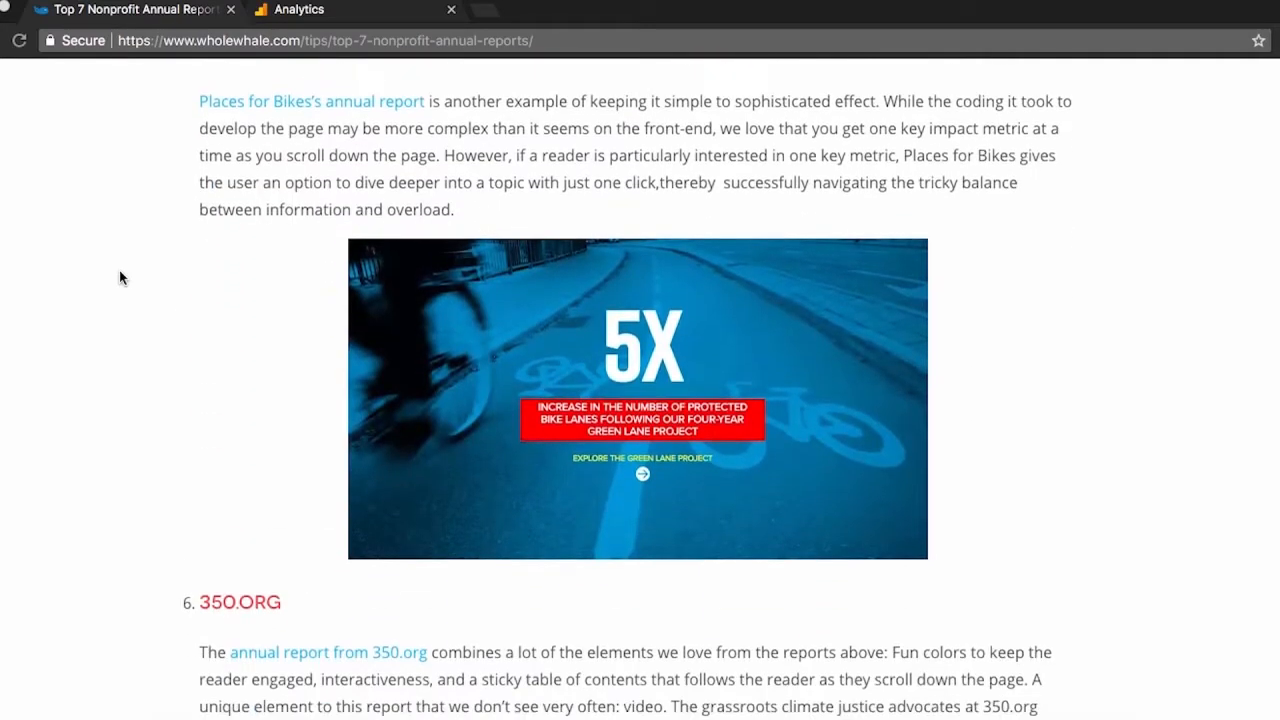
scroll("down", 3)
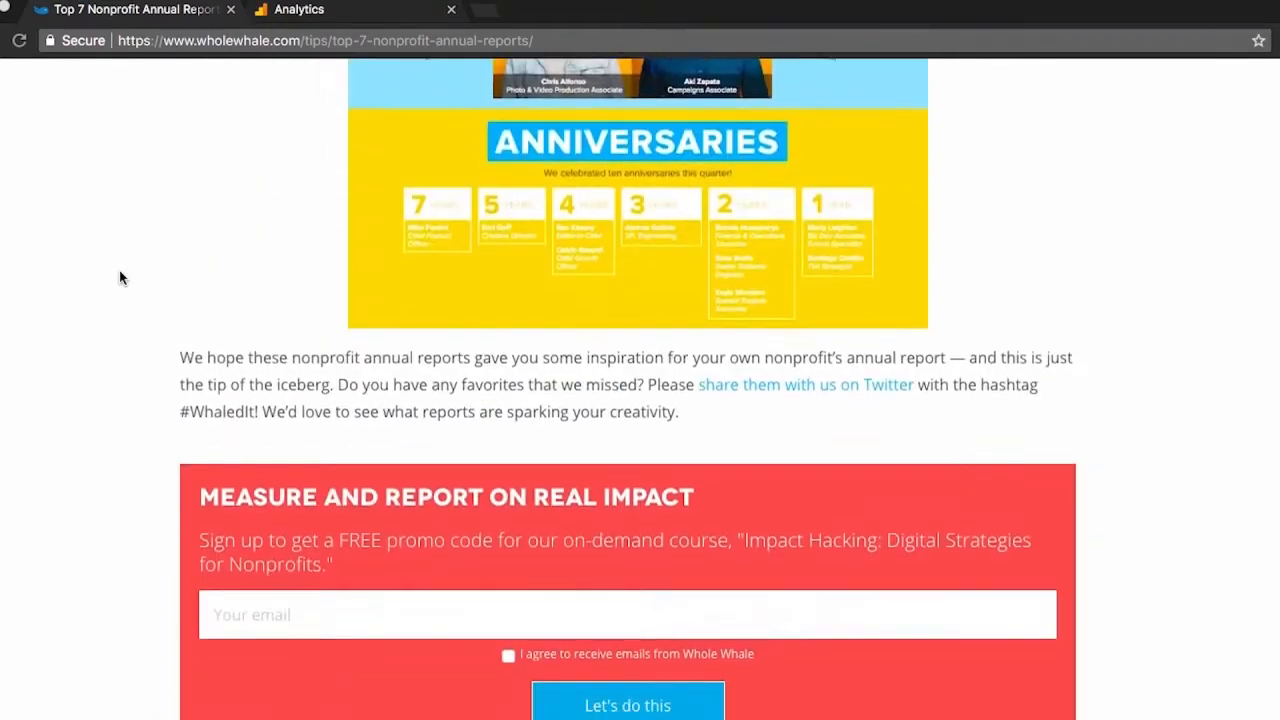
scroll("up", 3)
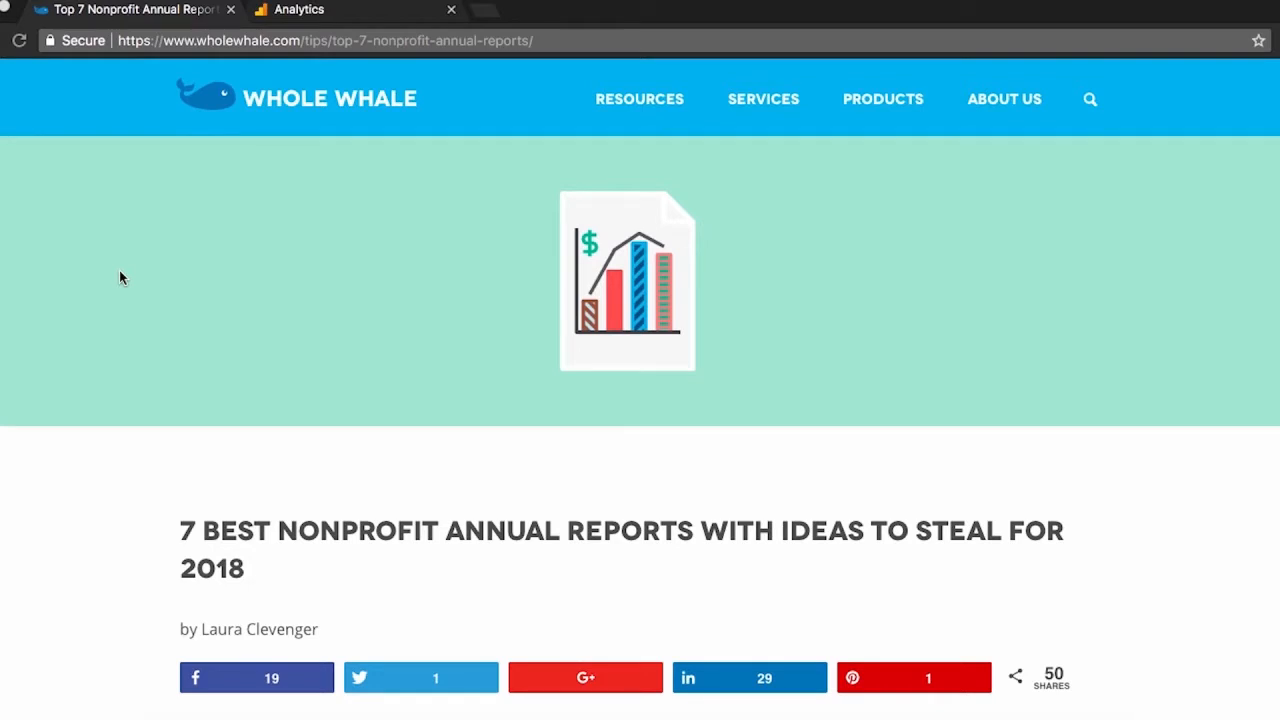
scroll("down", 3)
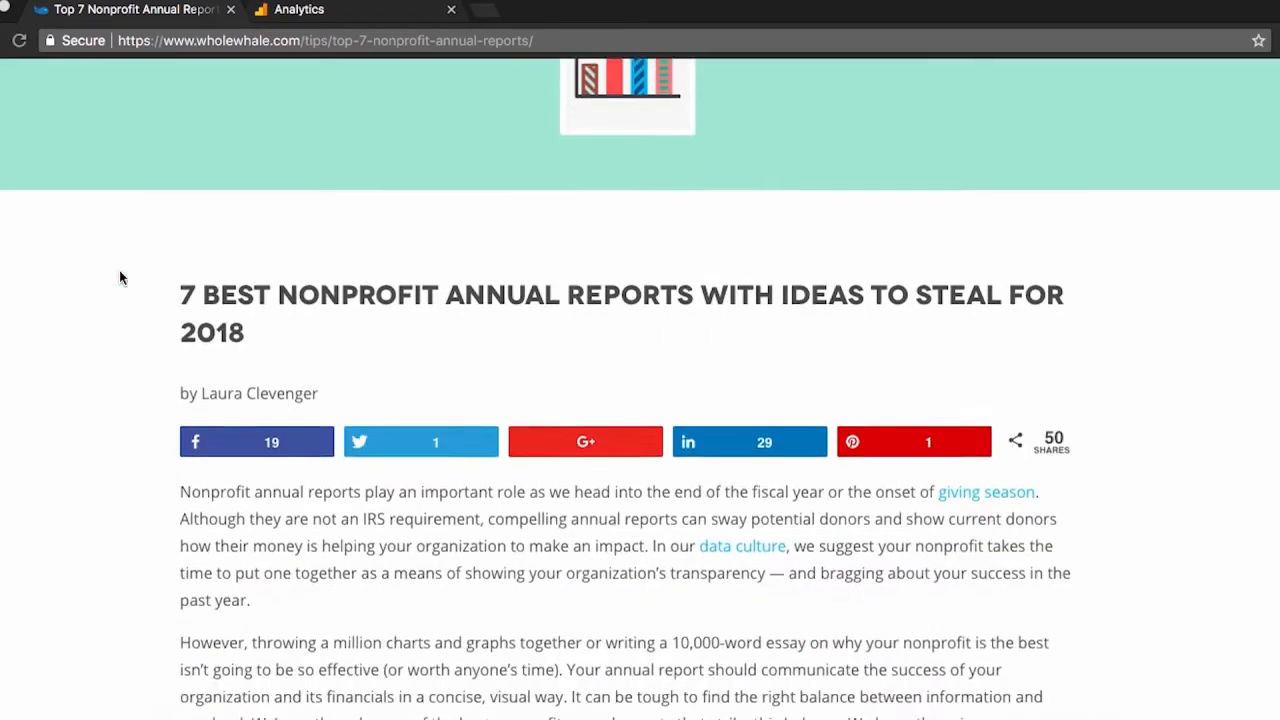
scroll("down", 3)
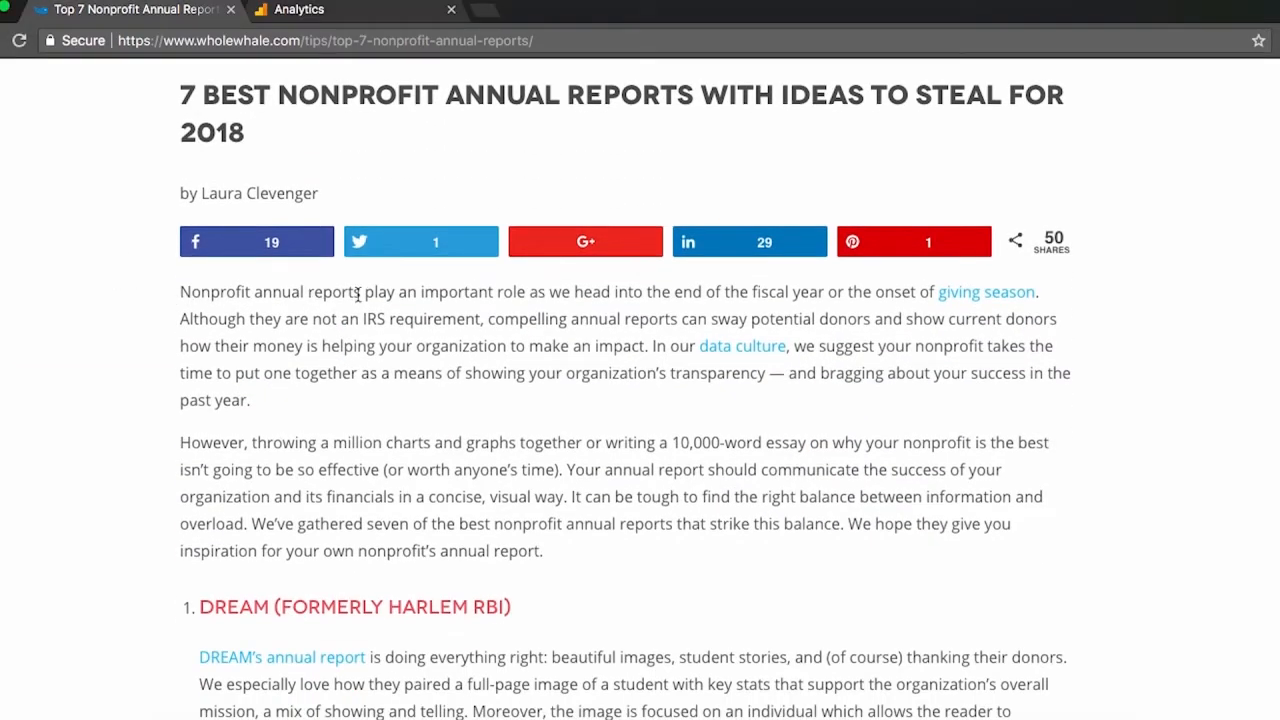
double_click(270, 292)
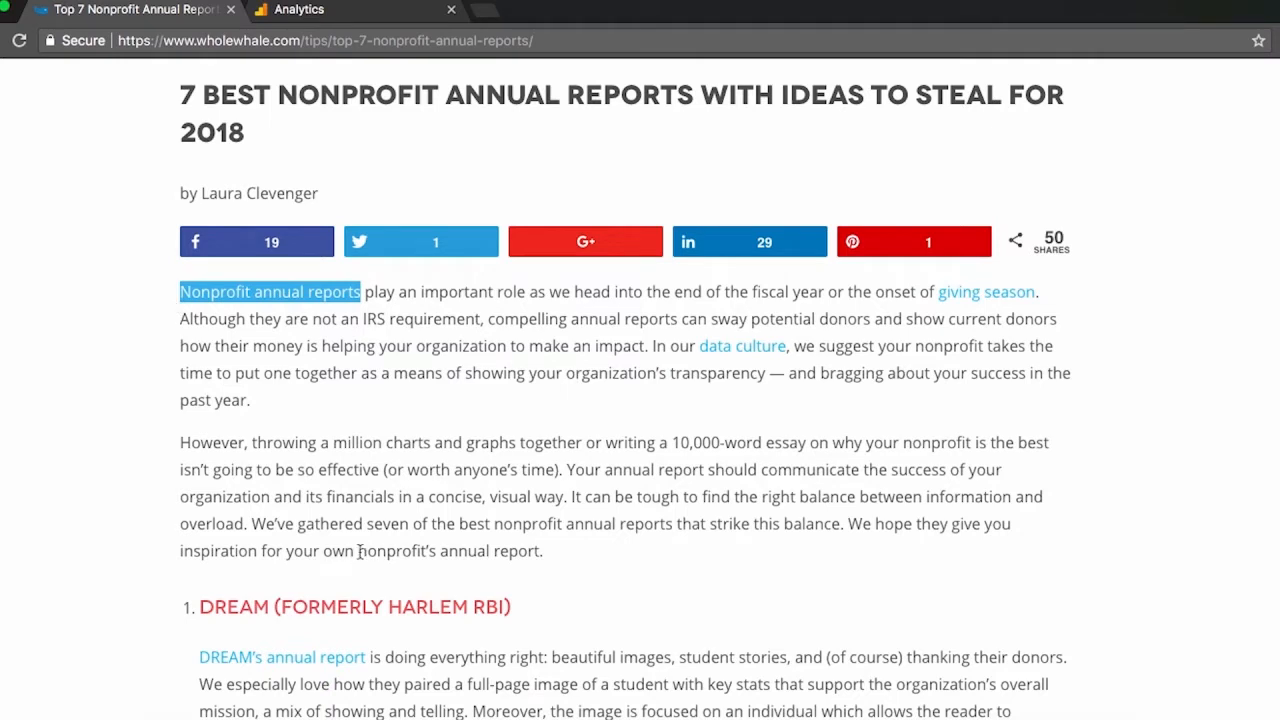
scroll("down", 3)
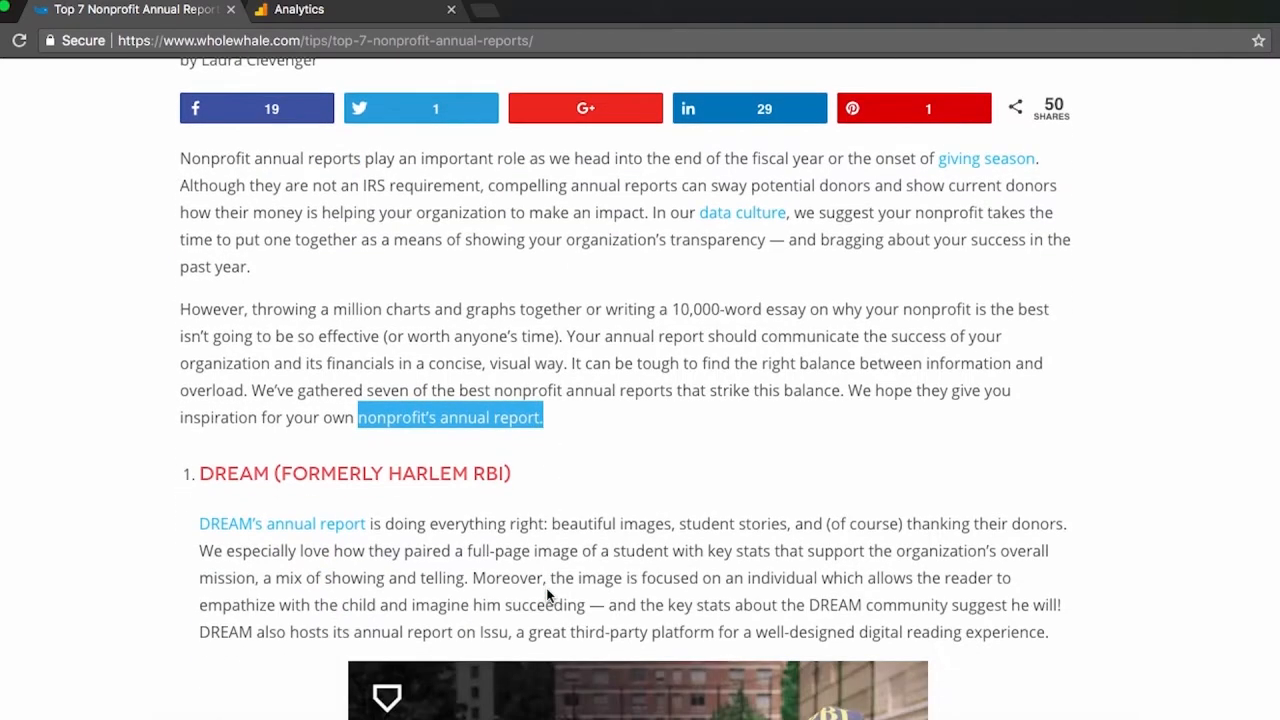
mouse_move(350, 556)
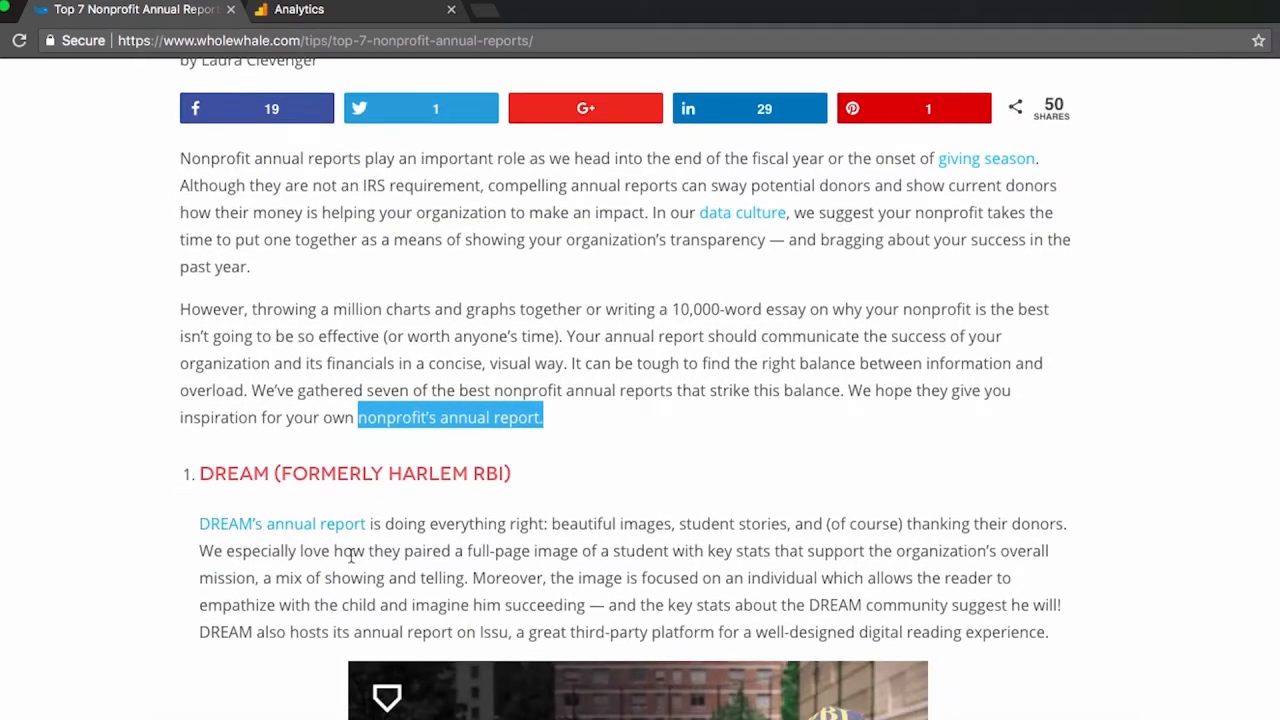
scroll("down", 3)
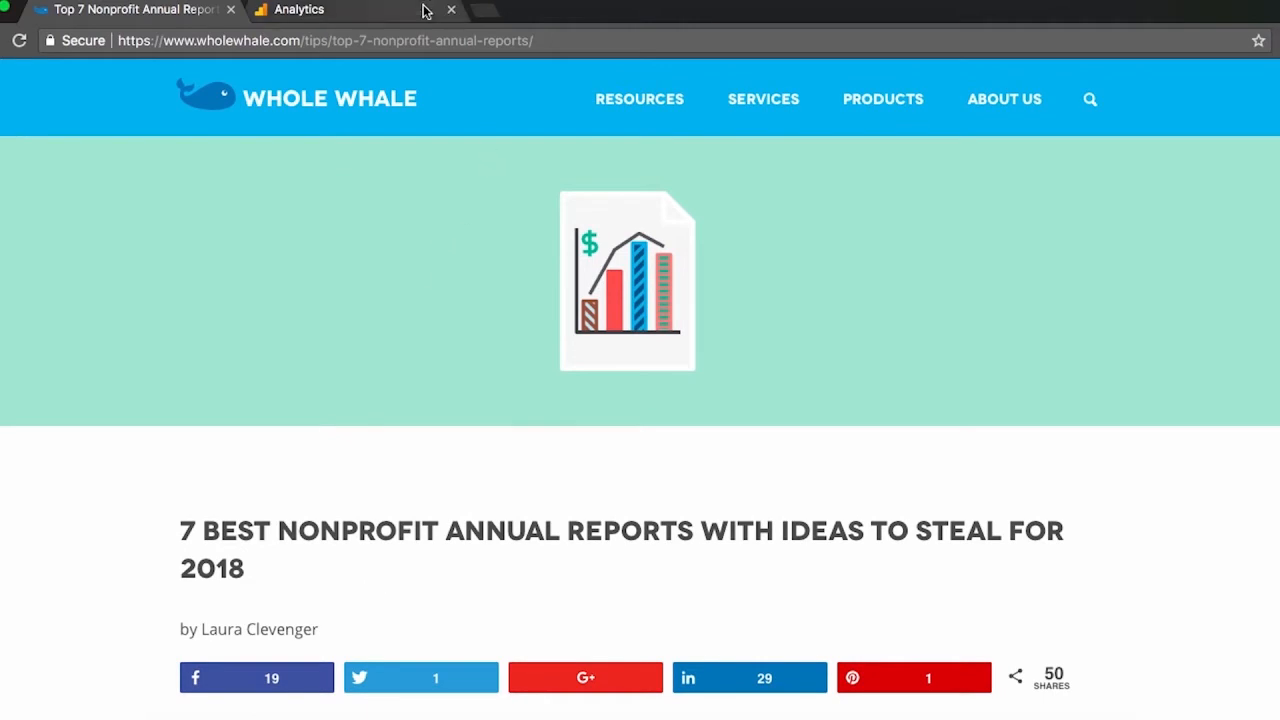
Switch to Google Analytics and view the article's Content Drilldown with organic pageviews up 5,567.86%.
left_click(300, 8)
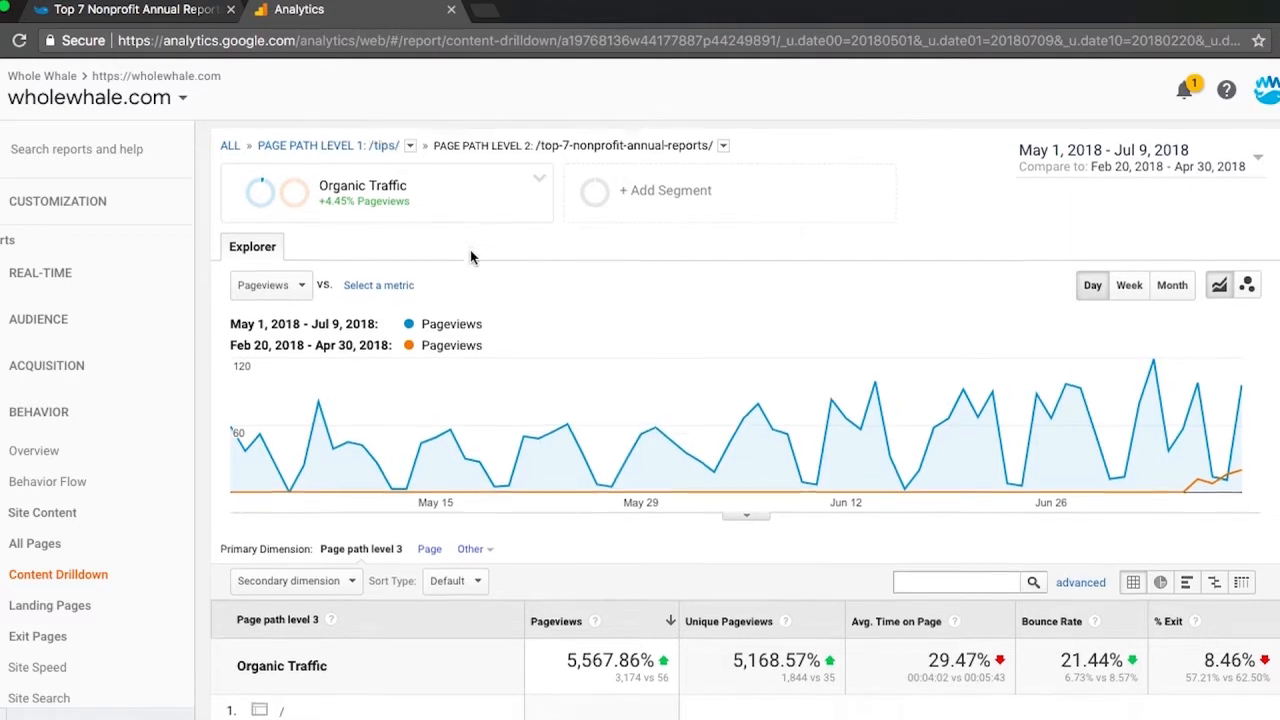
scroll("down", 3)
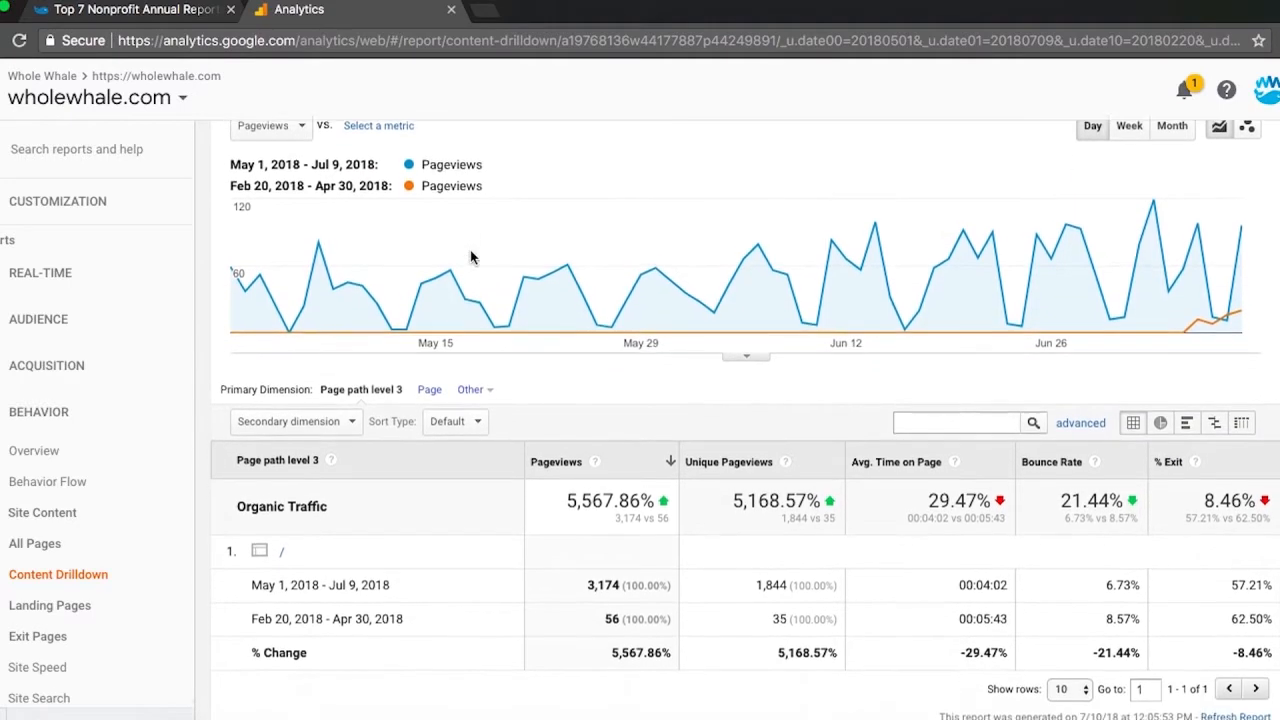
scroll("down", 3)
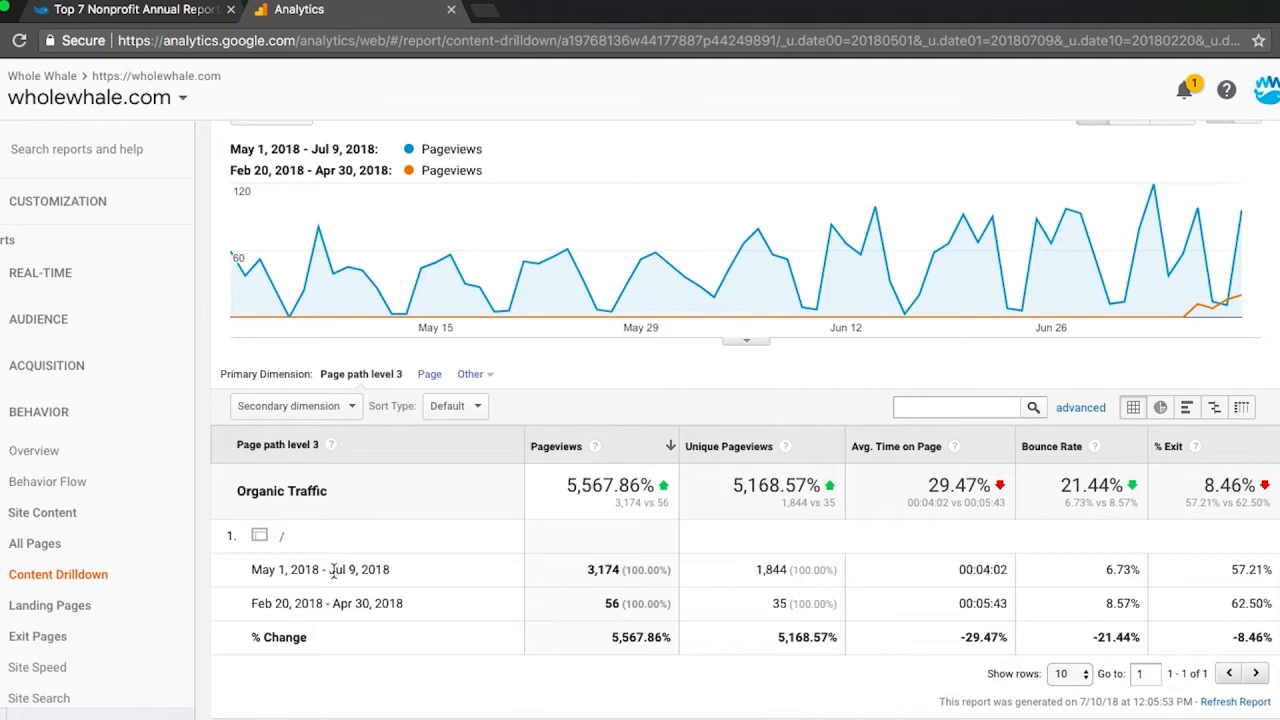
mouse_move(540, 562)
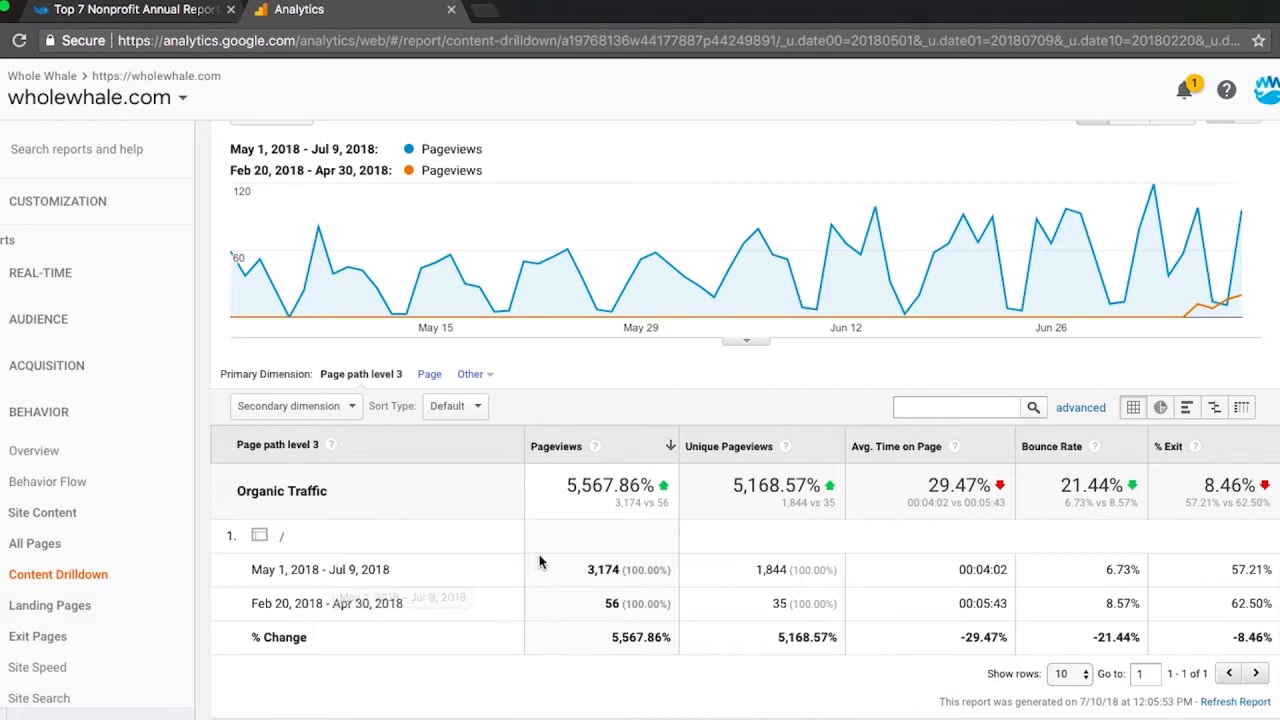
mouse_move(568, 578)
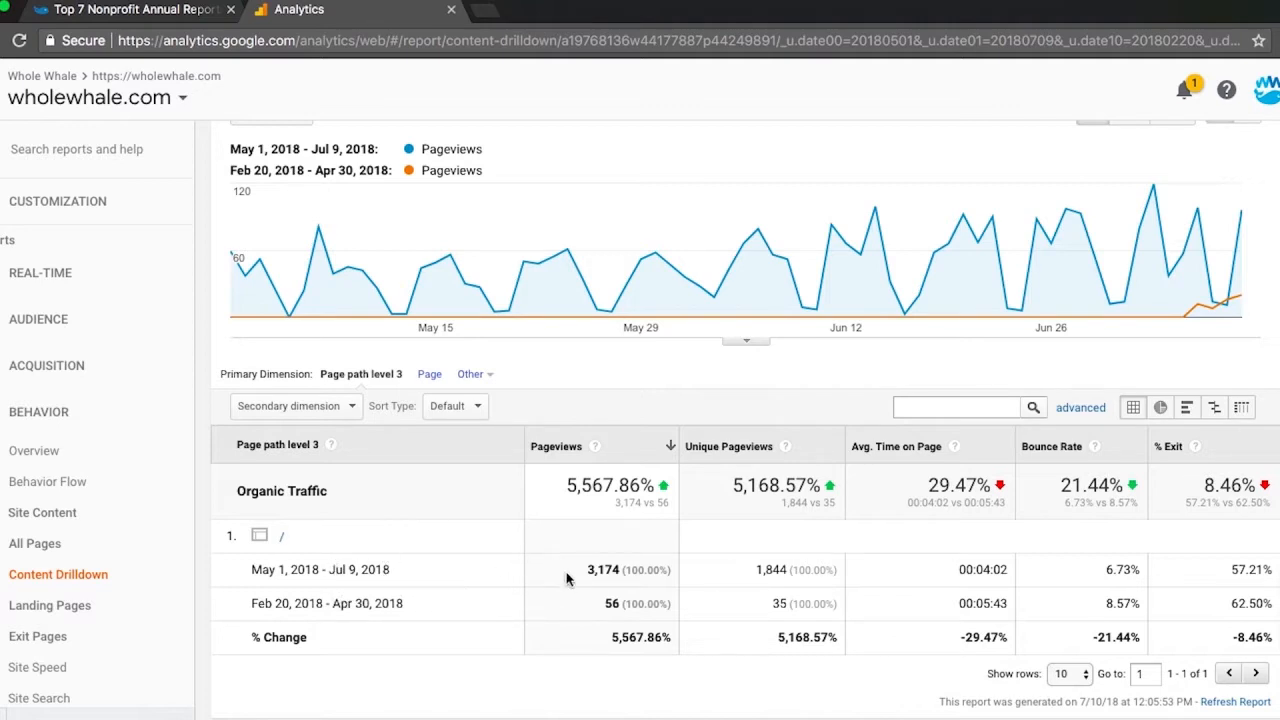
mouse_move(572, 612)
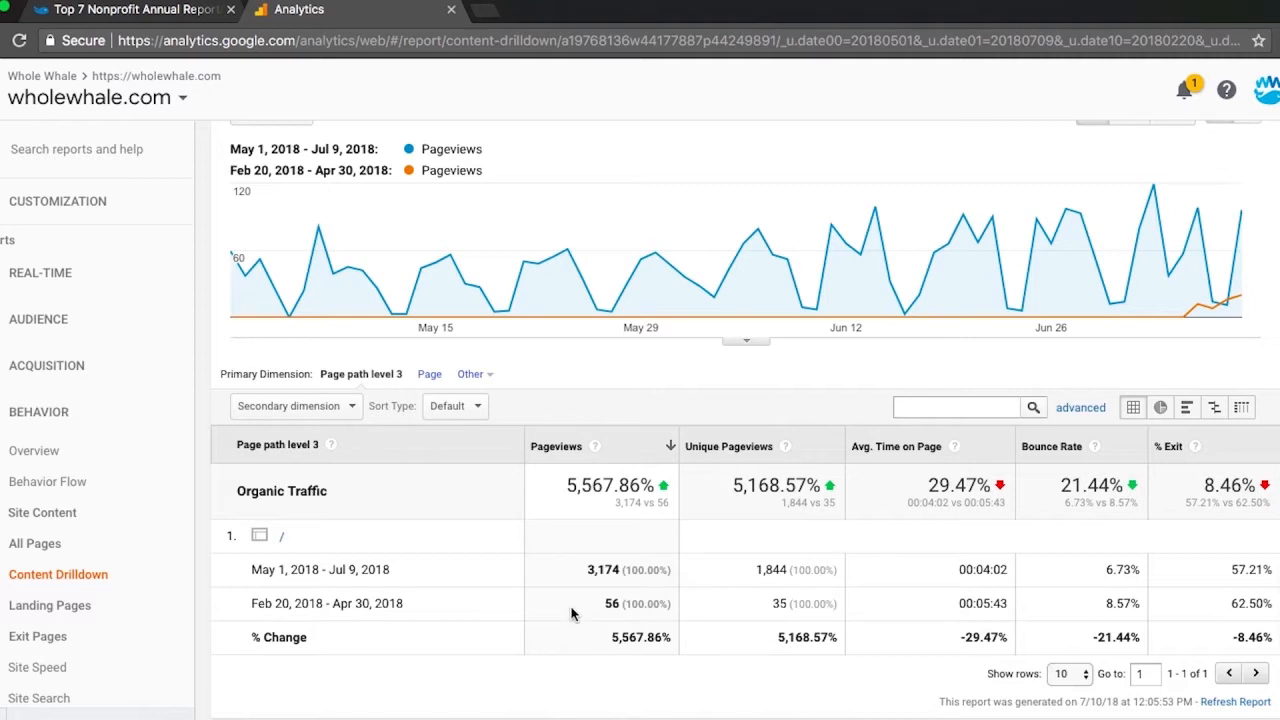